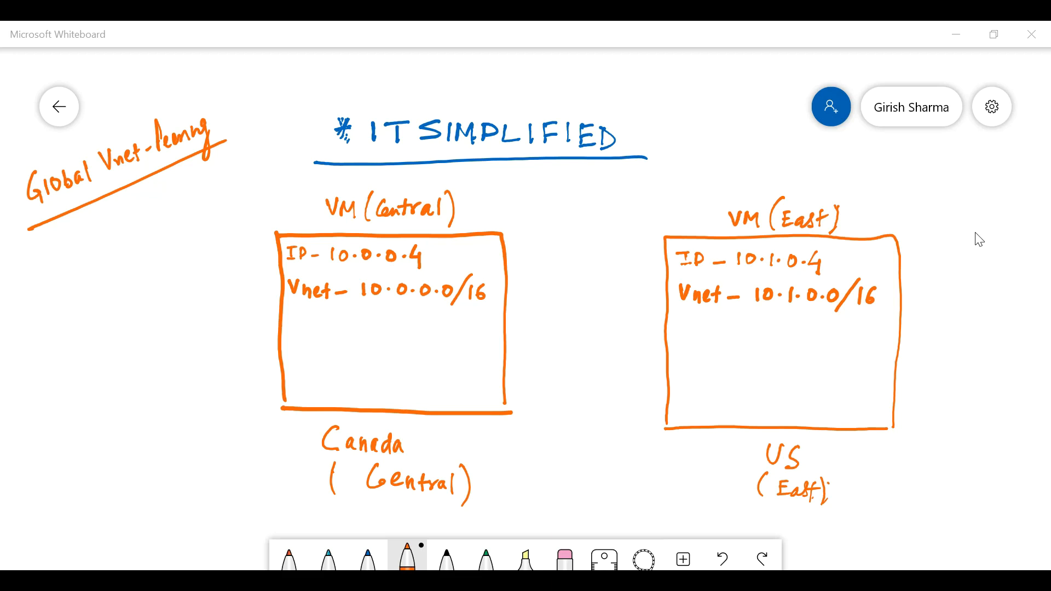
{"action": "mouse_move", "coordinate": [494, 427]}
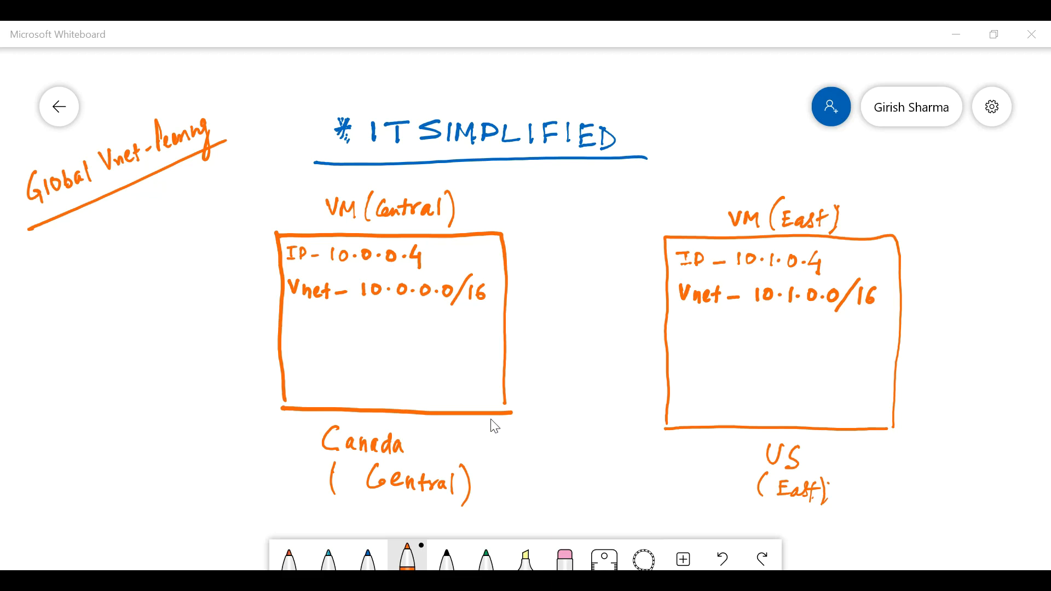
{"action": "mouse_move", "coordinate": [828, 505]}
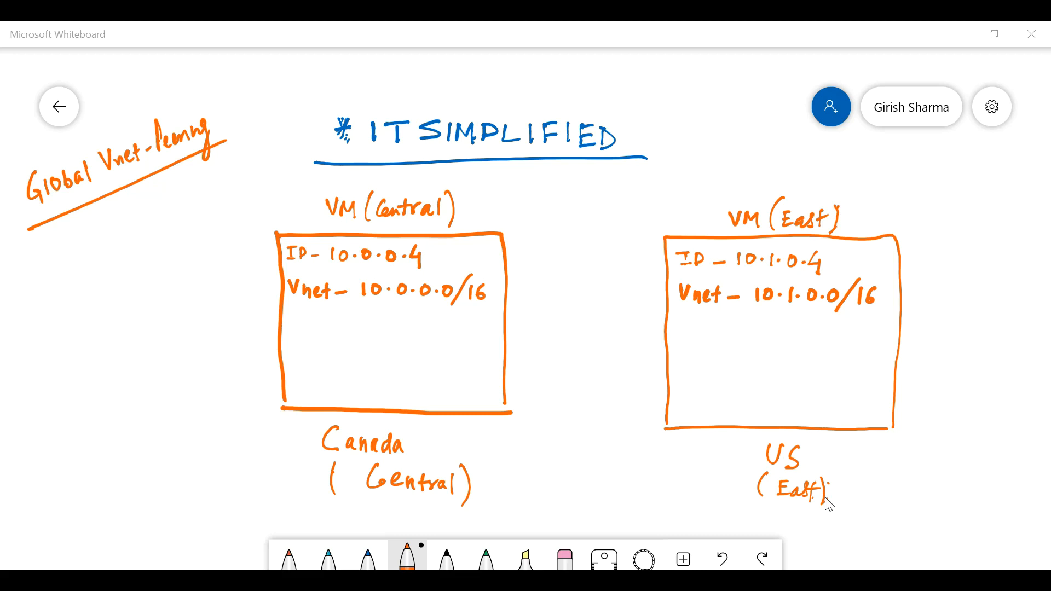
Draw a double-headed orange arrow between the VM boxes and handwrite 'Global Vnet Peering' beneath it
{"action": "left_click_drag", "start_coordinate": [511, 335], "coordinate": [660, 330]}
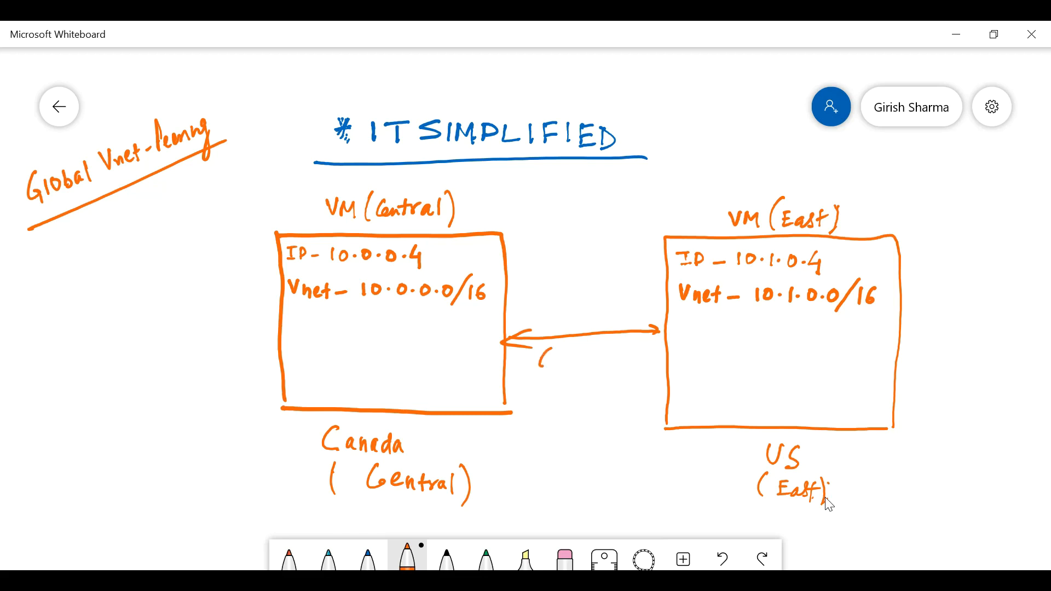
{"action": "left_click_drag", "start_coordinate": [542, 362], "coordinate": [637, 361]}
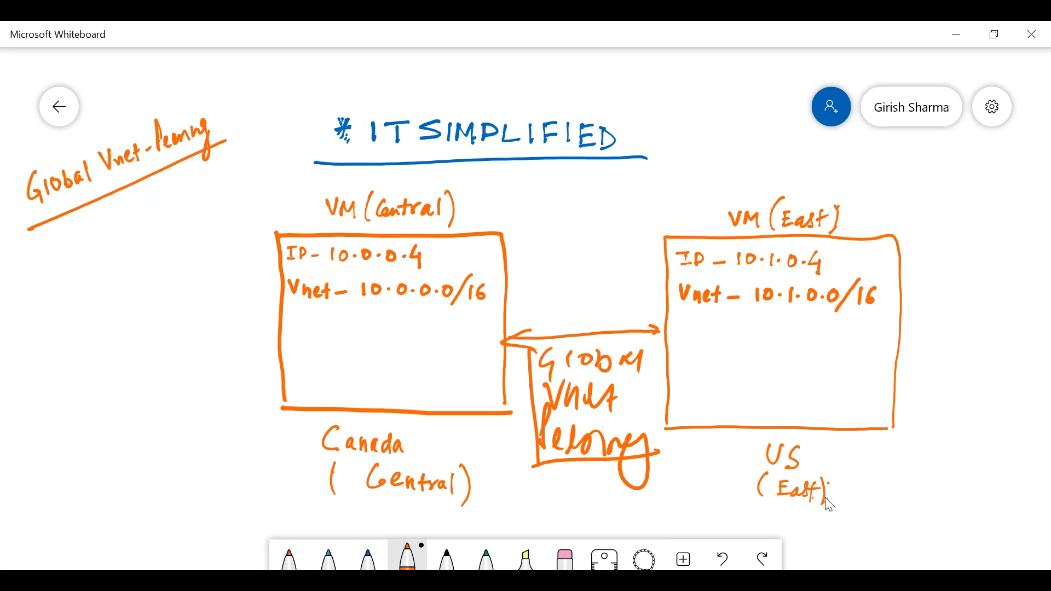
{"action": "left_click_drag", "start_coordinate": [499, 302], "coordinate": [499, 348]}
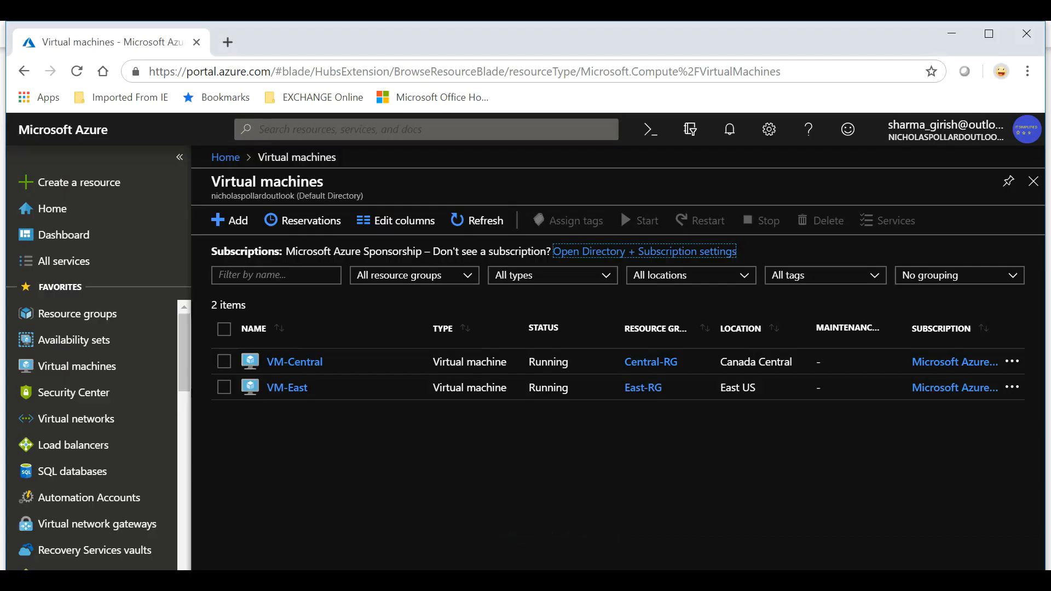
{"action": "mouse_move", "coordinate": [369, 472]}
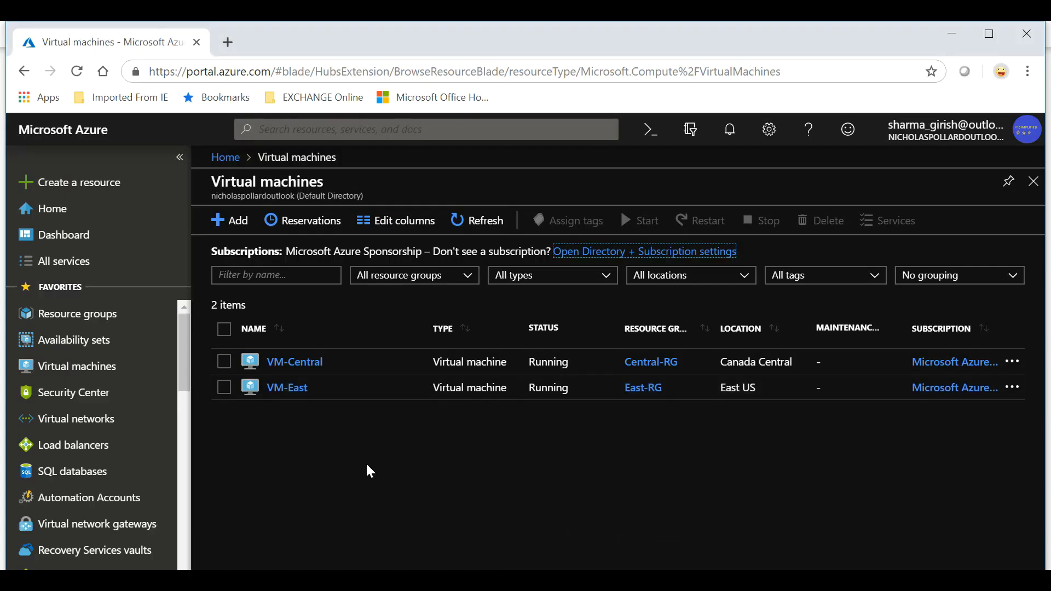
{"action": "mouse_move", "coordinate": [309, 376]}
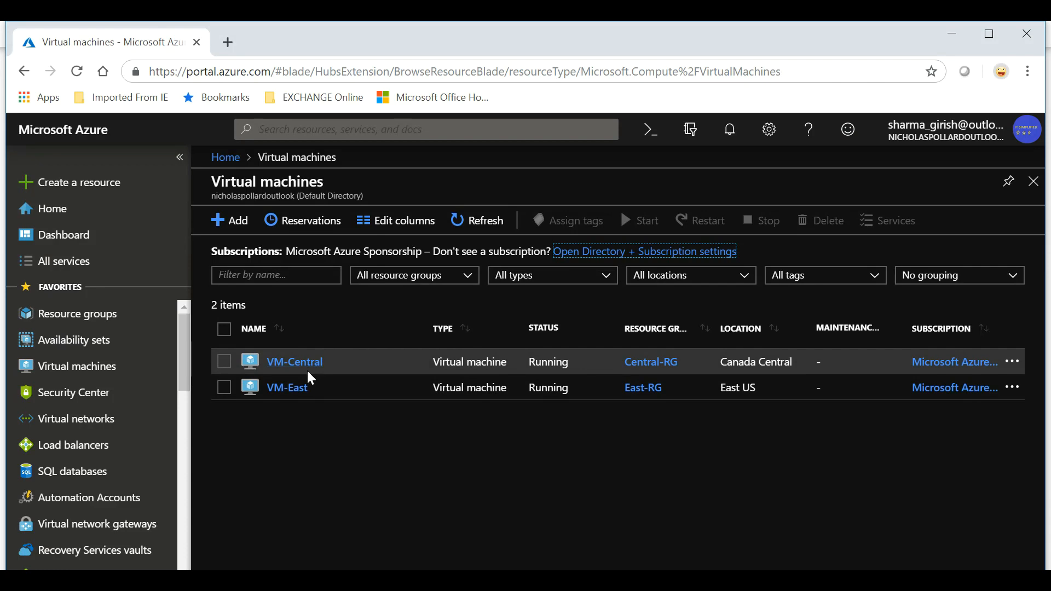
{"action": "mouse_move", "coordinate": [746, 379]}
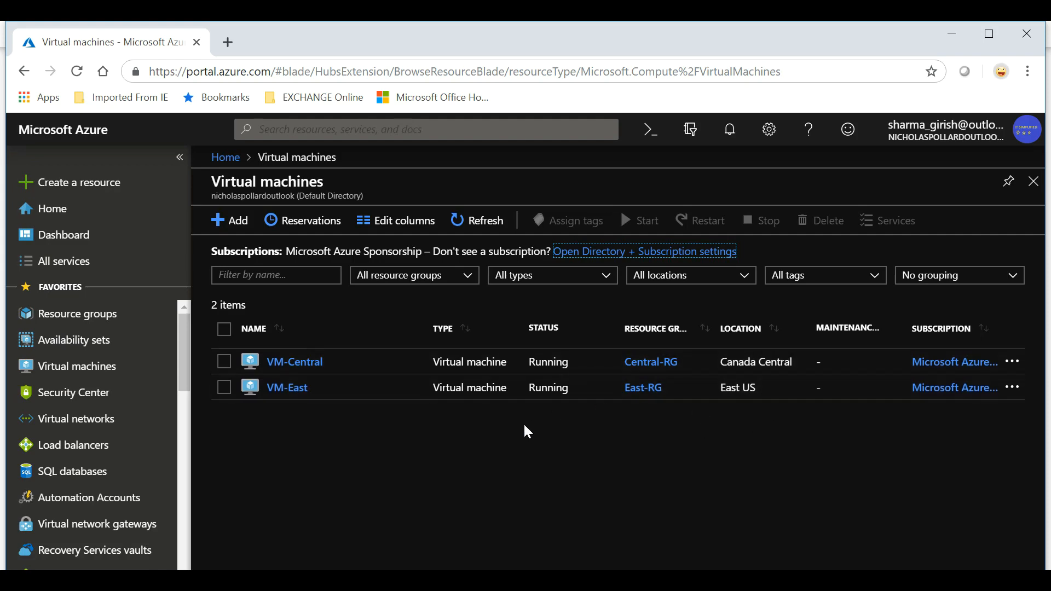
{"action": "mouse_move", "coordinate": [340, 408]}
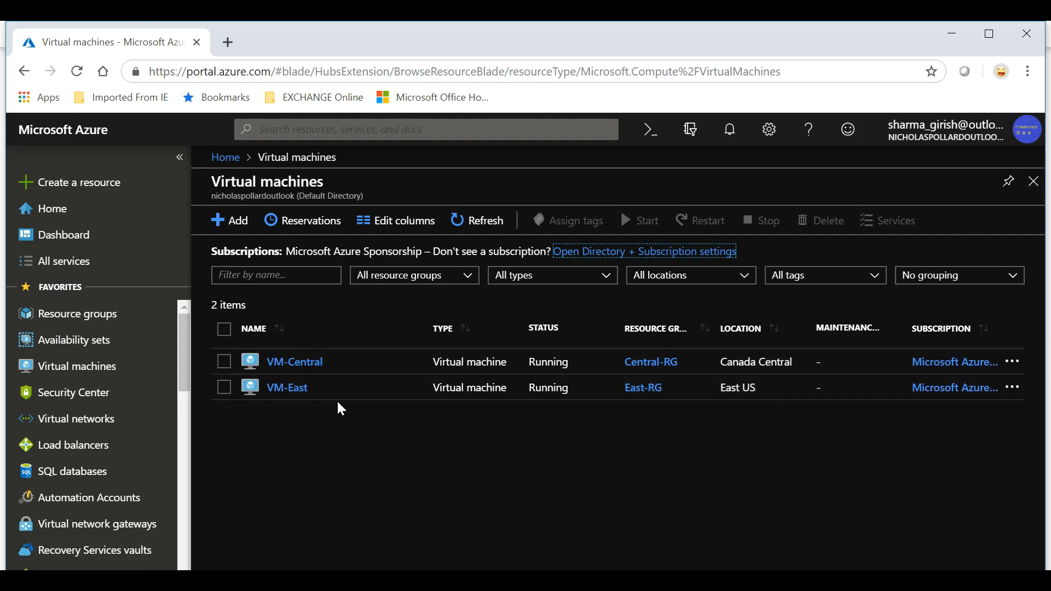
{"action": "mouse_move", "coordinate": [79, 431]}
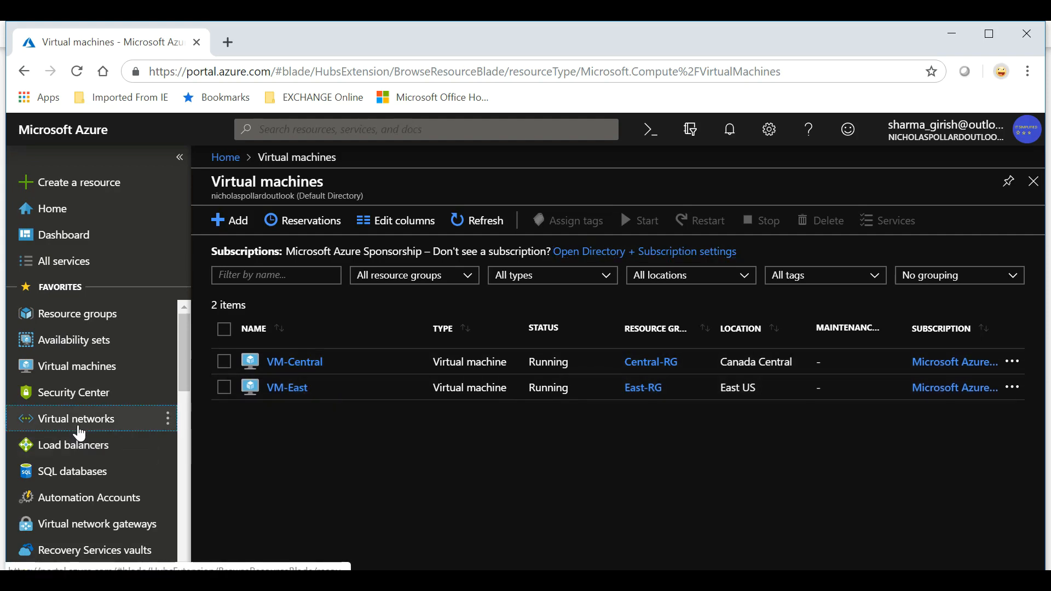
Review Central-Vnet (10.0.0.0/16) then East-Vnet (10.1.0.0/16, vm-east275 at 10.1.0.4)
{"action": "left_click", "coordinate": [77, 419]}
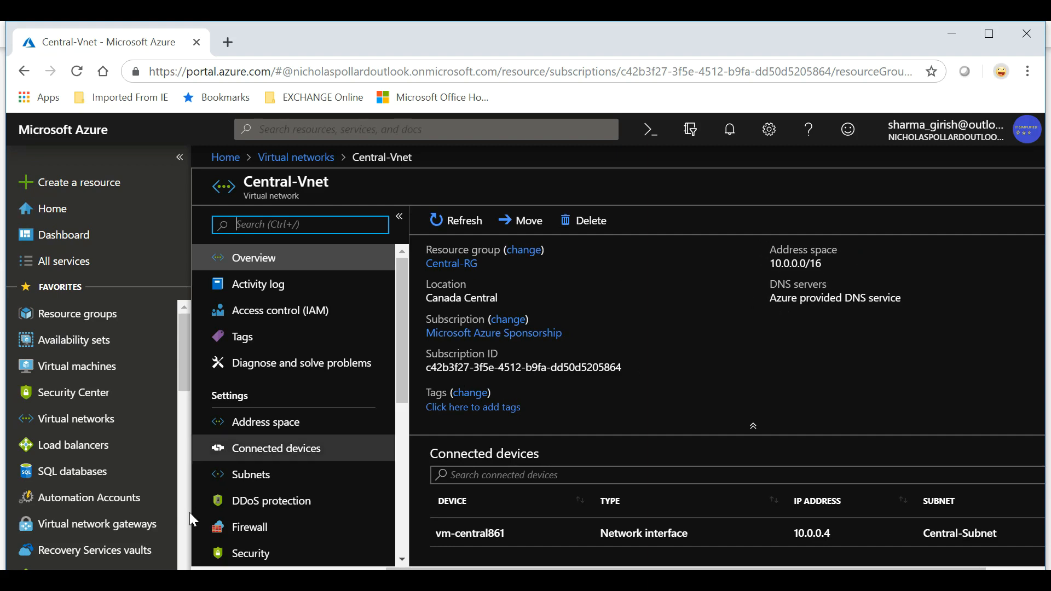
{"action": "mouse_move", "coordinate": [295, 158]}
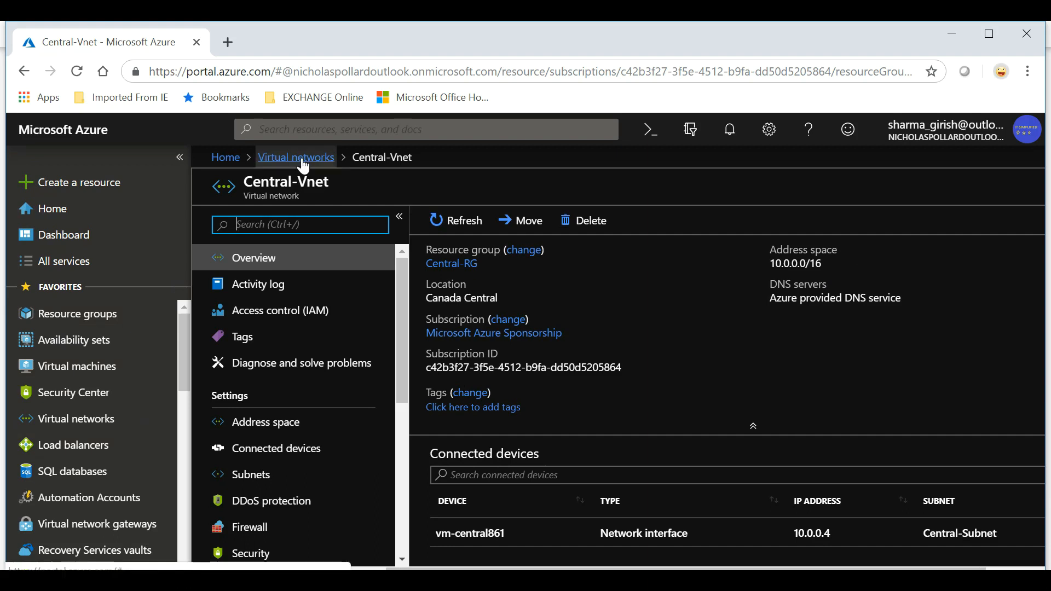
{"action": "left_click", "coordinate": [296, 157]}
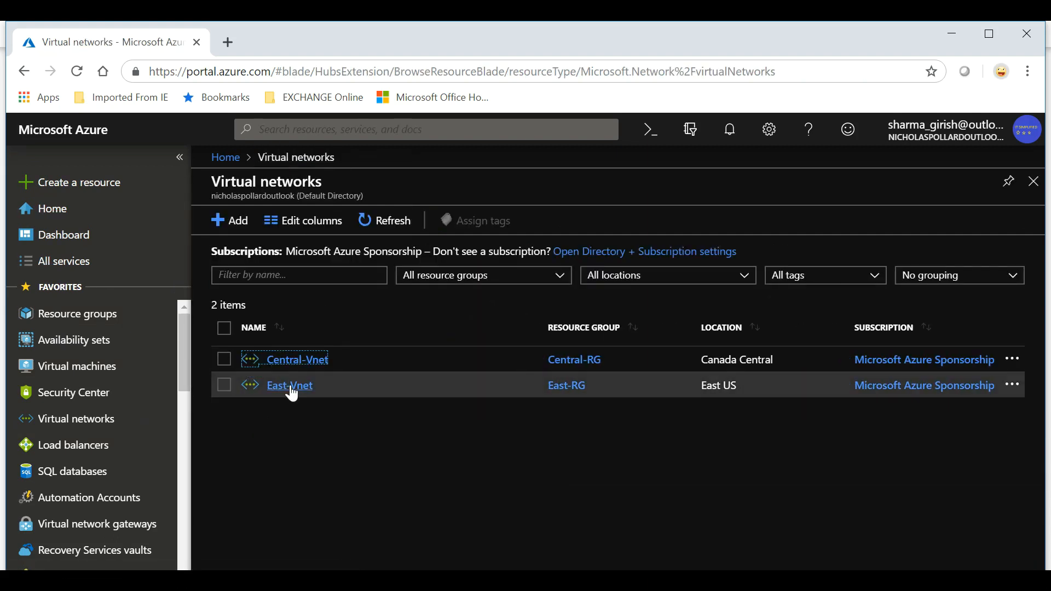
{"action": "left_click", "coordinate": [288, 384]}
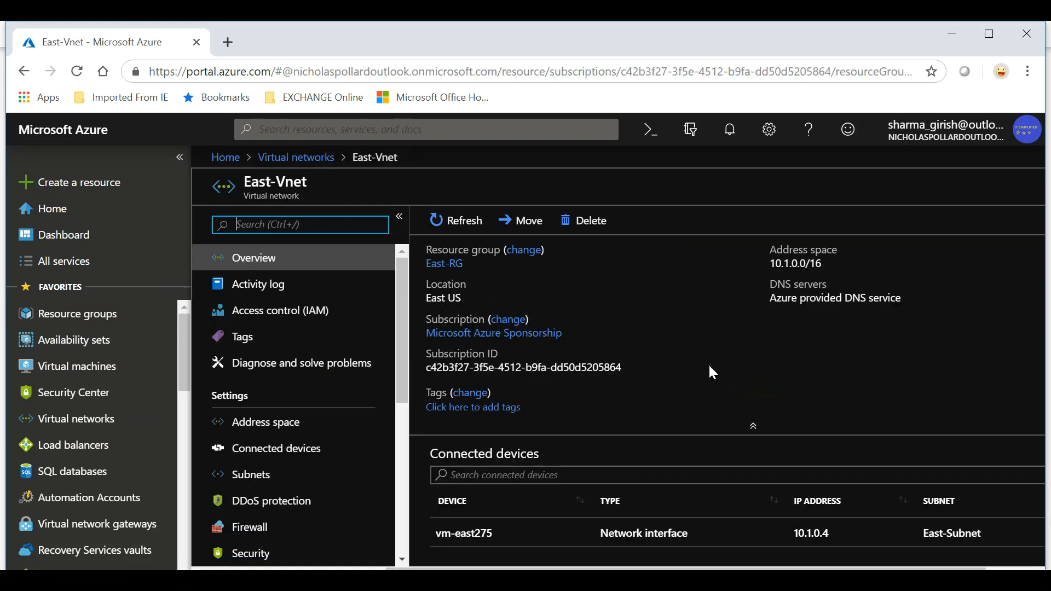
{"action": "mouse_move", "coordinate": [673, 412]}
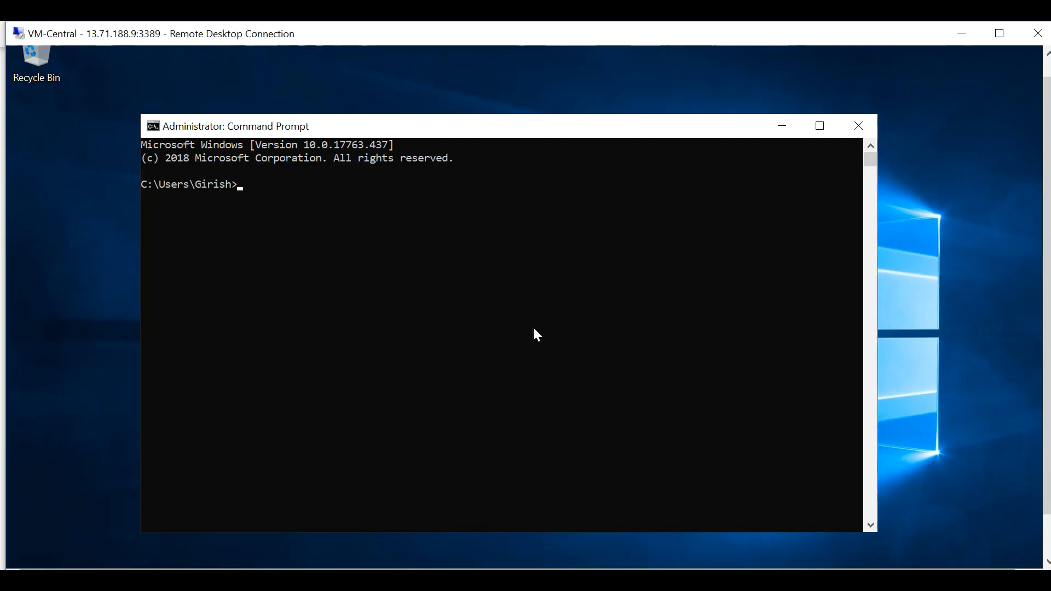
Run hostname in the Command Prompt to confirm the session is VM-Central
{"action": "type", "text": "ho"}
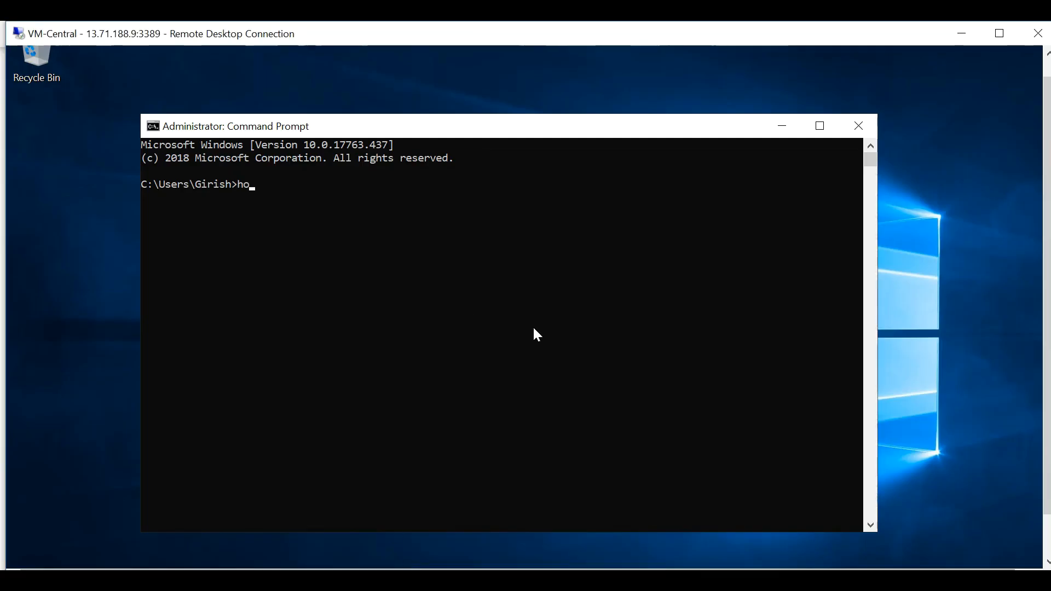
{"action": "type", "text": "stname"}
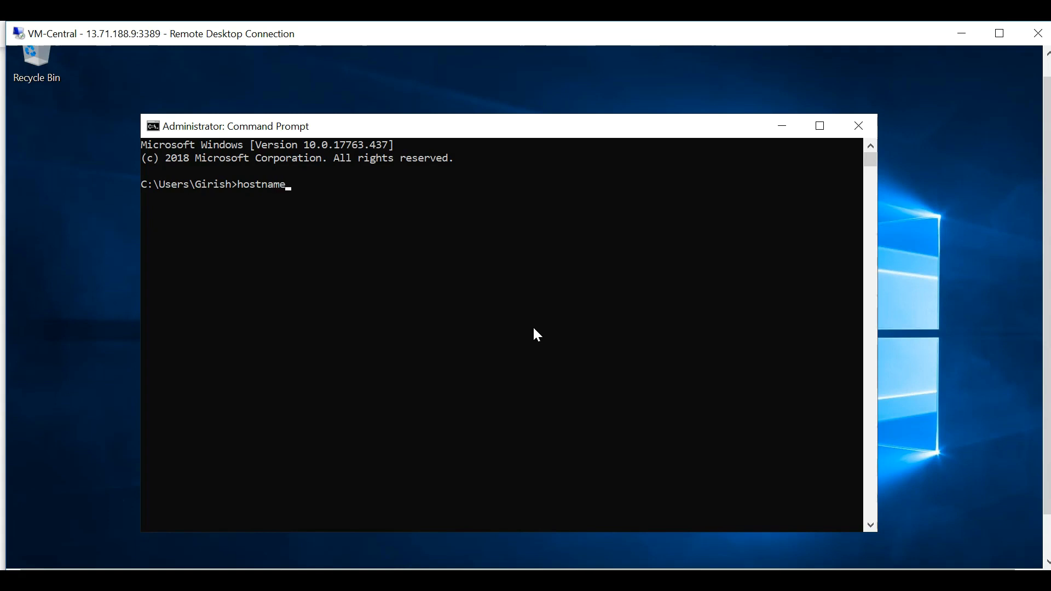
{"action": "key", "text": "Enter"}
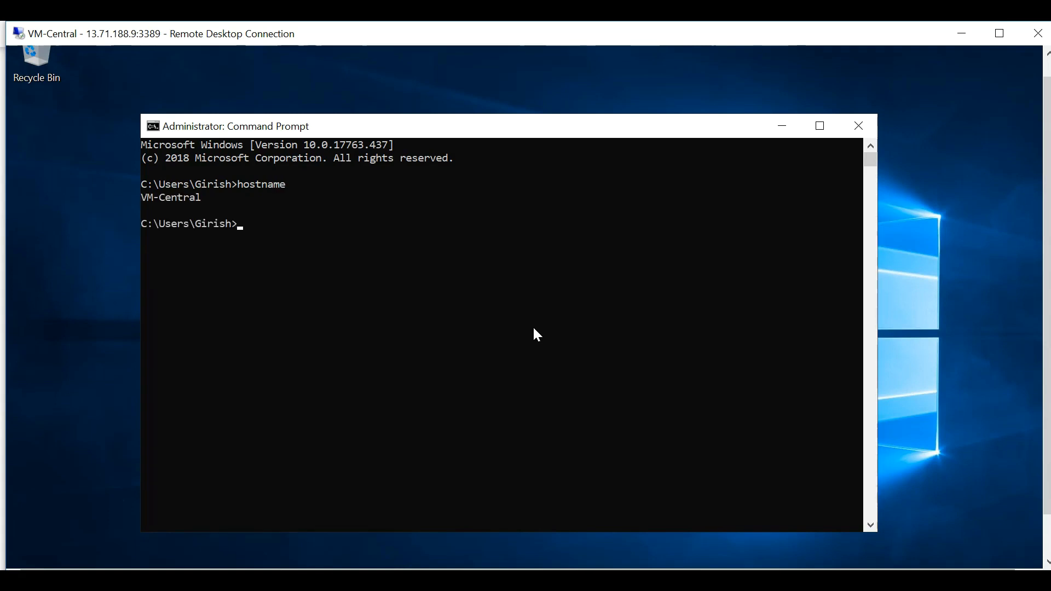
{"action": "mouse_move", "coordinate": [290, 244]}
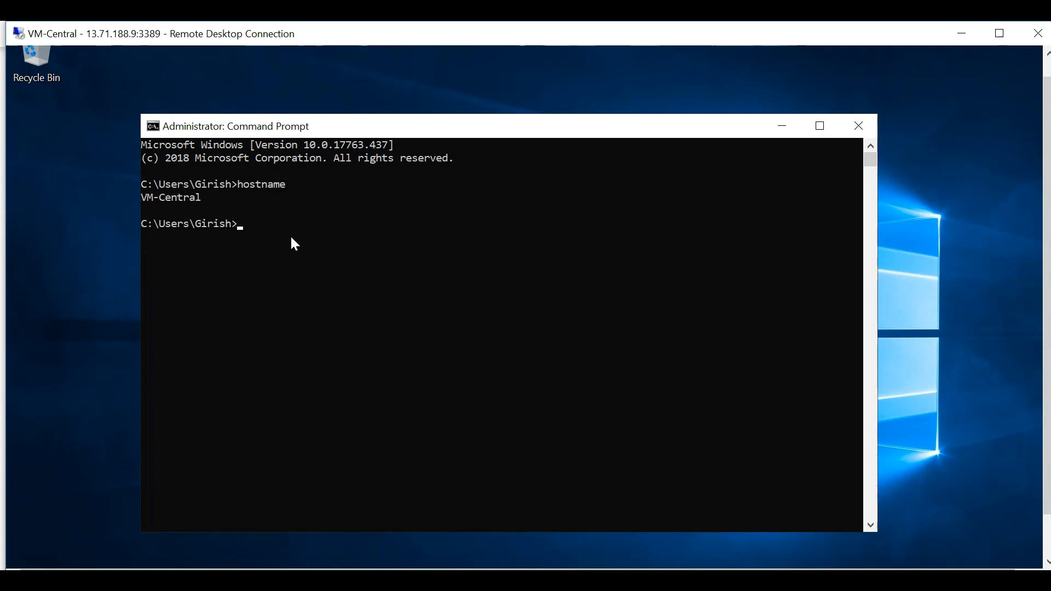
Ping 10.1.0.4, which times out with 100% loss, and start typing the ping again
{"action": "type", "text": "ping 10."}
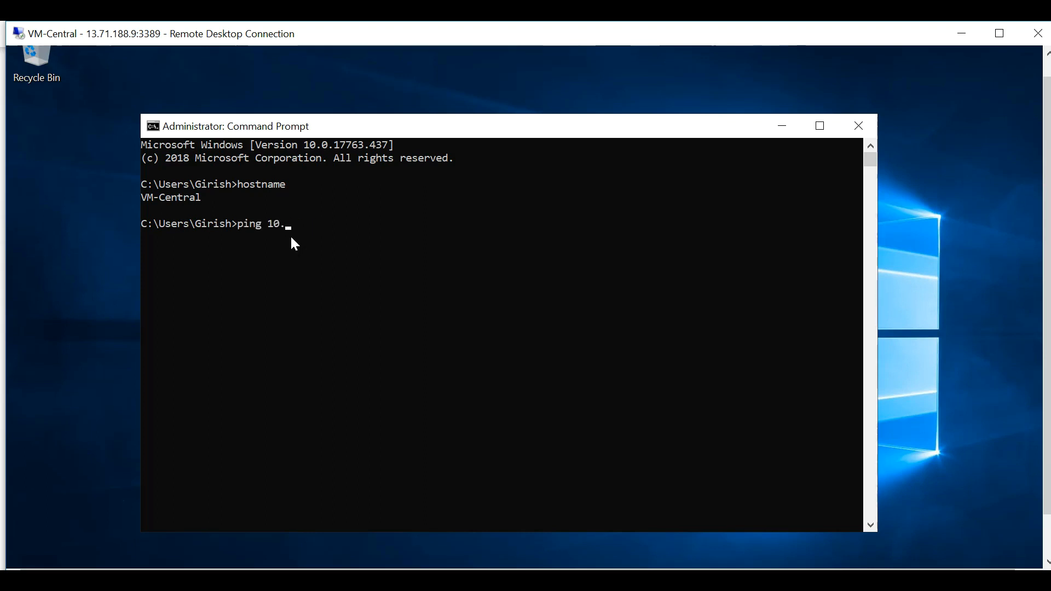
{"action": "type", "text": "1.0."}
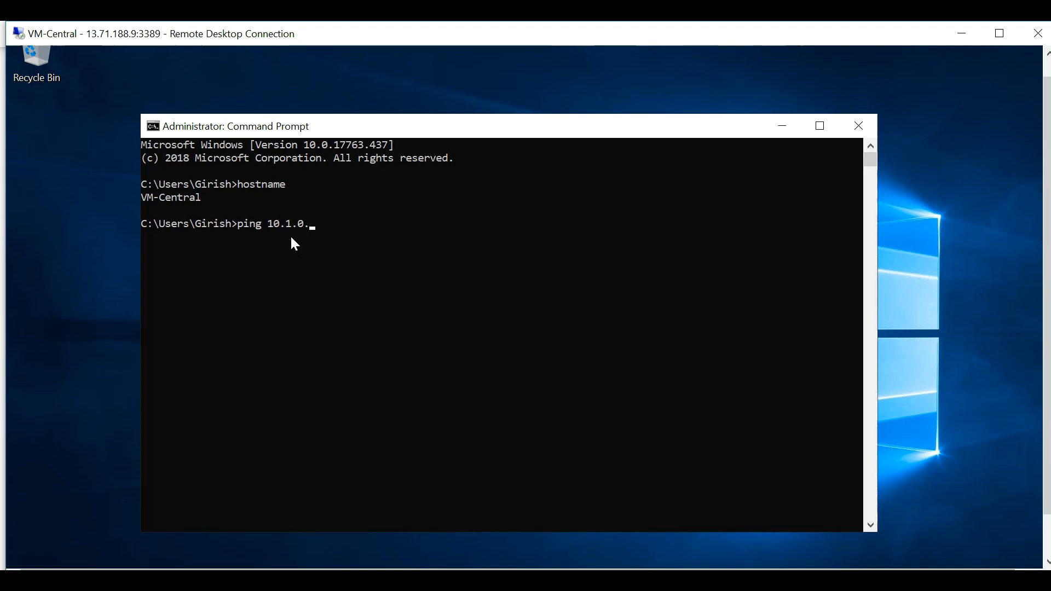
{"action": "type", "text": "4"}
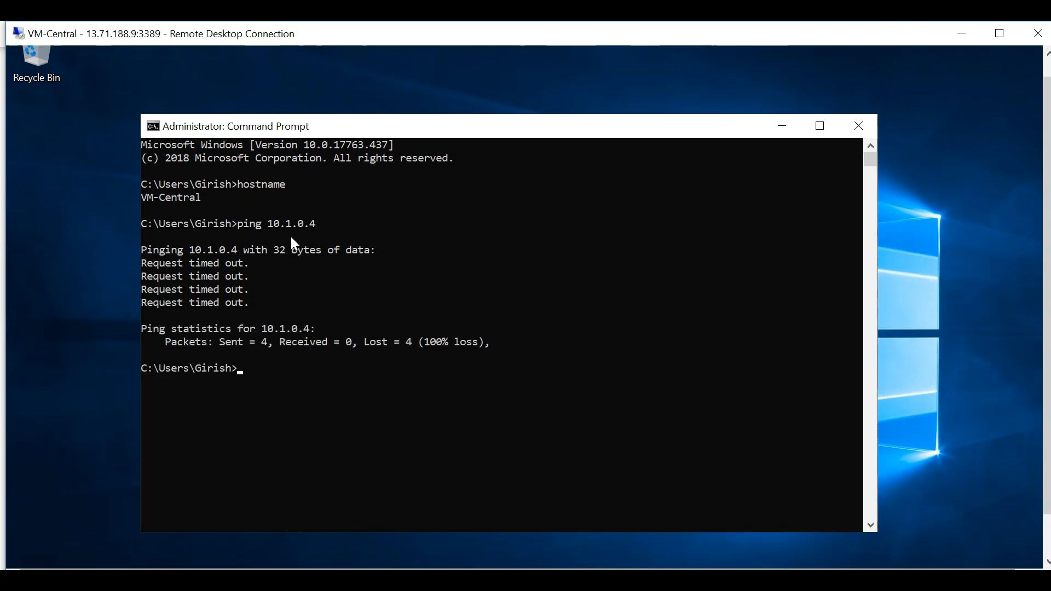
{"action": "type", "text": "ping"}
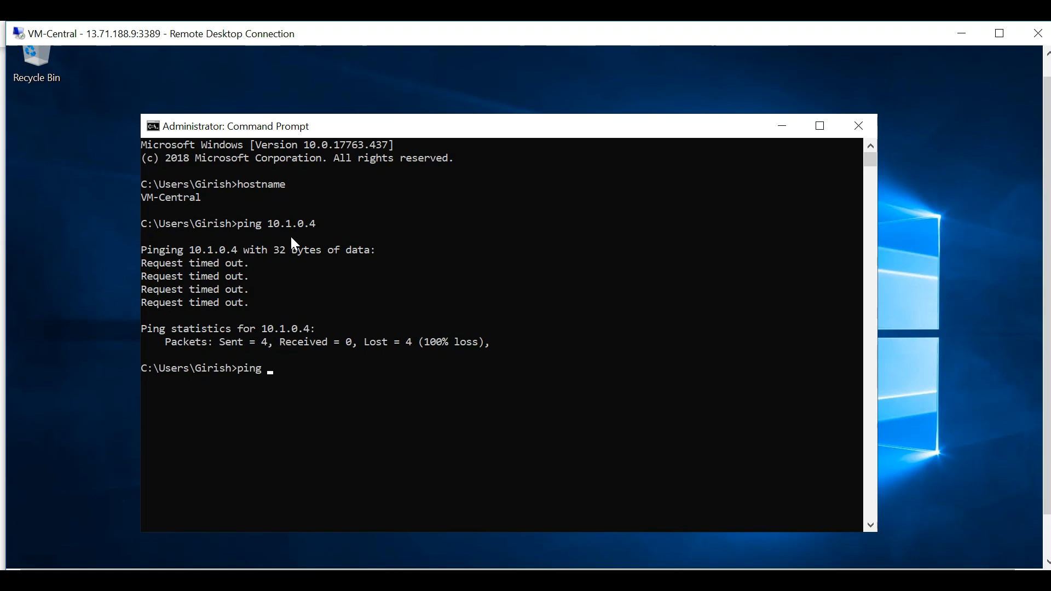
{"action": "type", "text": "10."}
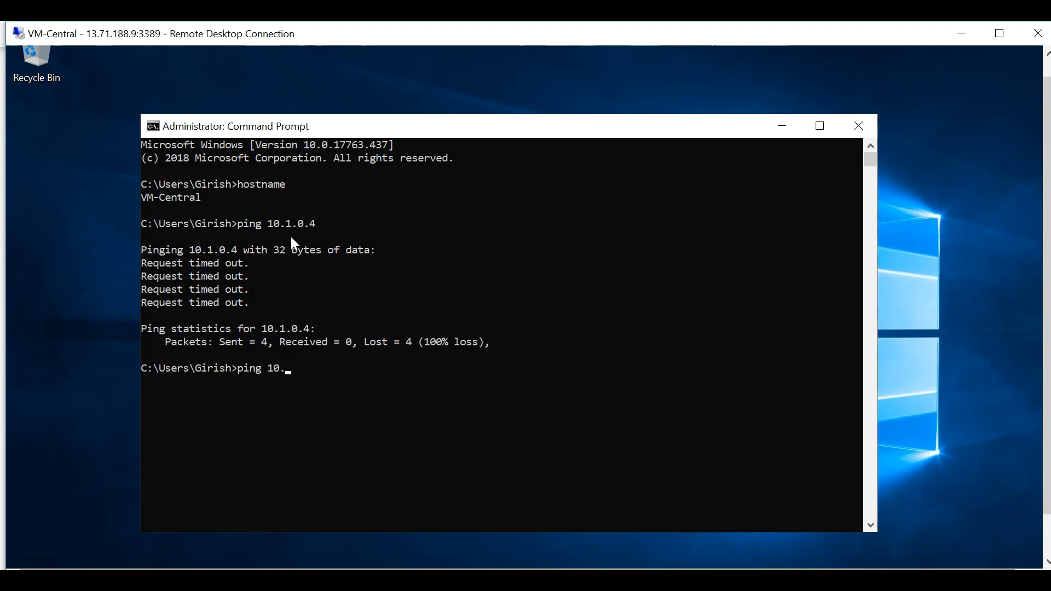
{"action": "type", "text": "1.0.4"}
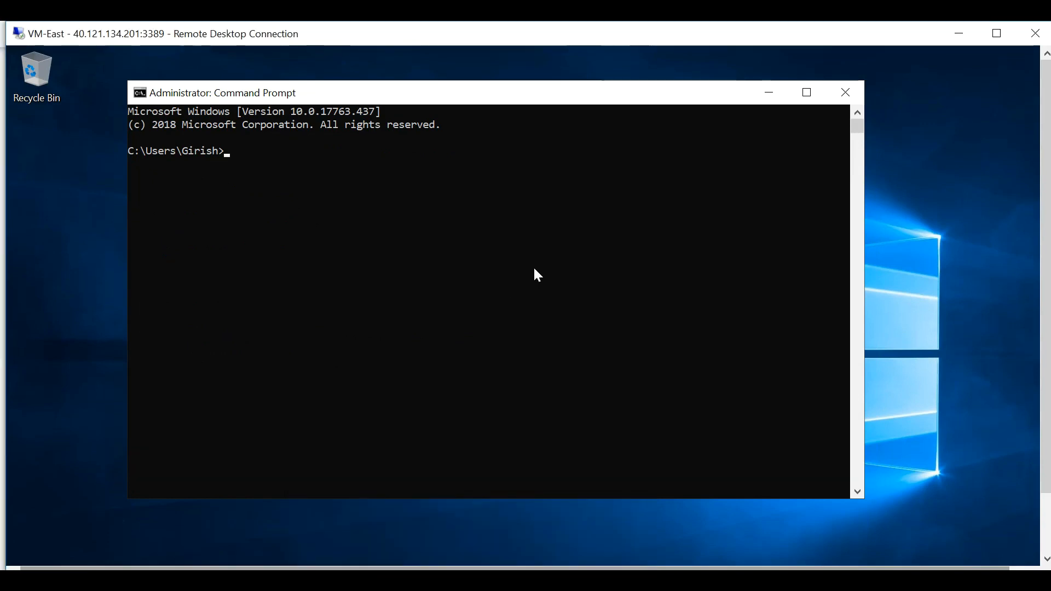
Run hostname on VM-East and type ping 10.0.0.4 toward VM-Central
{"action": "type", "text": "hostname"}
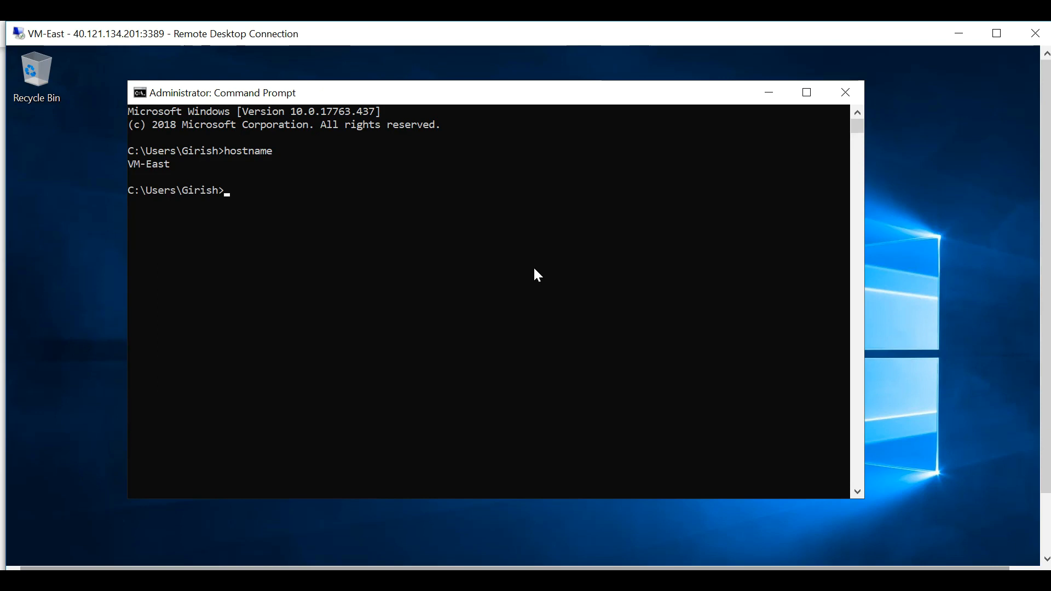
{"action": "type", "text": "ping"}
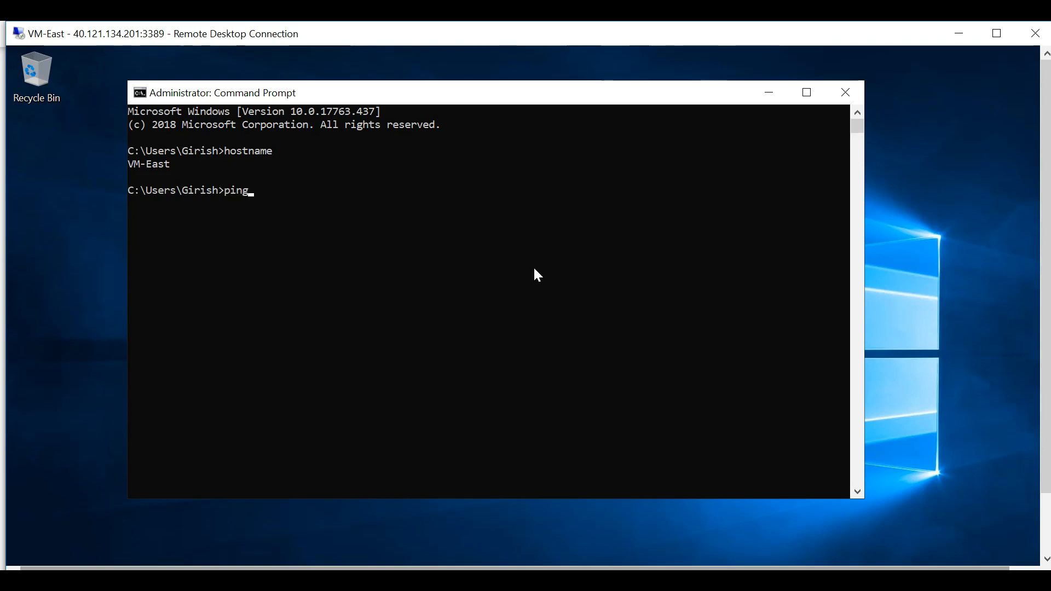
{"action": "type", "text": "10.0.0.4"}
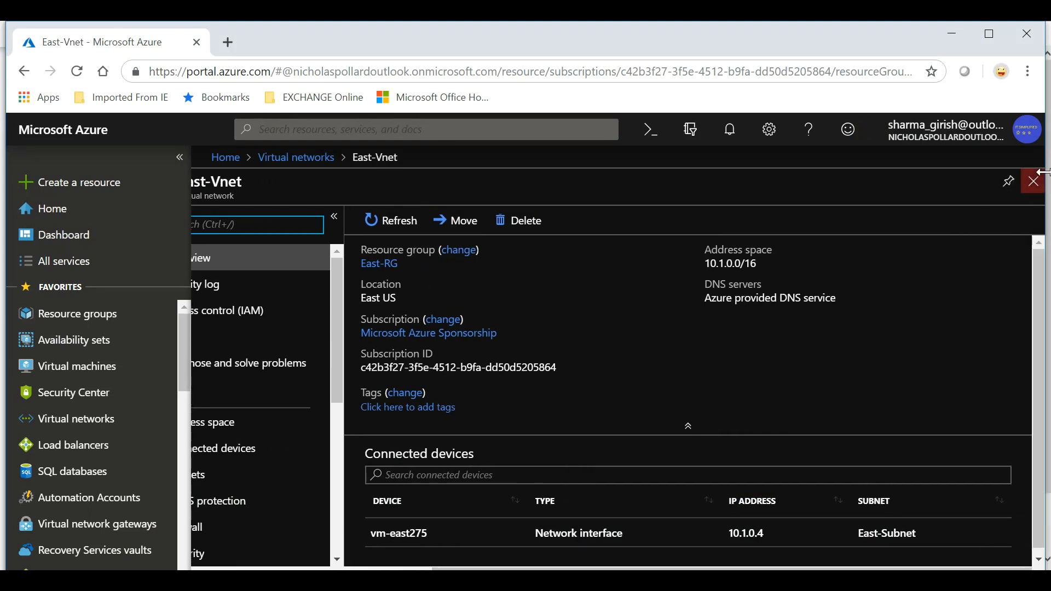
Show the empty virtual network gateways list and start adding a new gateway
{"action": "left_click", "coordinate": [1032, 181]}
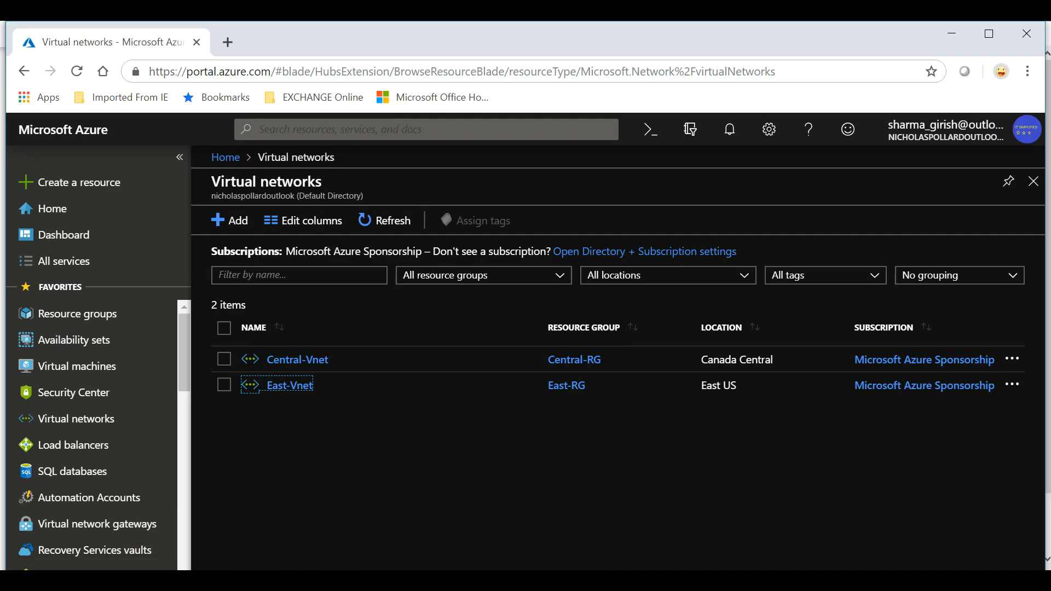
{"action": "mouse_move", "coordinate": [128, 533]}
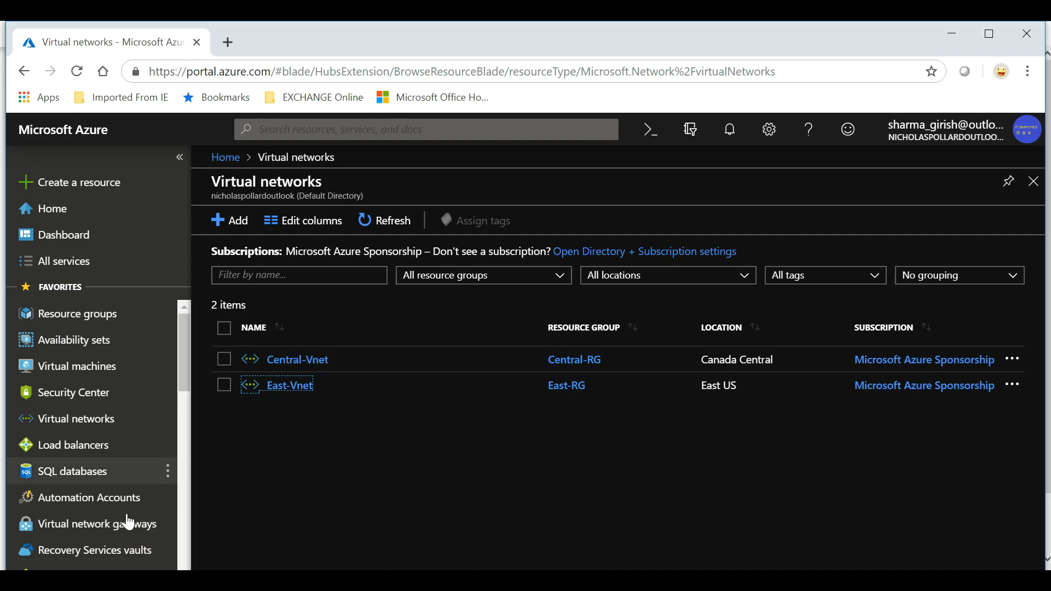
{"action": "left_click", "coordinate": [95, 523]}
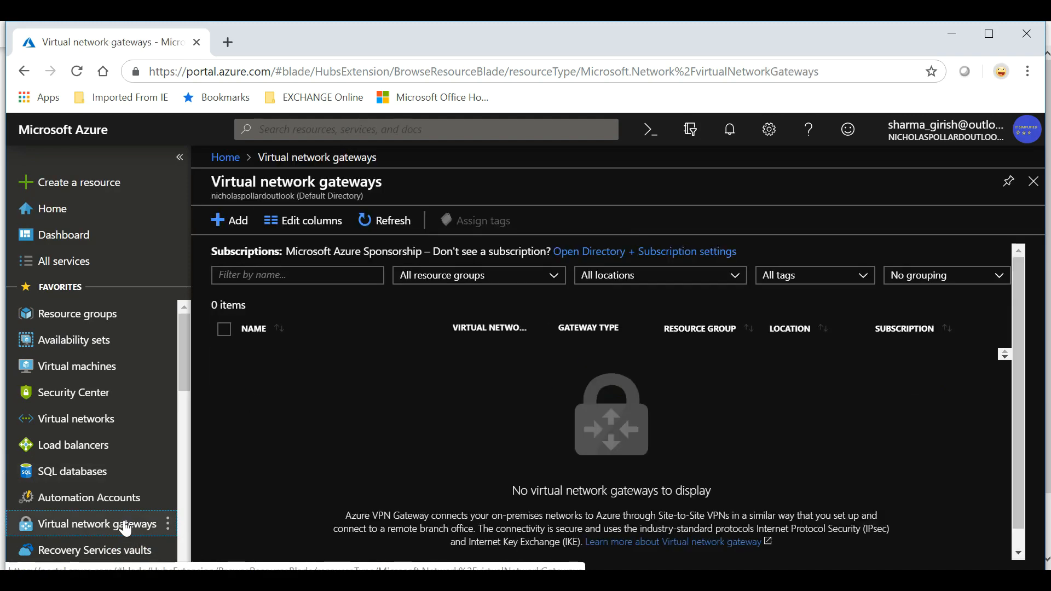
{"action": "mouse_move", "coordinate": [244, 232]}
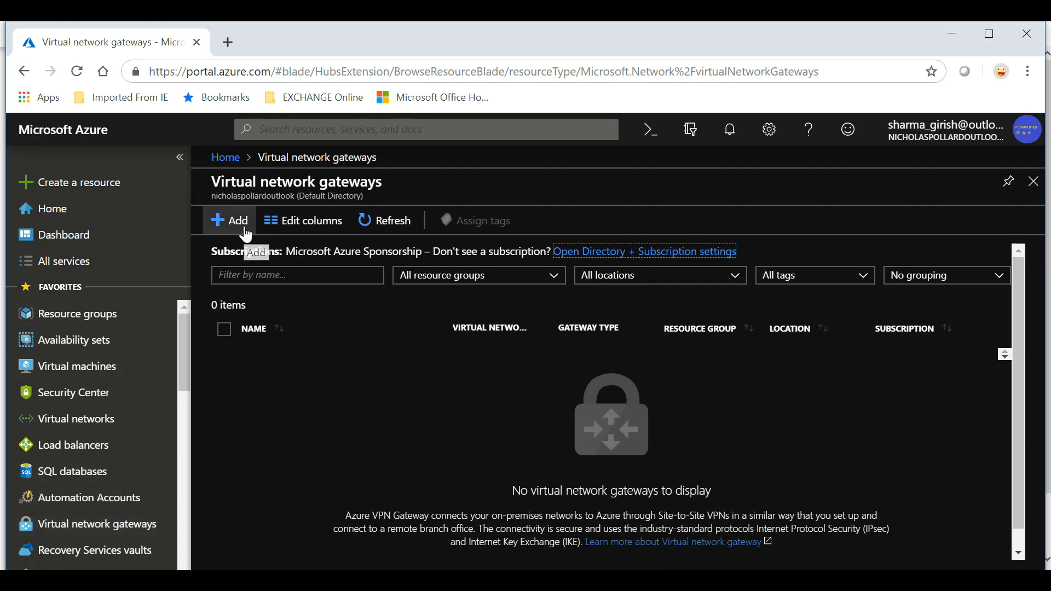
{"action": "left_click", "coordinate": [230, 220]}
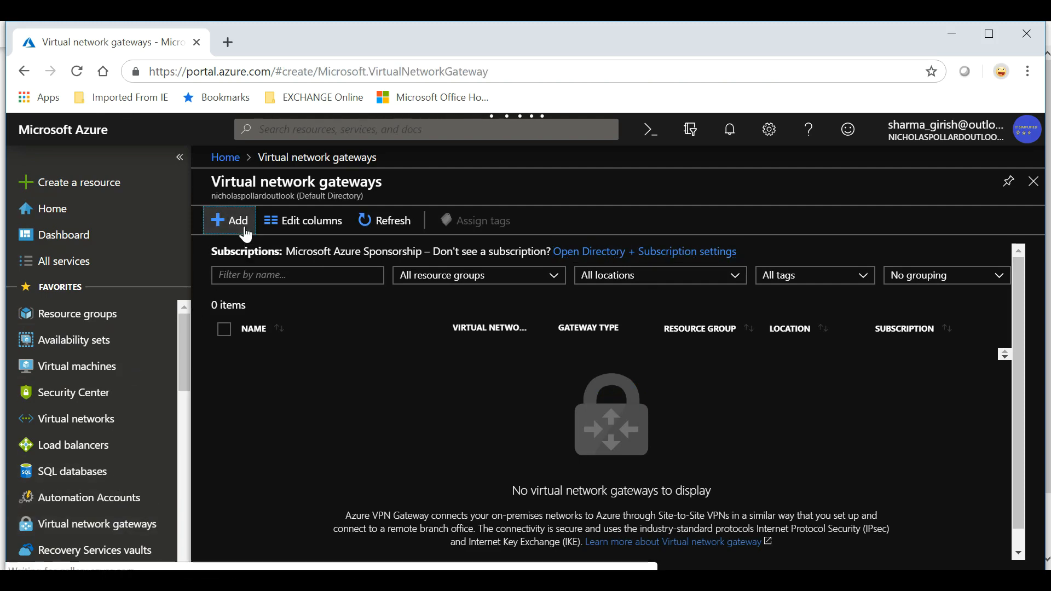
Name the gateway CentralVNGW and place it in the Canada Central region
{"action": "left_click", "coordinate": [229, 220]}
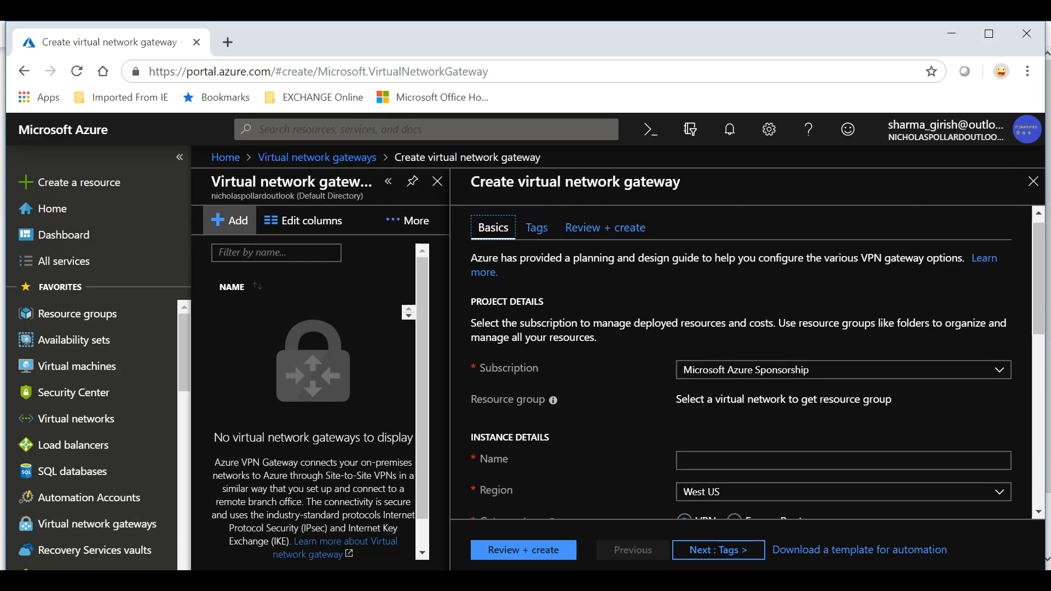
{"action": "scroll", "scroll_direction": "down", "scroll_amount": 3}
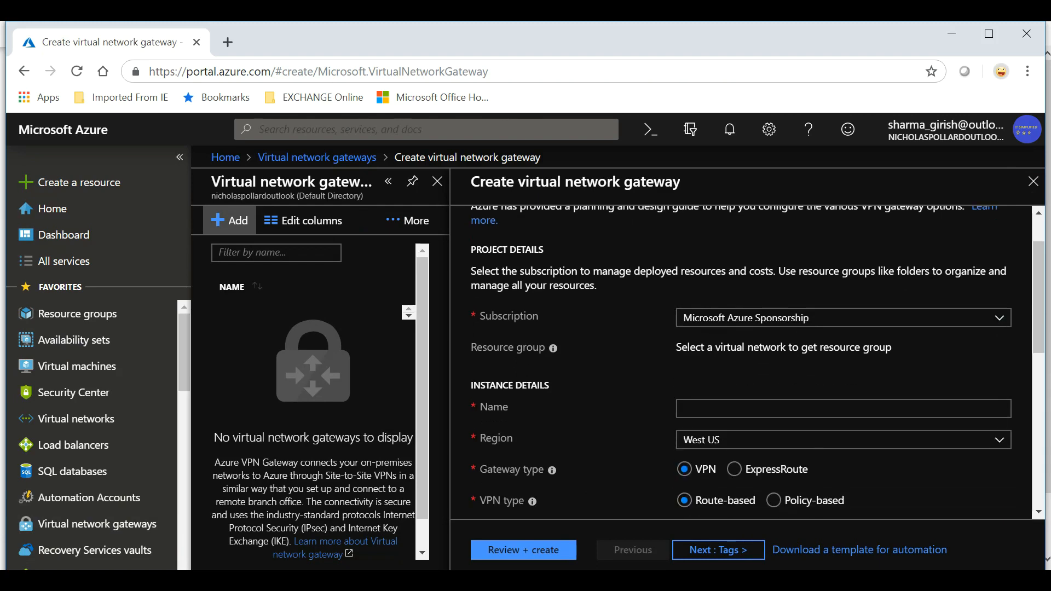
{"action": "left_click", "coordinate": [843, 408]}
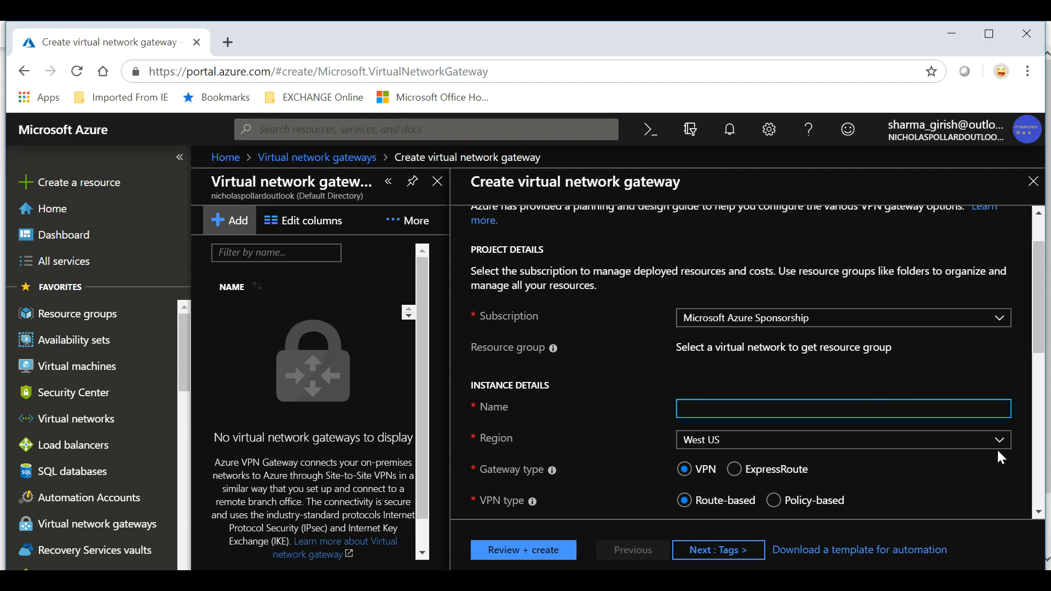
{"action": "left_click", "coordinate": [843, 440]}
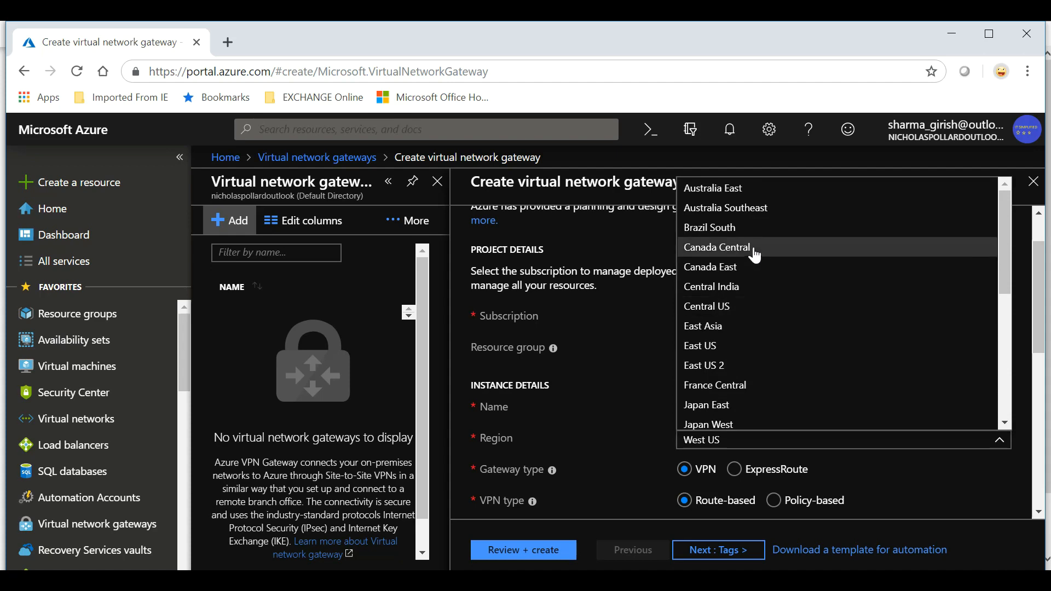
{"action": "left_click", "coordinate": [716, 247]}
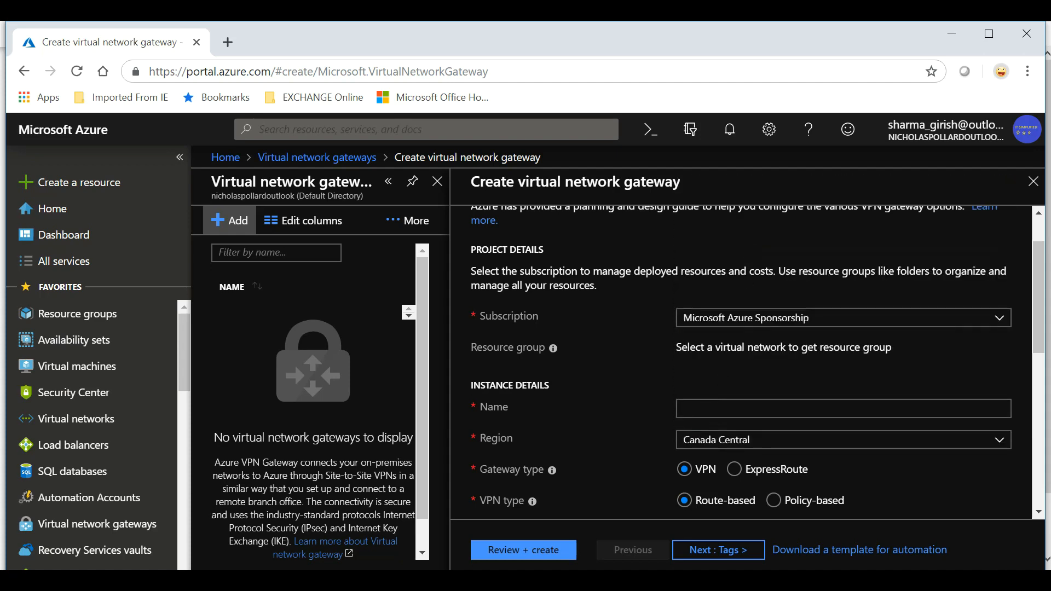
{"action": "type", "text": "Central"}
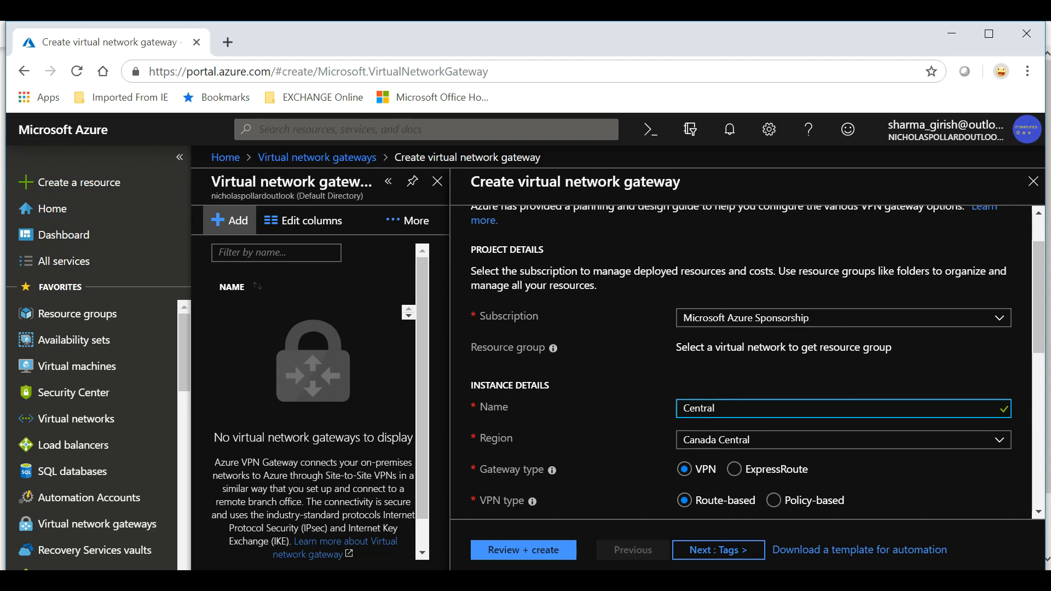
{"action": "type", "text": "VNGW"}
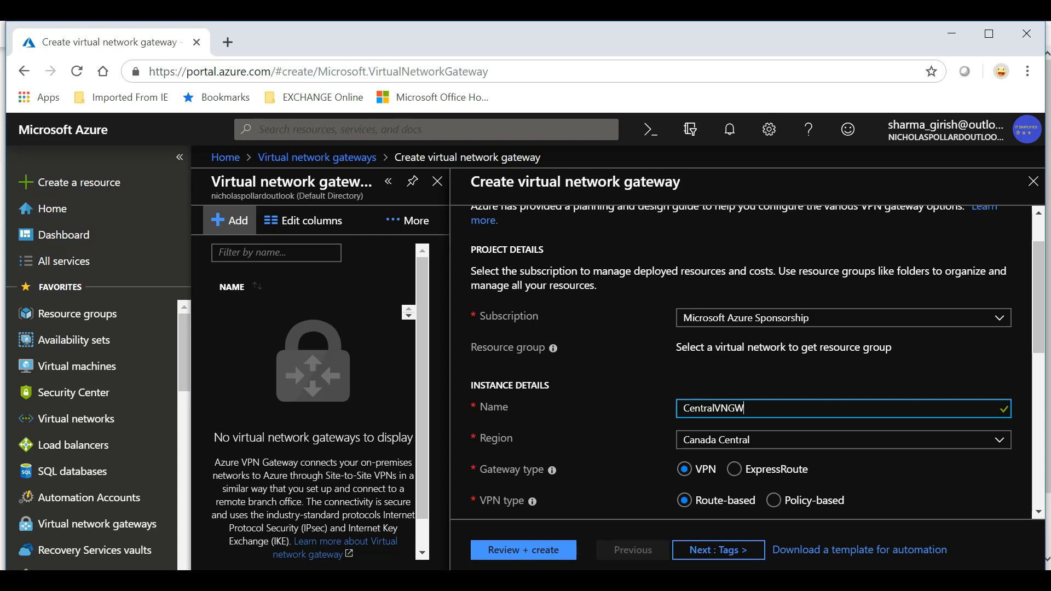
Keep SKU VpnGw1, attach Central-Vnet and name the new public IP starting 'Central'
{"action": "scroll", "scroll_direction": "down", "scroll_amount": 3}
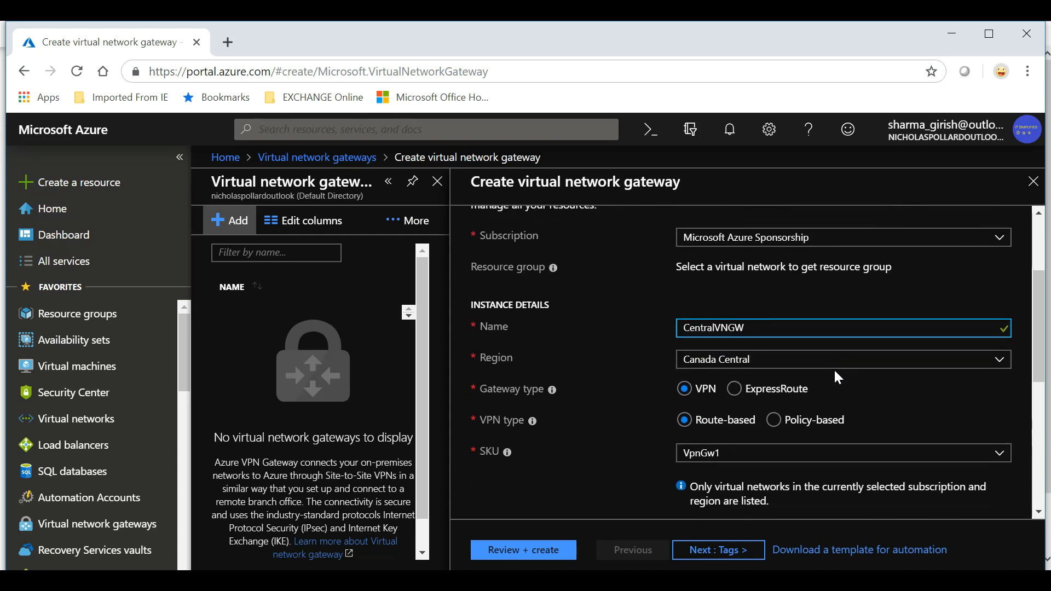
{"action": "mouse_move", "coordinate": [666, 418]}
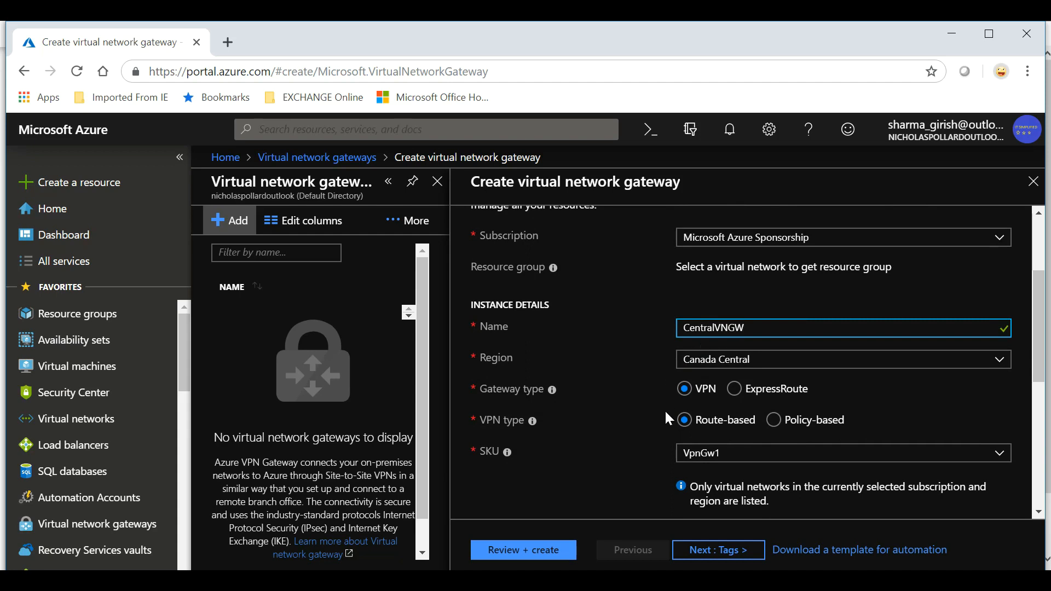
{"action": "mouse_move", "coordinate": [742, 406]}
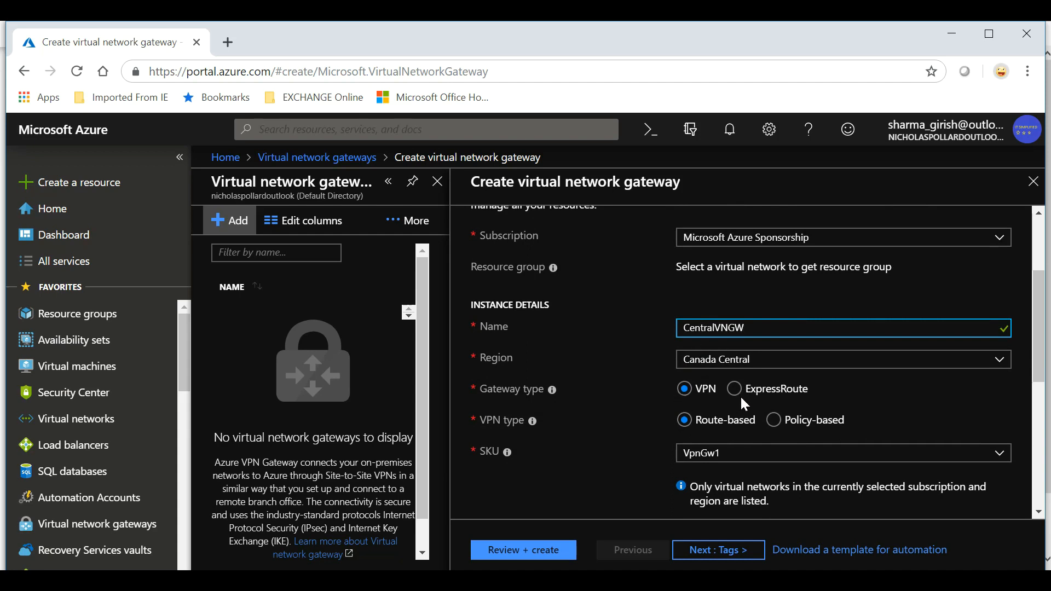
{"action": "scroll", "scroll_direction": "down", "scroll_amount": 3}
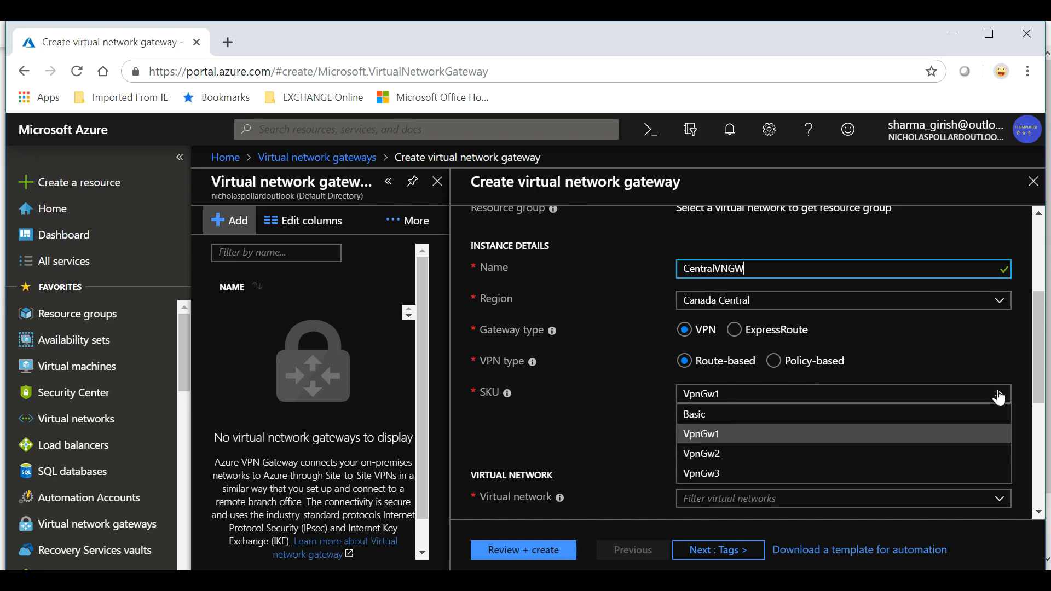
{"action": "mouse_move", "coordinate": [777, 474]}
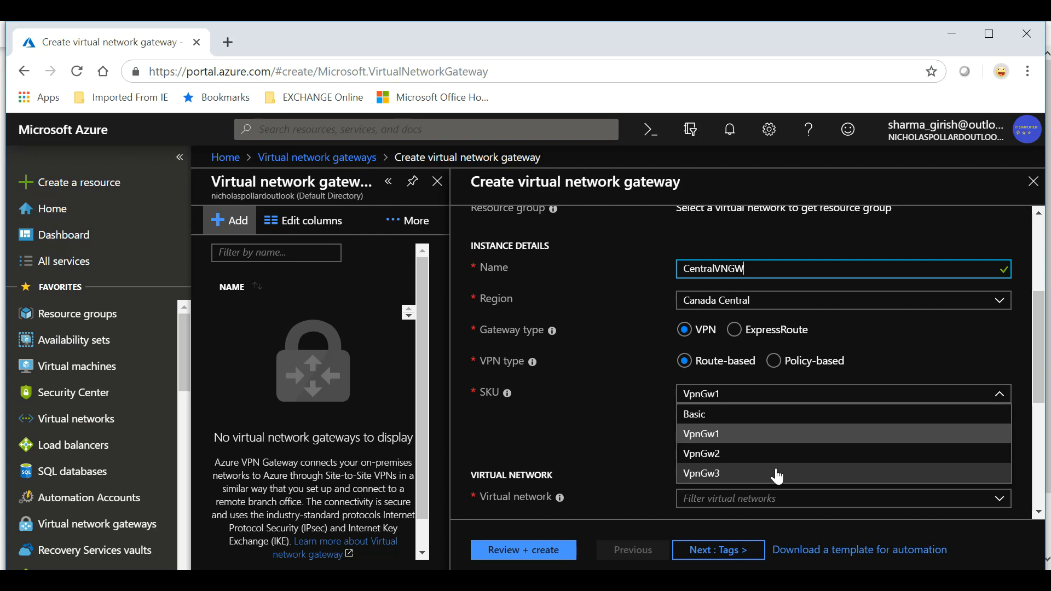
{"action": "mouse_move", "coordinate": [707, 441]}
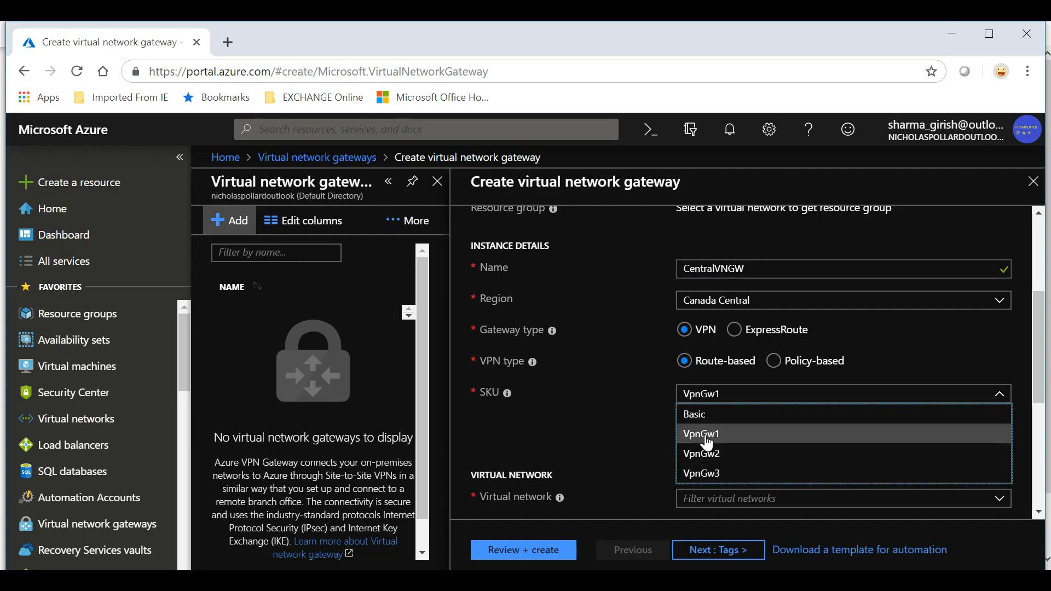
{"action": "left_click", "coordinate": [701, 434]}
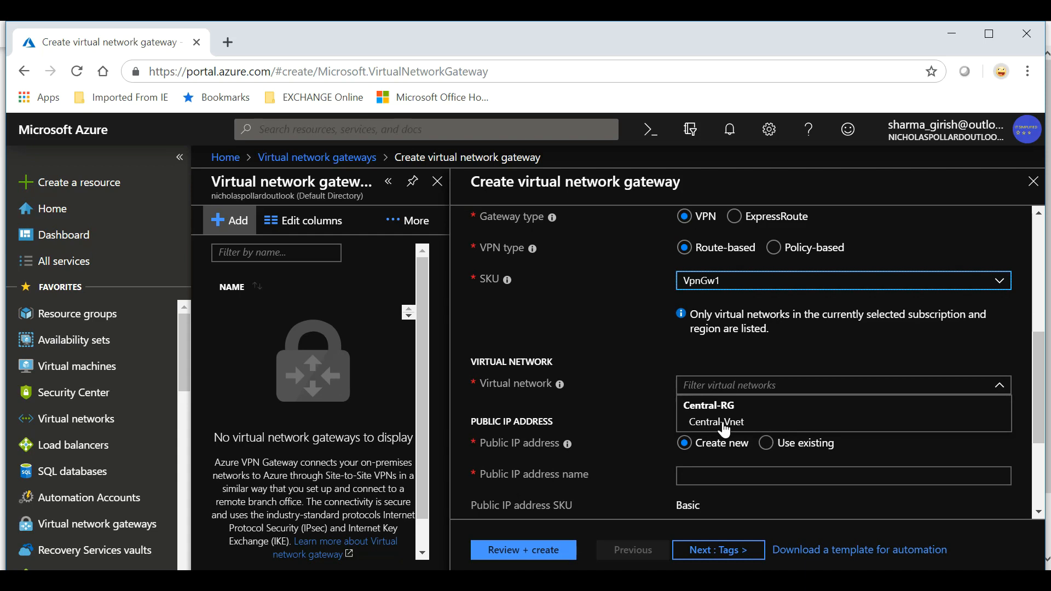
{"action": "left_click", "coordinate": [716, 422]}
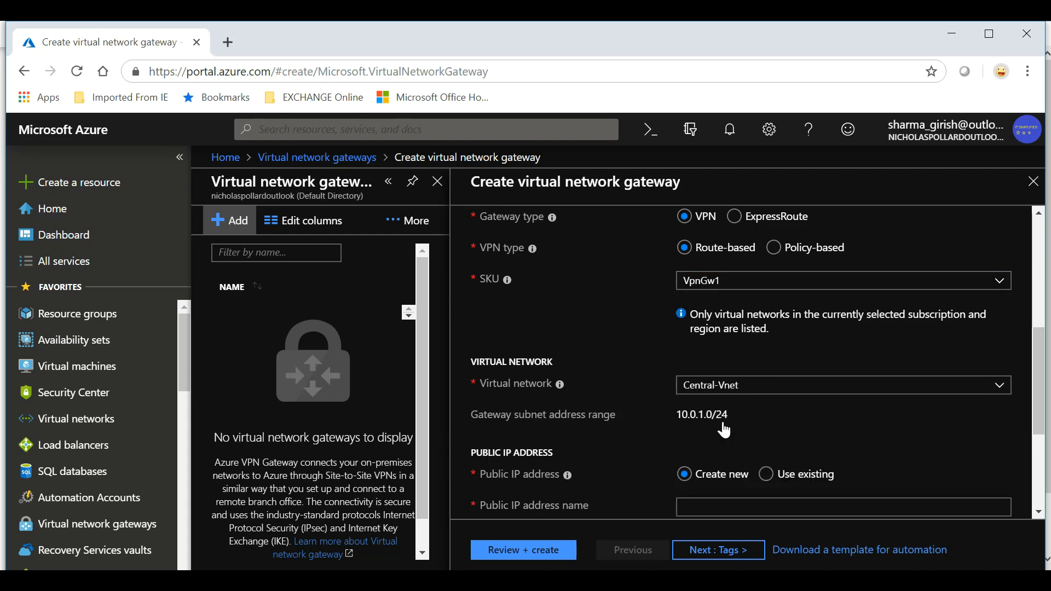
{"action": "scroll", "scroll_direction": "down", "scroll_amount": 3}
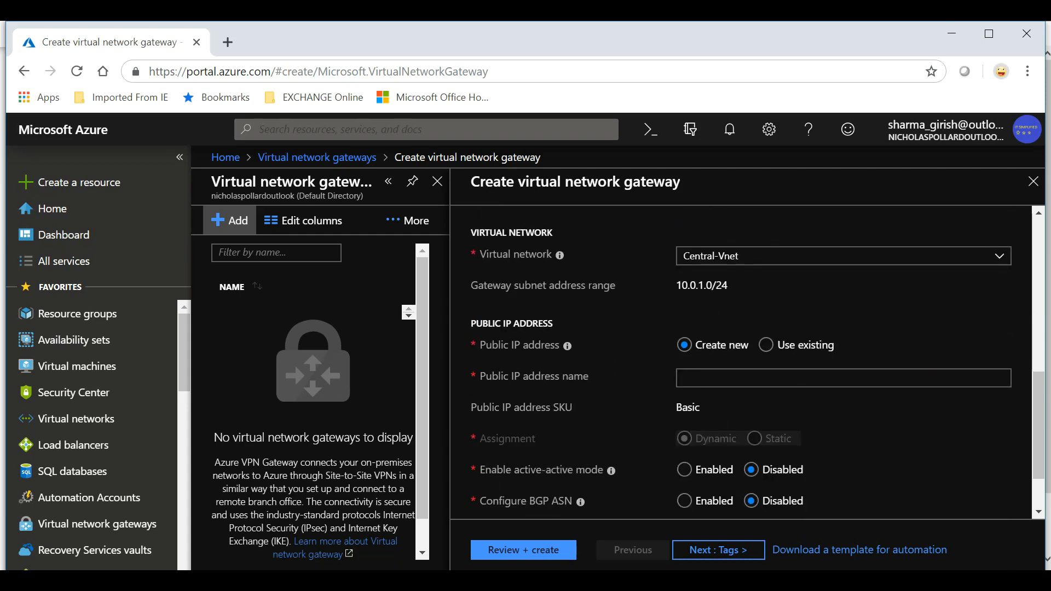
{"action": "left_click", "coordinate": [843, 377]}
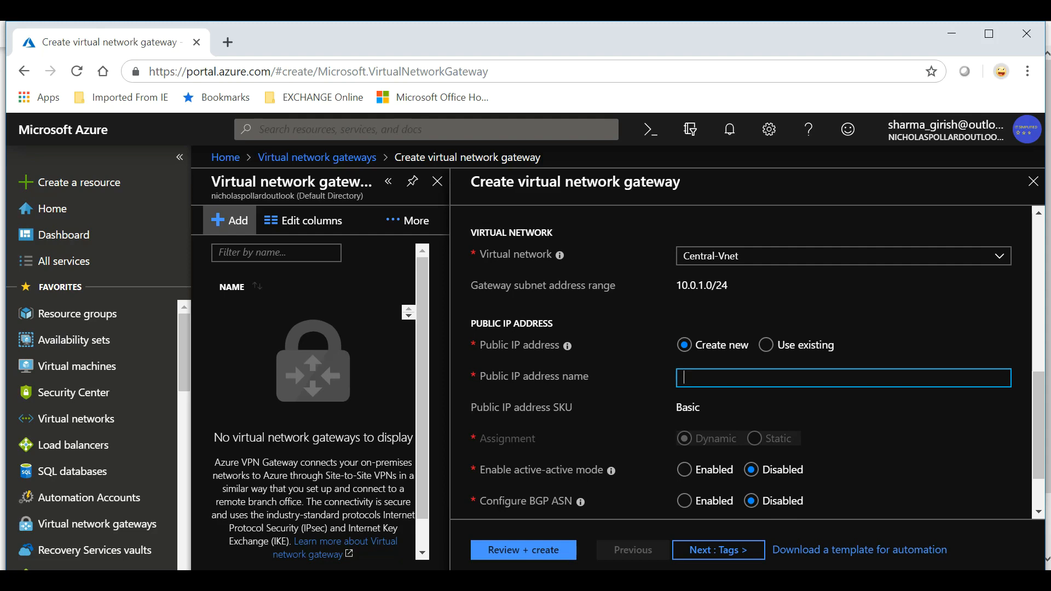
{"action": "type", "text": "Cent"}
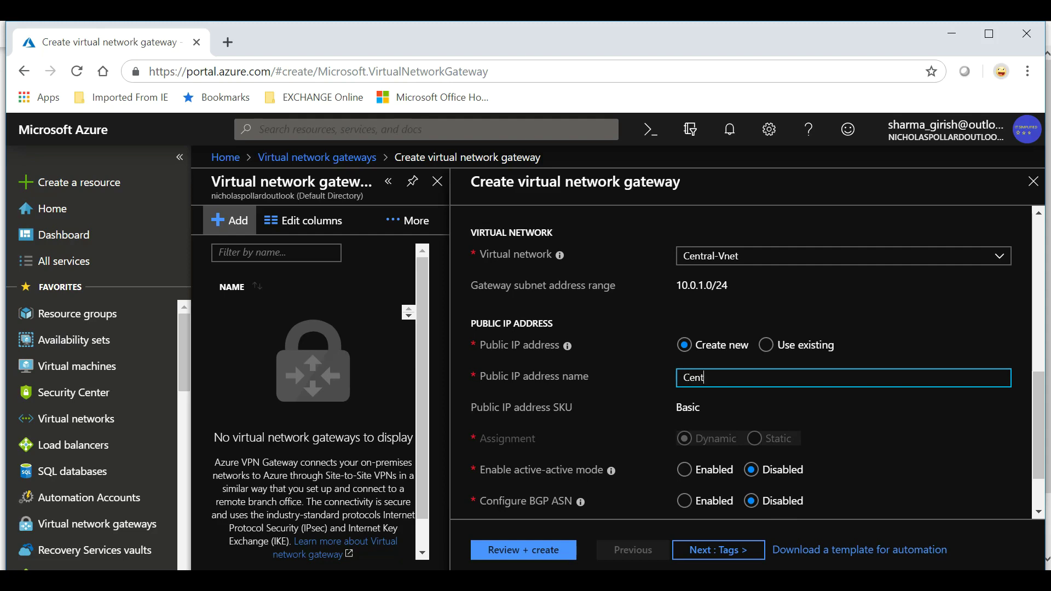
{"action": "type", "text": "ral"}
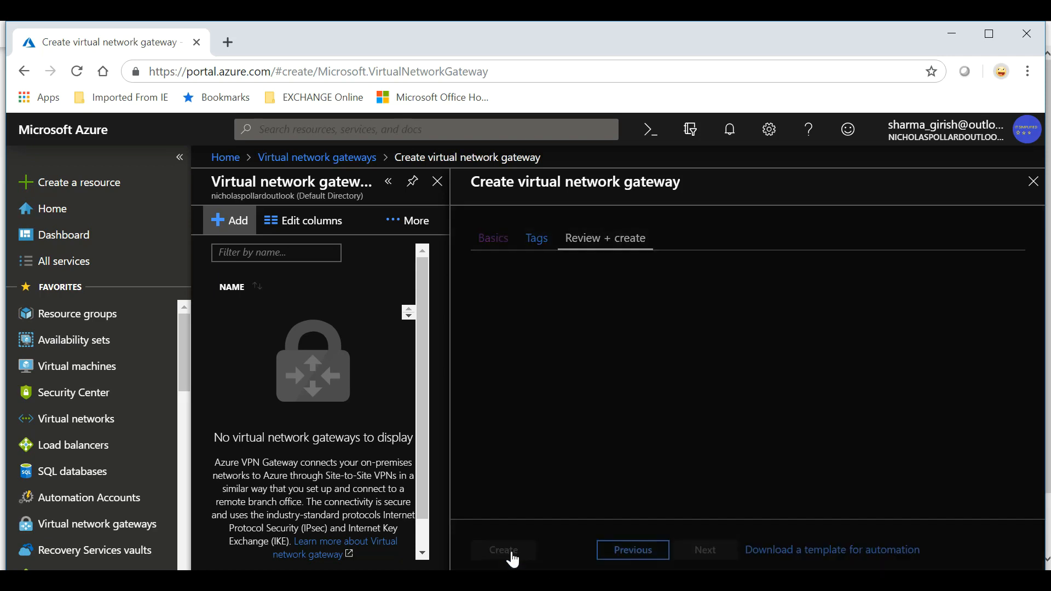
Create CentralVNGW after validation passes and return to the gateways list showing it
{"action": "left_click", "coordinate": [503, 549]}
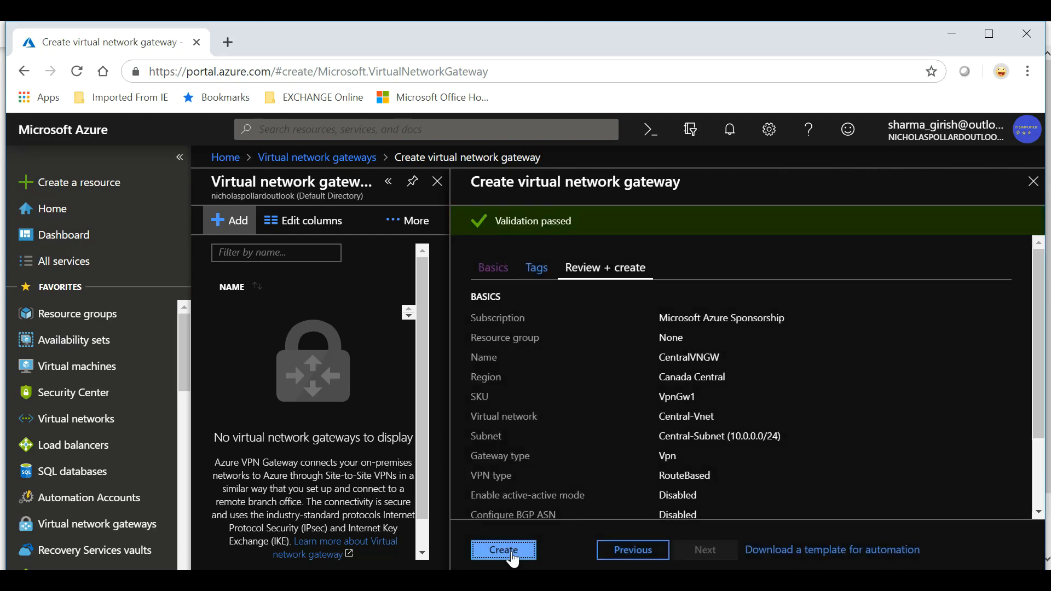
{"action": "left_click", "coordinate": [503, 549]}
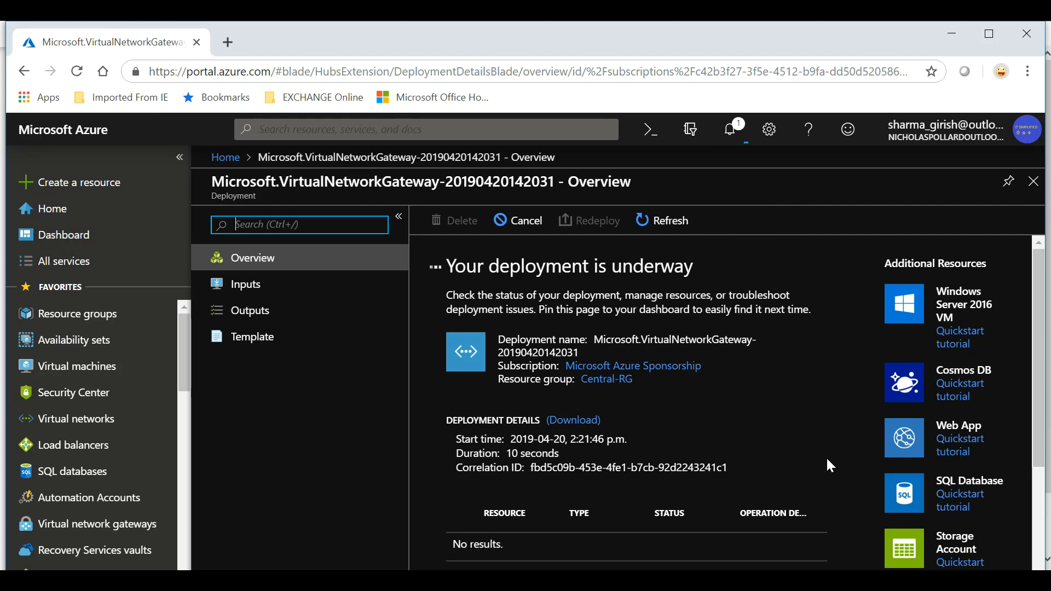
{"action": "mouse_move", "coordinate": [91, 536]}
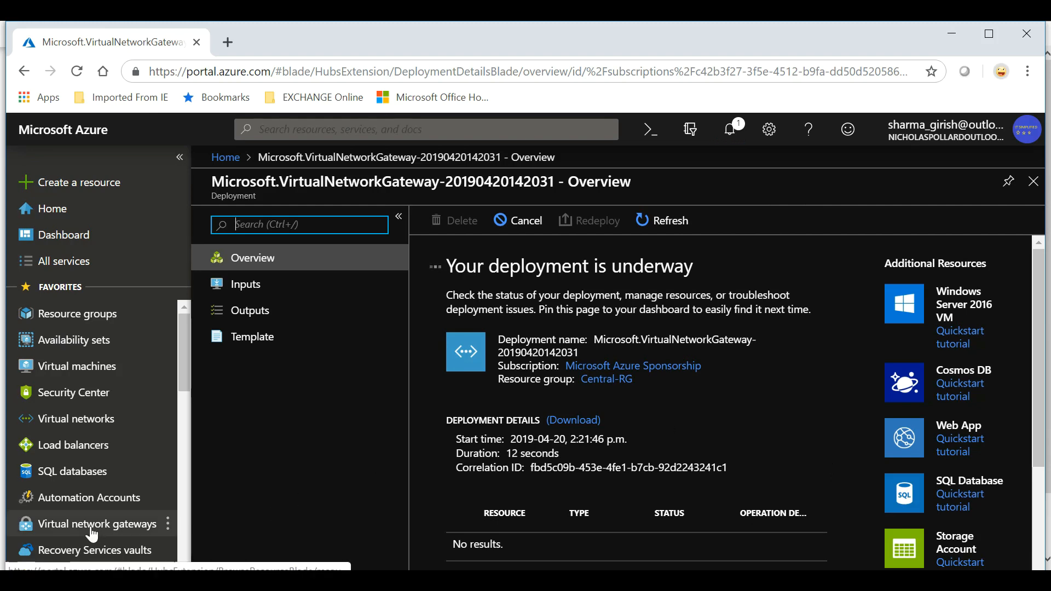
{"action": "left_click", "coordinate": [96, 524]}
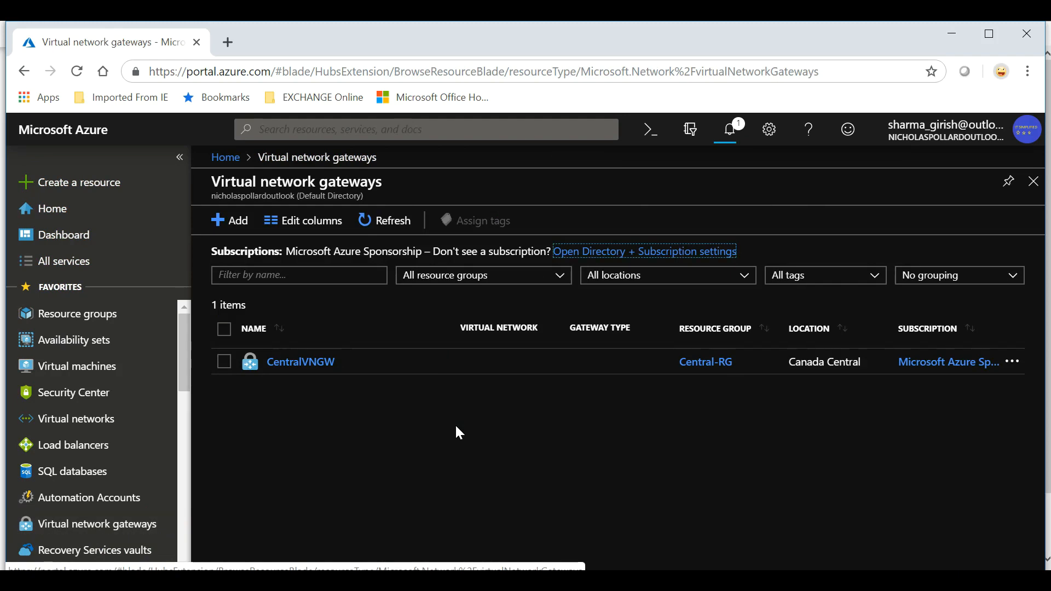
Start a second gateway named EastVNGW in the East US region
{"action": "left_click", "coordinate": [228, 220]}
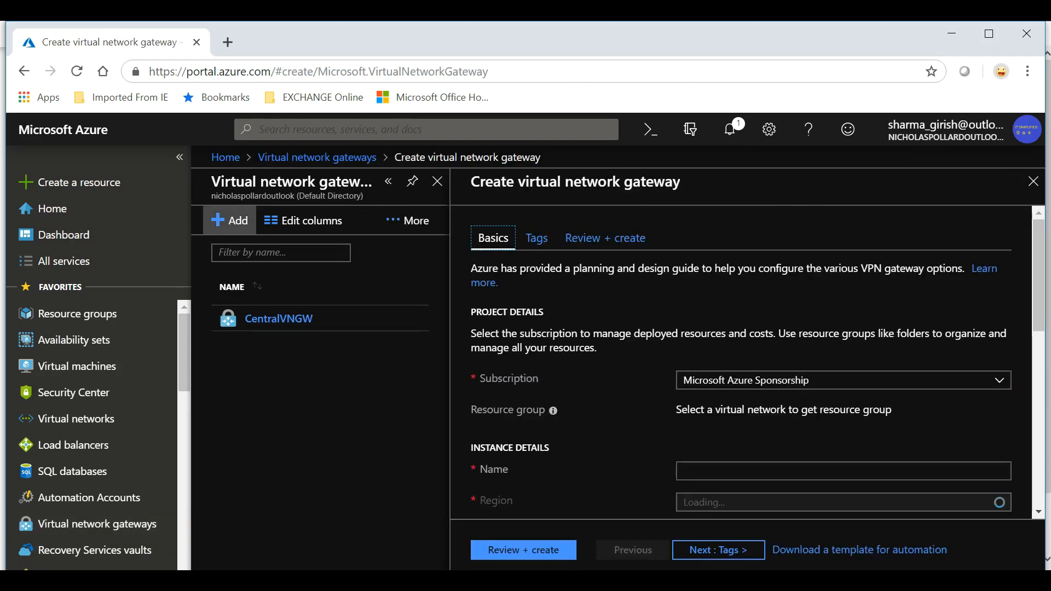
{"action": "scroll", "scroll_direction": "down", "scroll_amount": 3}
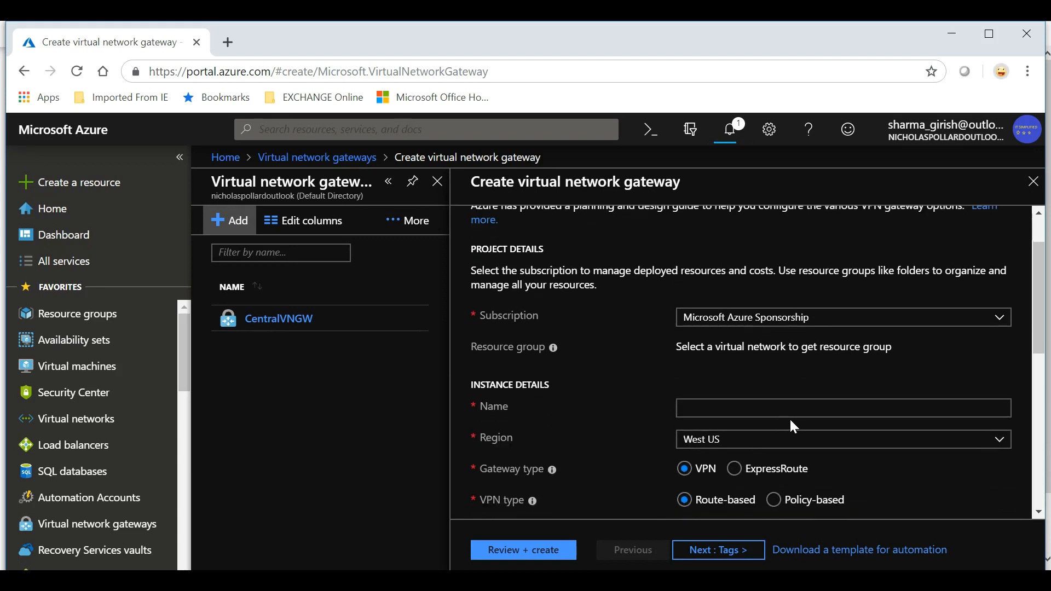
{"action": "type", "text": "E"}
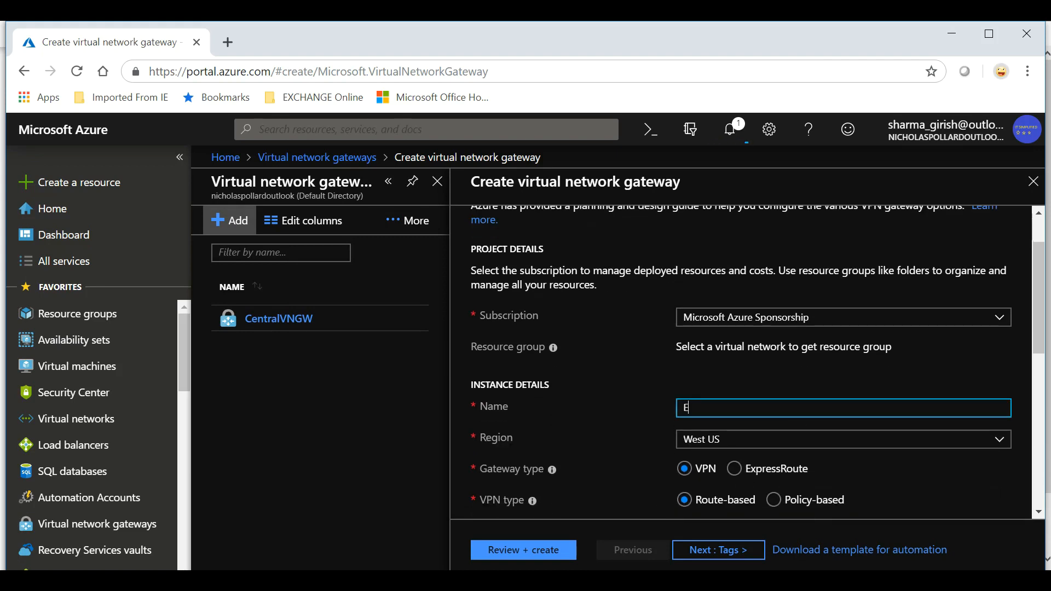
{"action": "type", "text": "ast"}
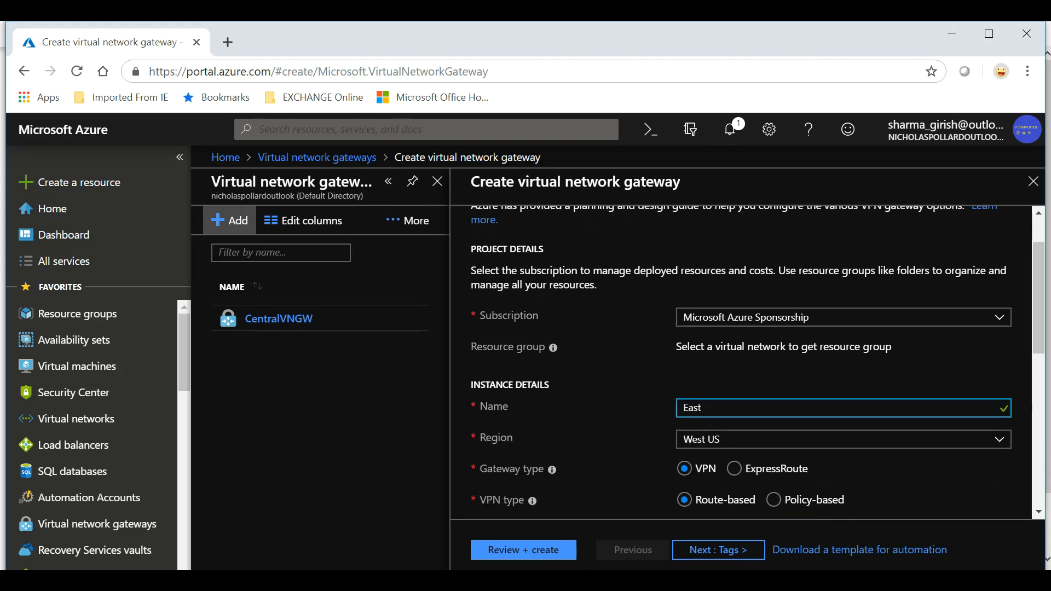
{"action": "type", "text": "VN"}
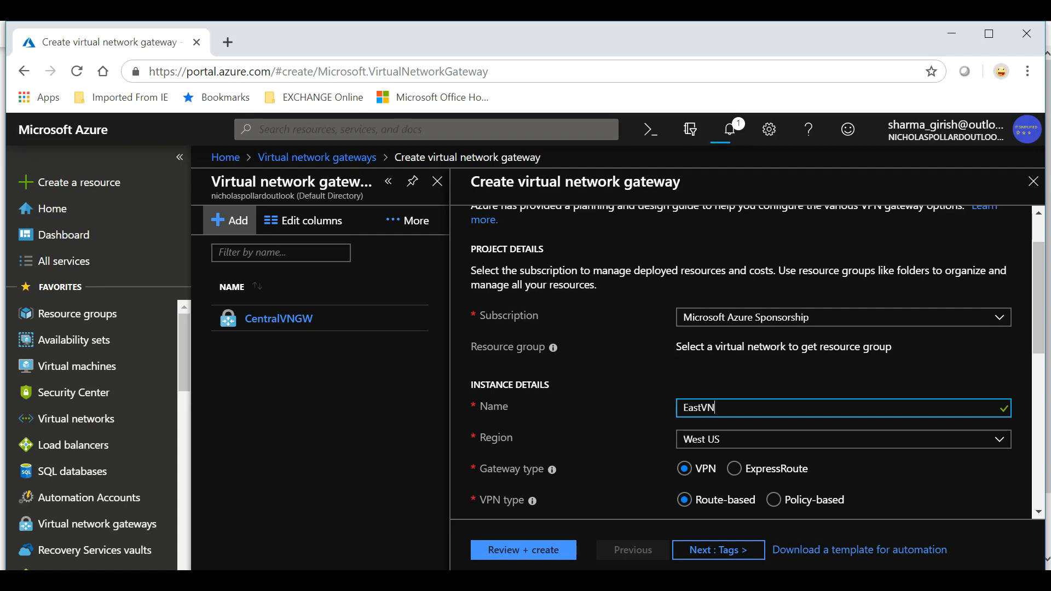
{"action": "type", "text": "GW"}
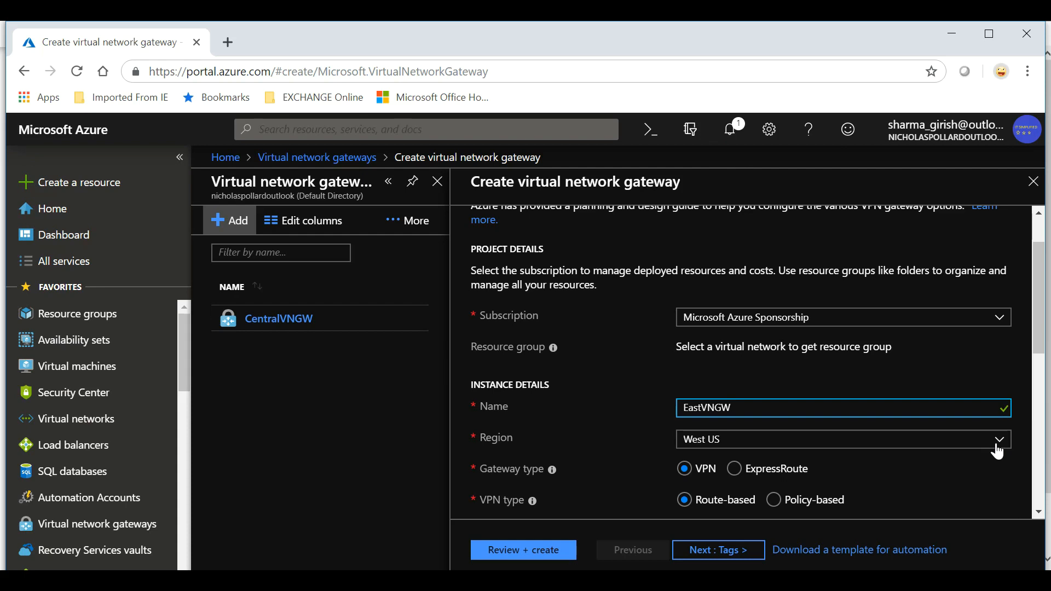
{"action": "left_click", "coordinate": [843, 440]}
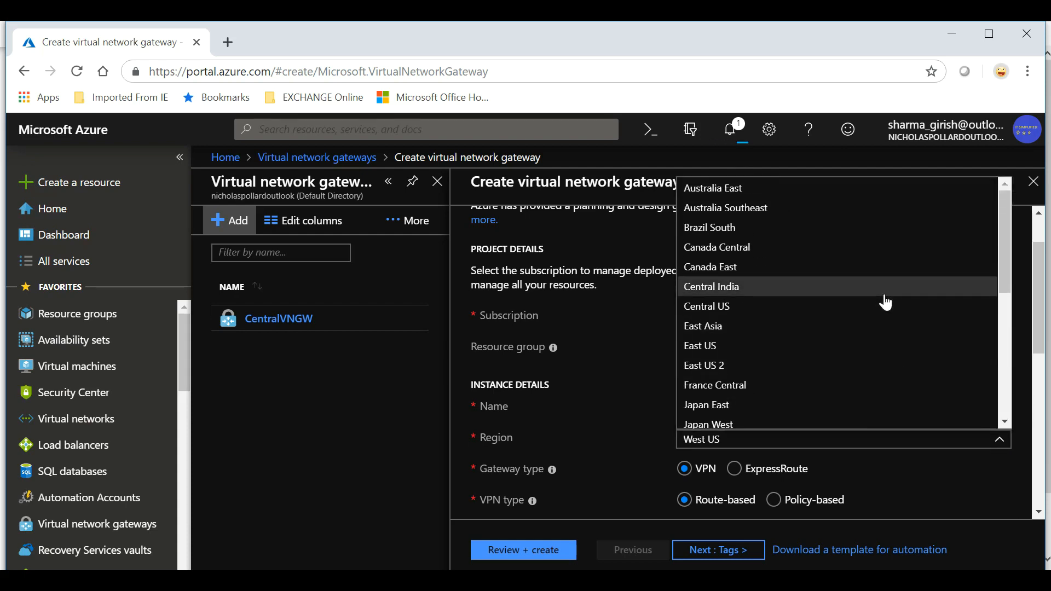
{"action": "scroll", "scroll_direction": "down", "scroll_amount": 3}
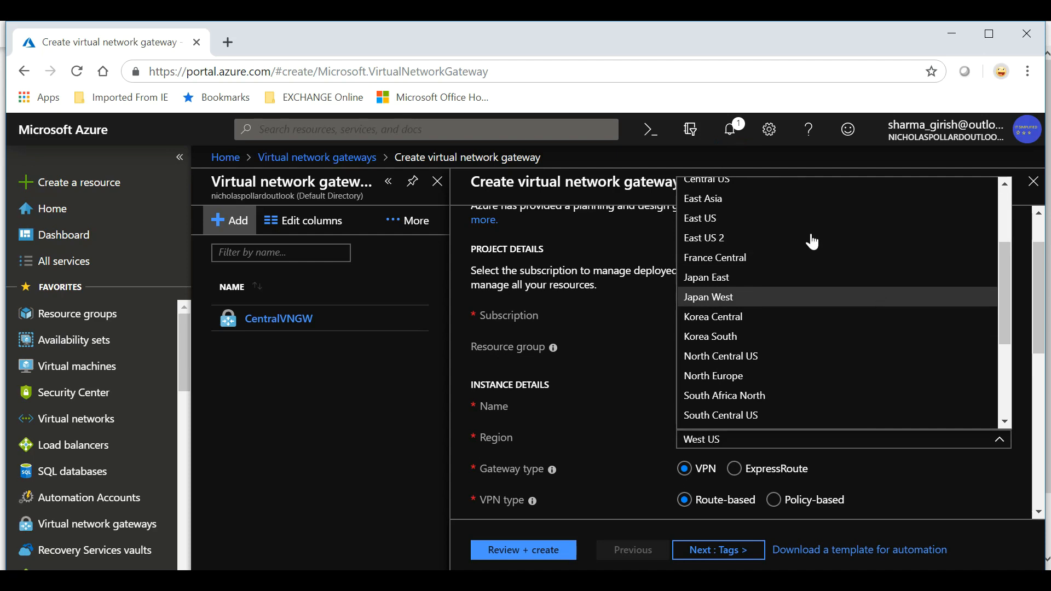
{"action": "left_click", "coordinate": [700, 218]}
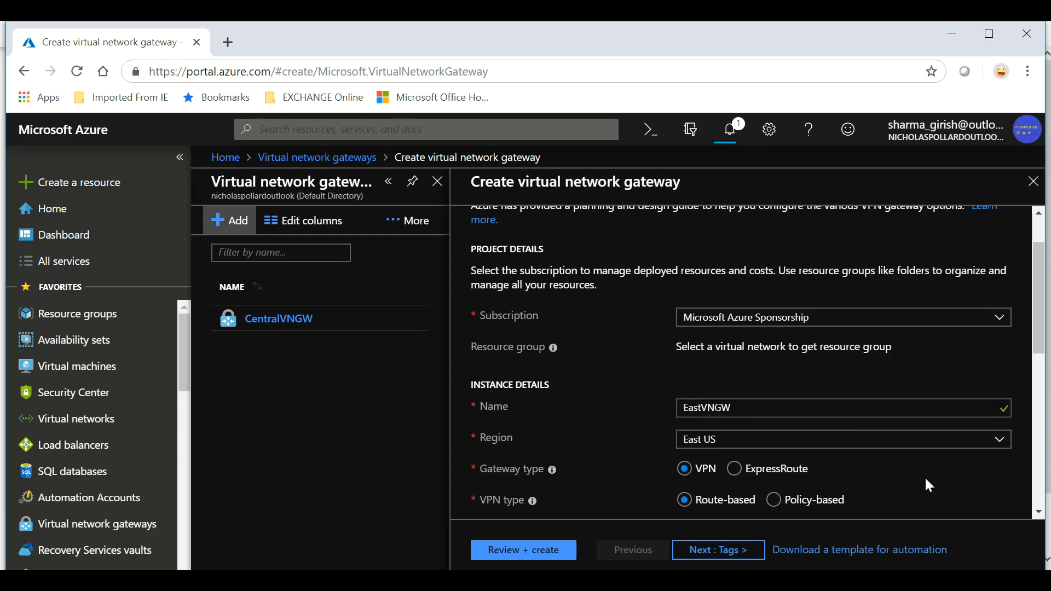
Attach the gateway to East-Vnet and name its new public IP EastPIP
{"action": "scroll", "scroll_direction": "down", "scroll_amount": 3}
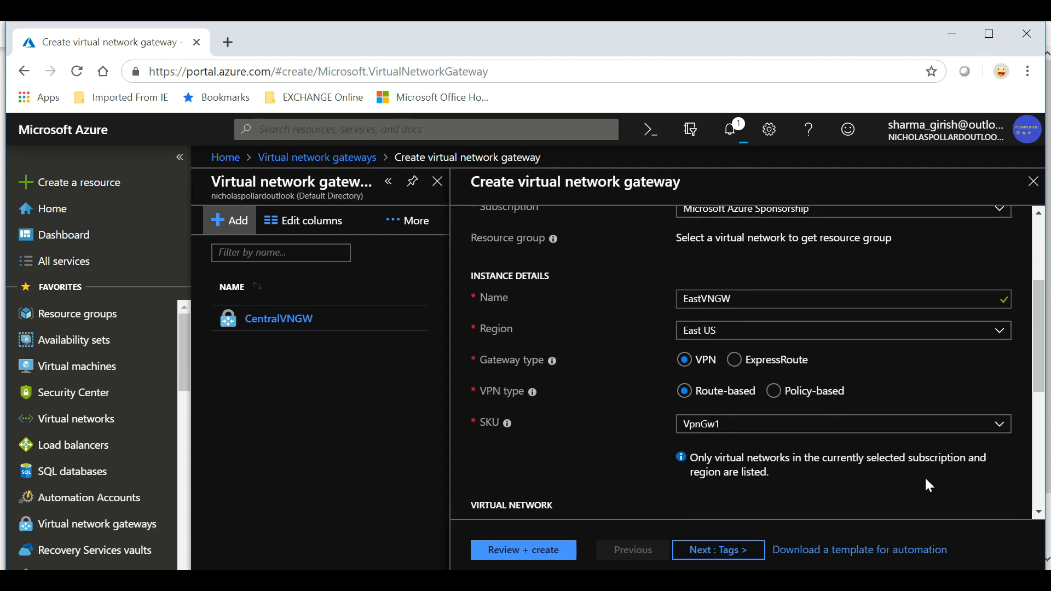
{"action": "scroll", "scroll_direction": "down", "scroll_amount": 3}
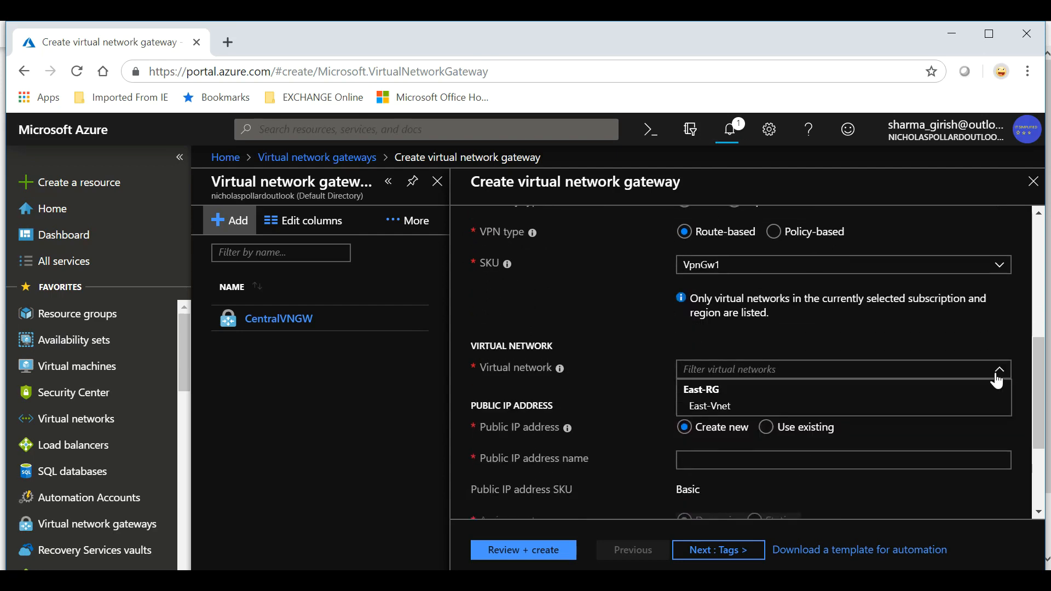
{"action": "left_click", "coordinate": [709, 406]}
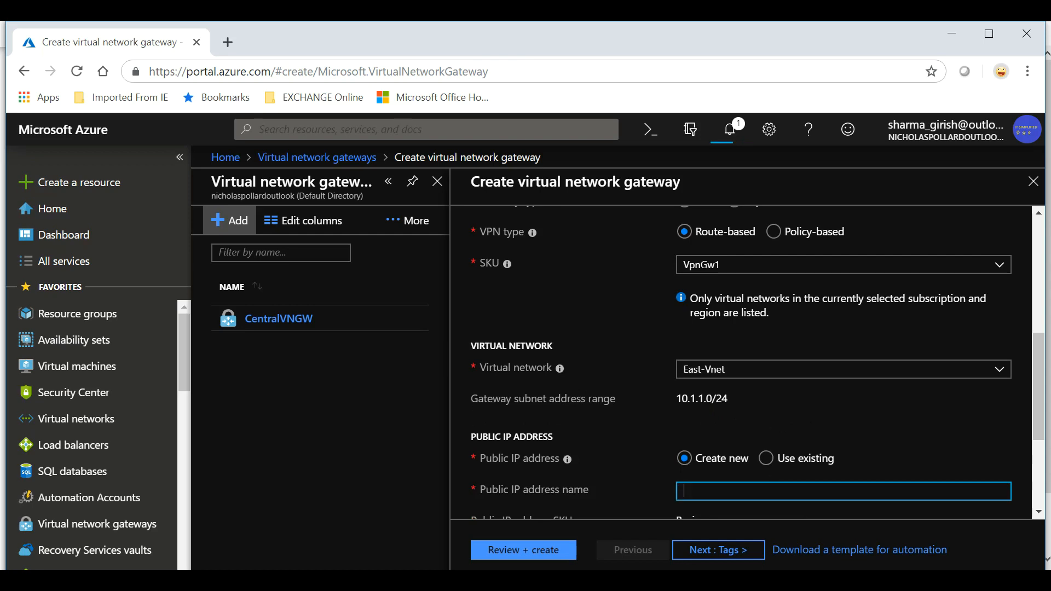
{"action": "type", "text": "E"}
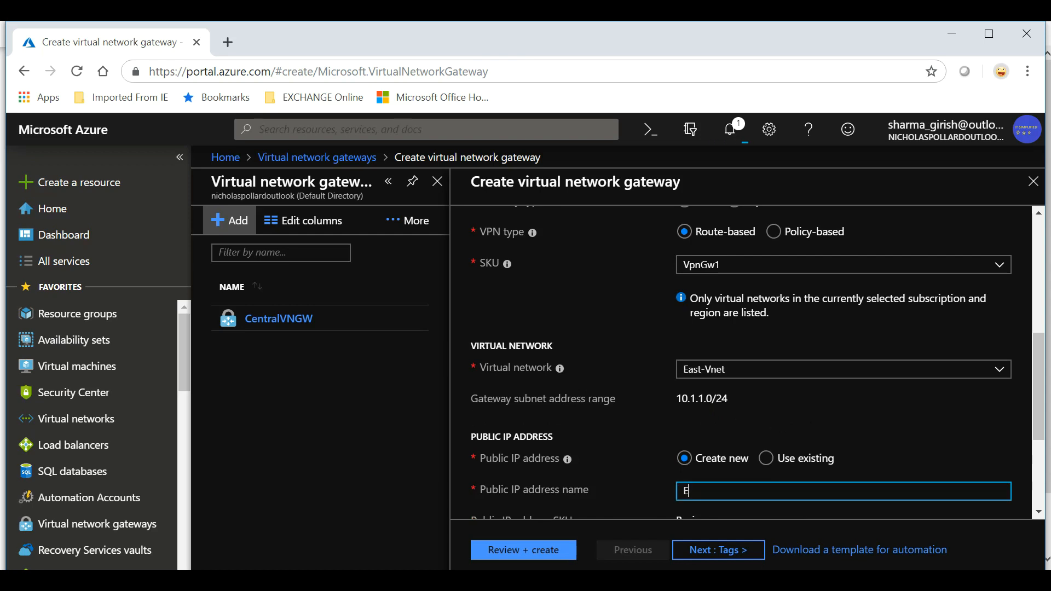
{"action": "type", "text": "astPIP"}
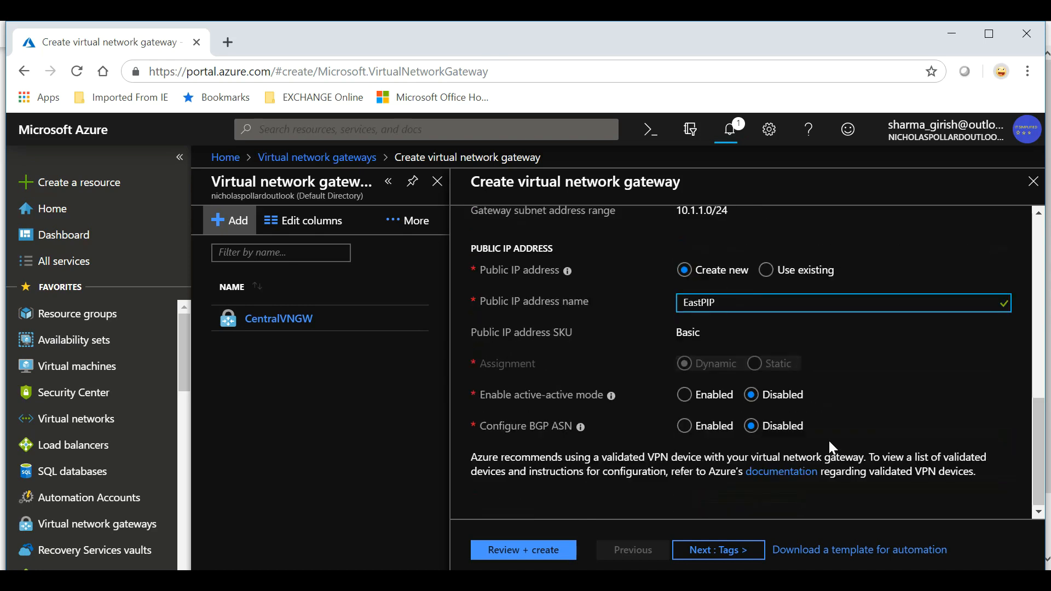
Review EastVNGW, wait for validation to pass and create it
{"action": "left_click", "coordinate": [524, 550]}
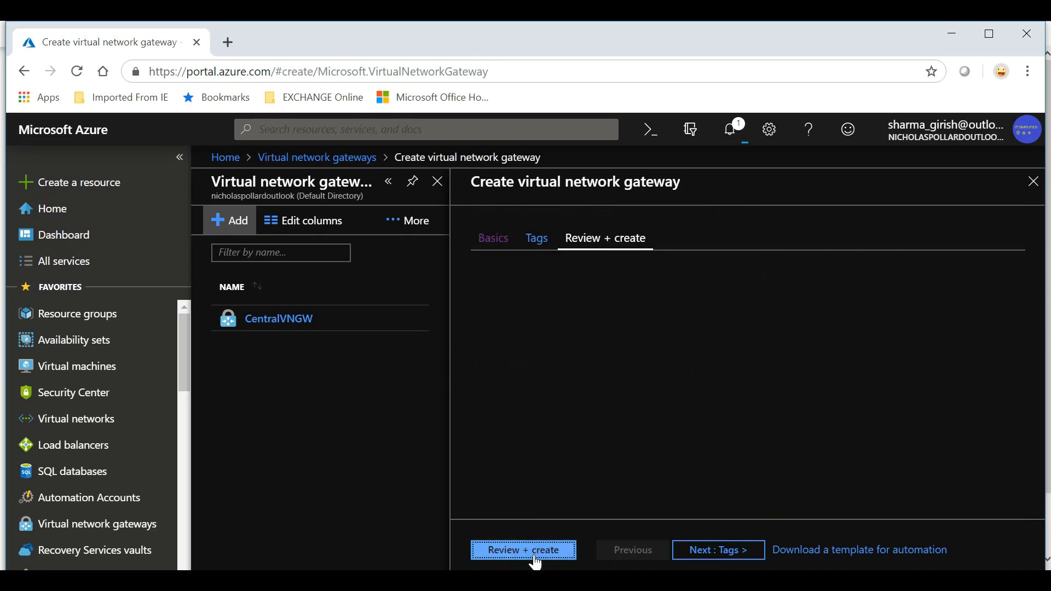
{"action": "left_click", "coordinate": [524, 549]}
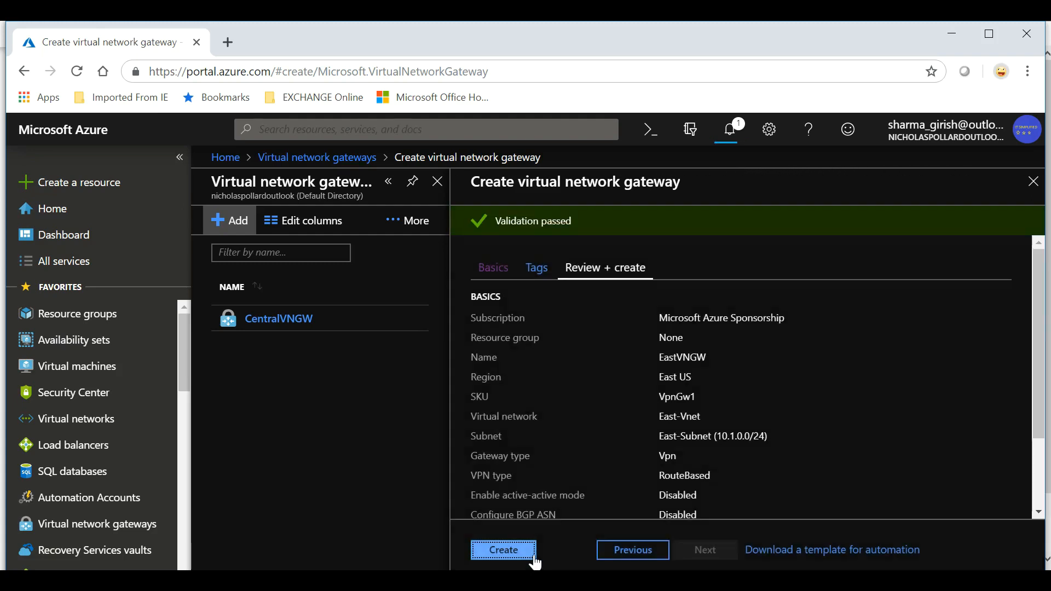
{"action": "left_click", "coordinate": [502, 549]}
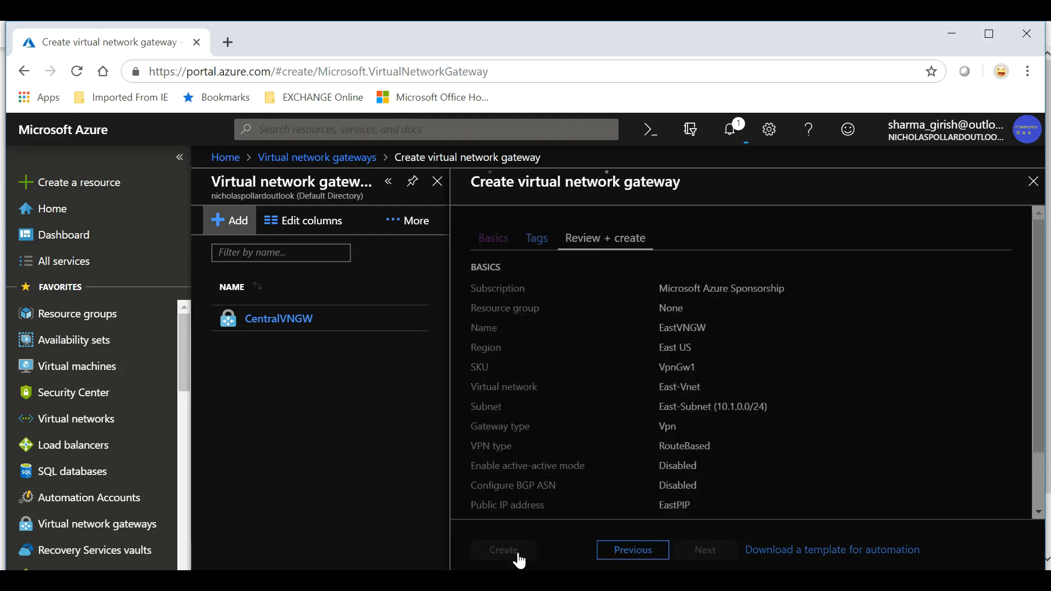
{"action": "left_click", "coordinate": [503, 550]}
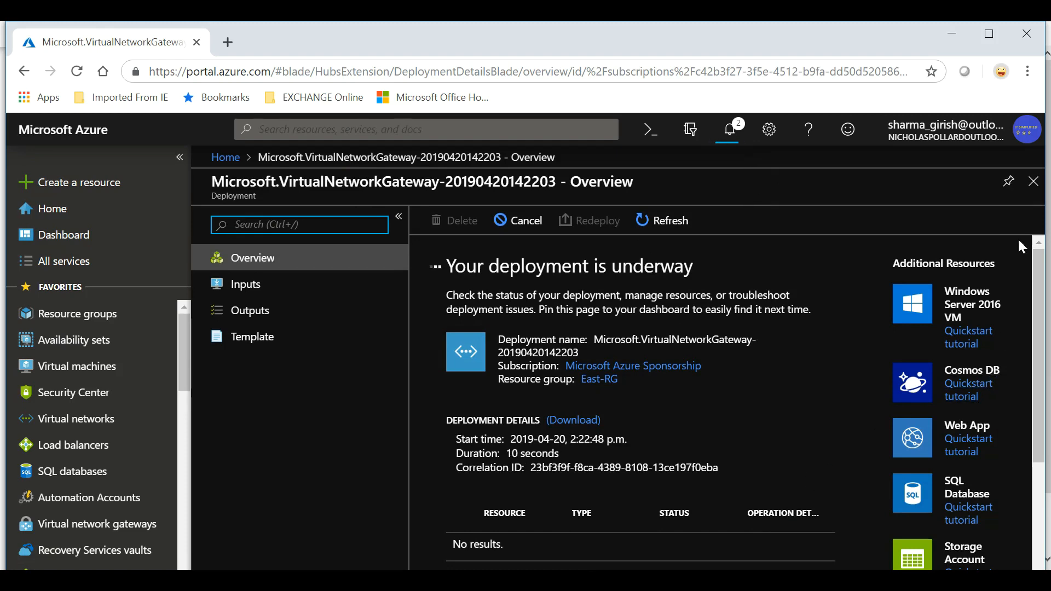
From Home, list the gateways, view CentralVNGW and dismiss the Deployment succeeded notifications
{"action": "left_click", "coordinate": [52, 209]}
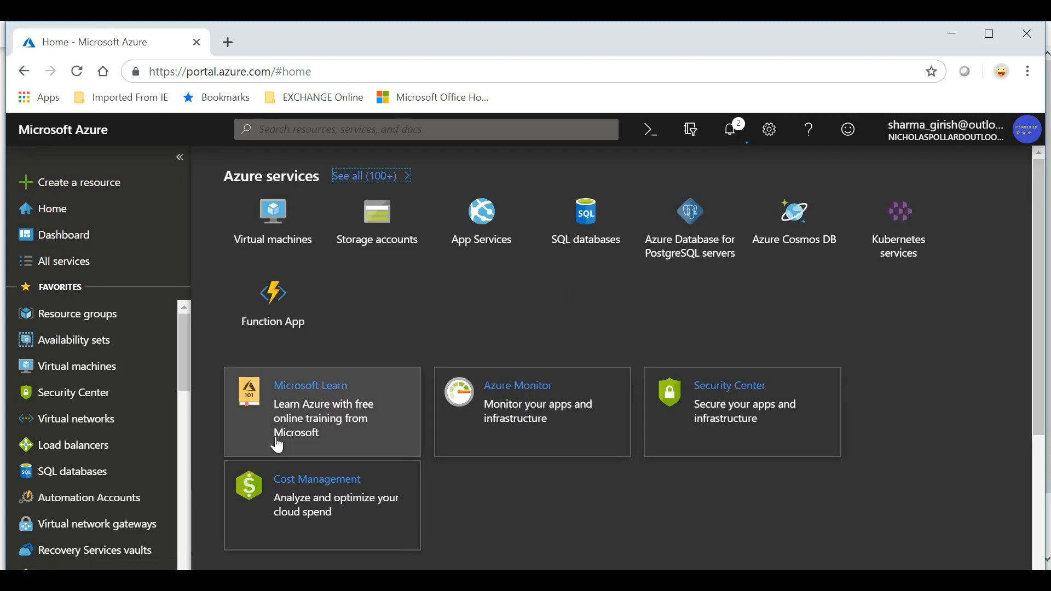
{"action": "left_click", "coordinate": [96, 524]}
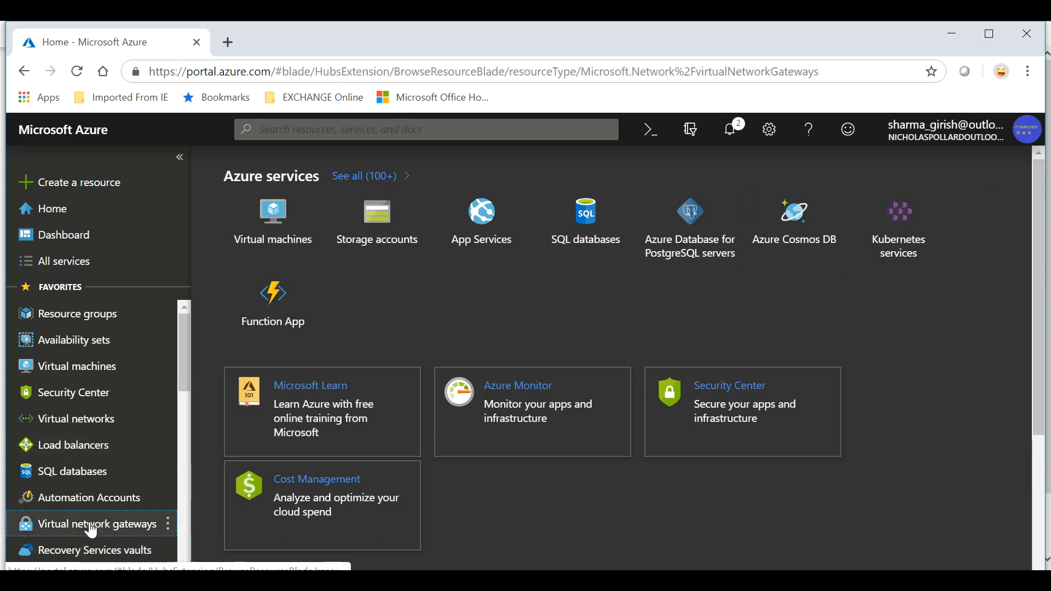
{"action": "left_click", "coordinate": [91, 523]}
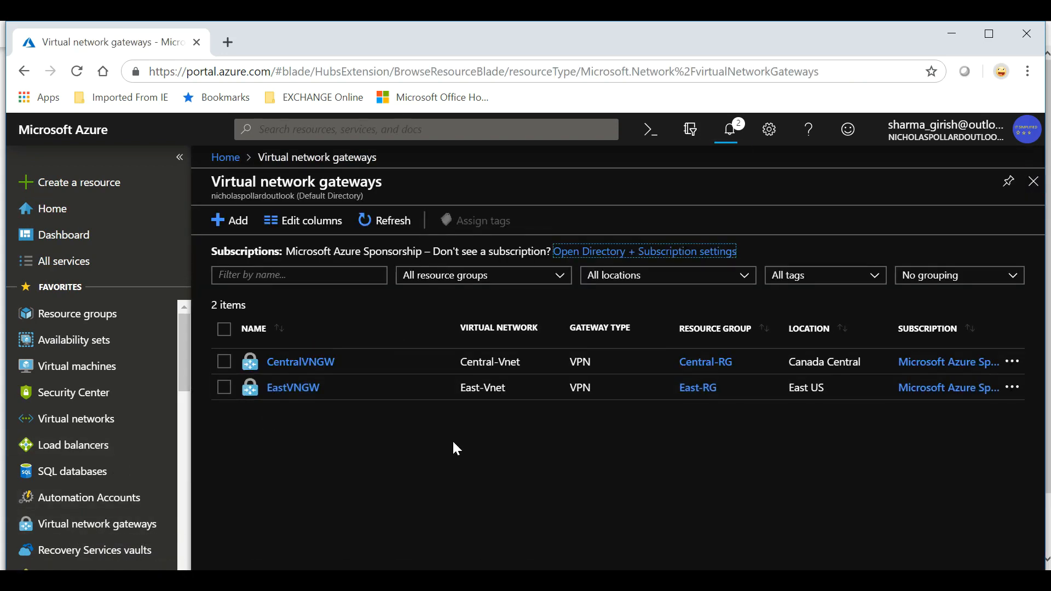
{"action": "mouse_move", "coordinate": [318, 371]}
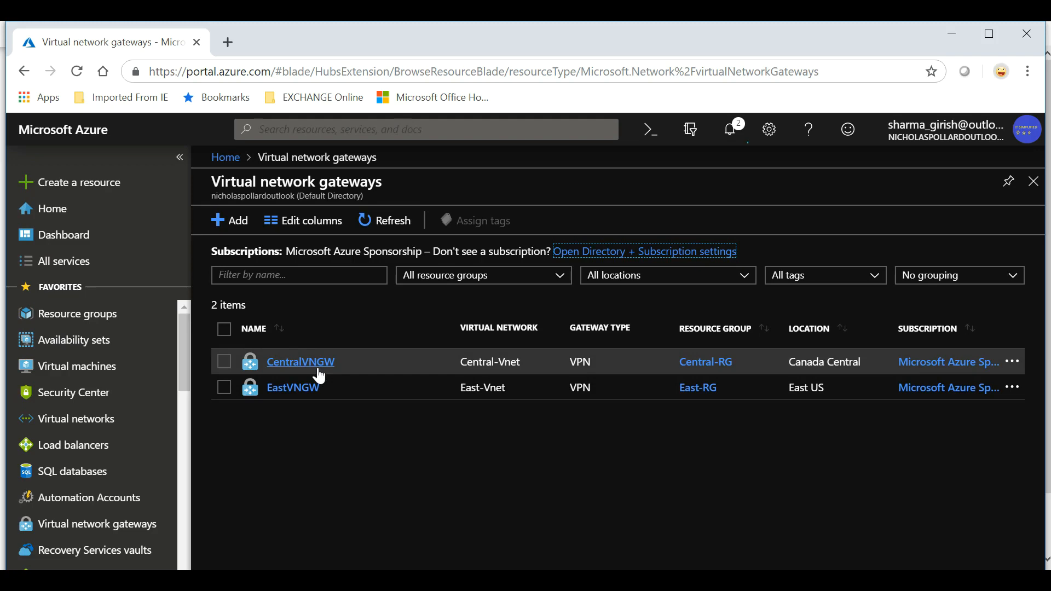
{"action": "left_click", "coordinate": [300, 362]}
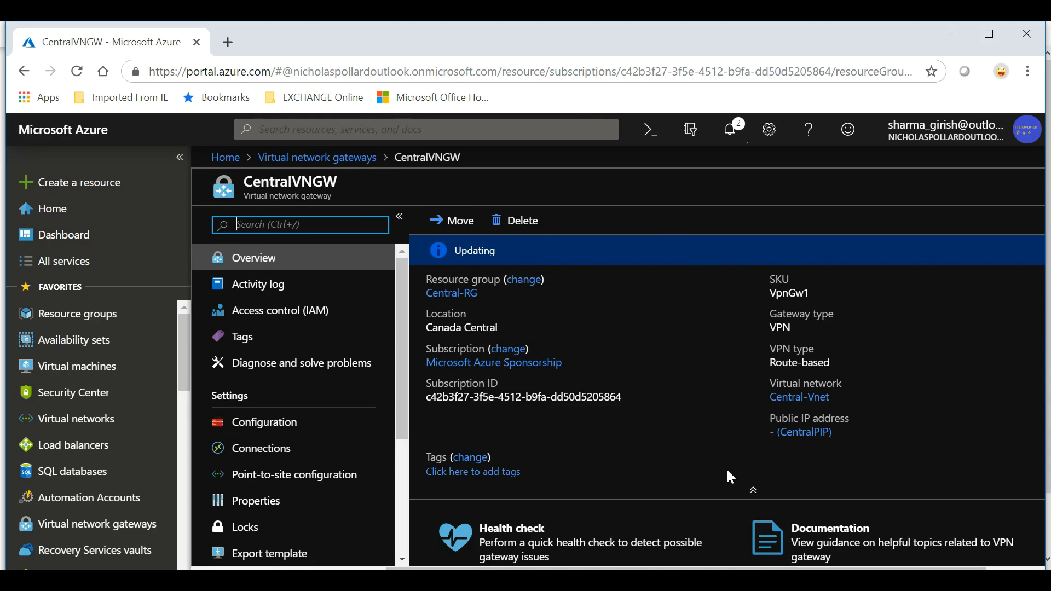
{"action": "mouse_move", "coordinate": [680, 394]}
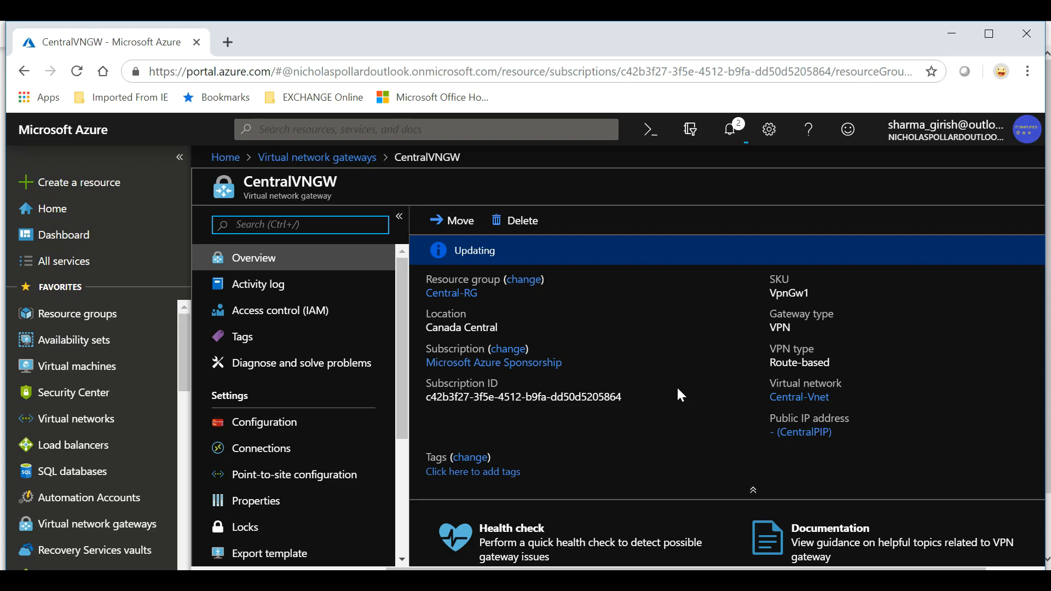
{"action": "mouse_move", "coordinate": [573, 283]}
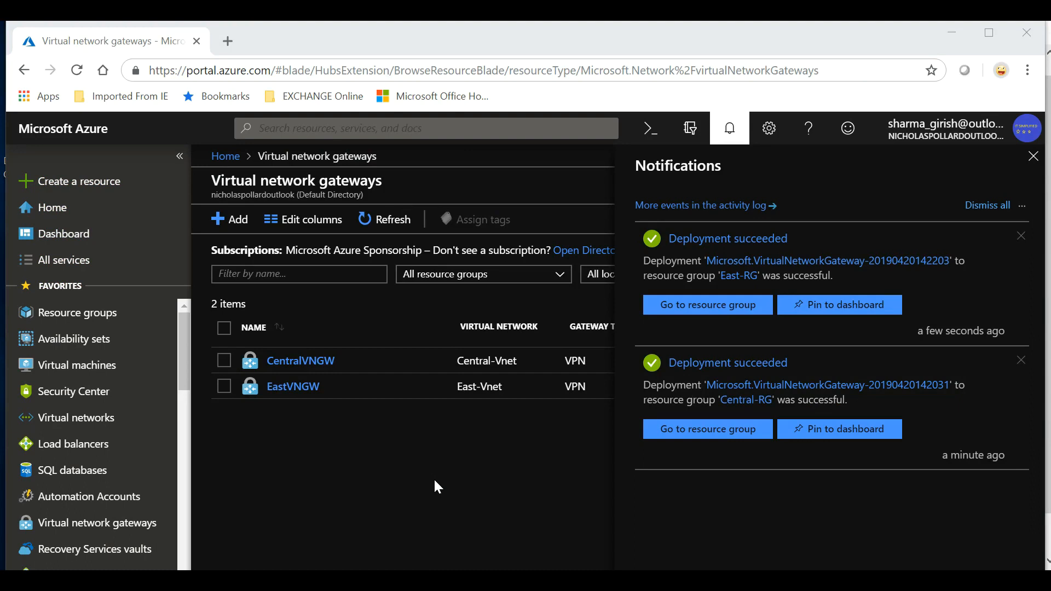
{"action": "mouse_move", "coordinate": [510, 480]}
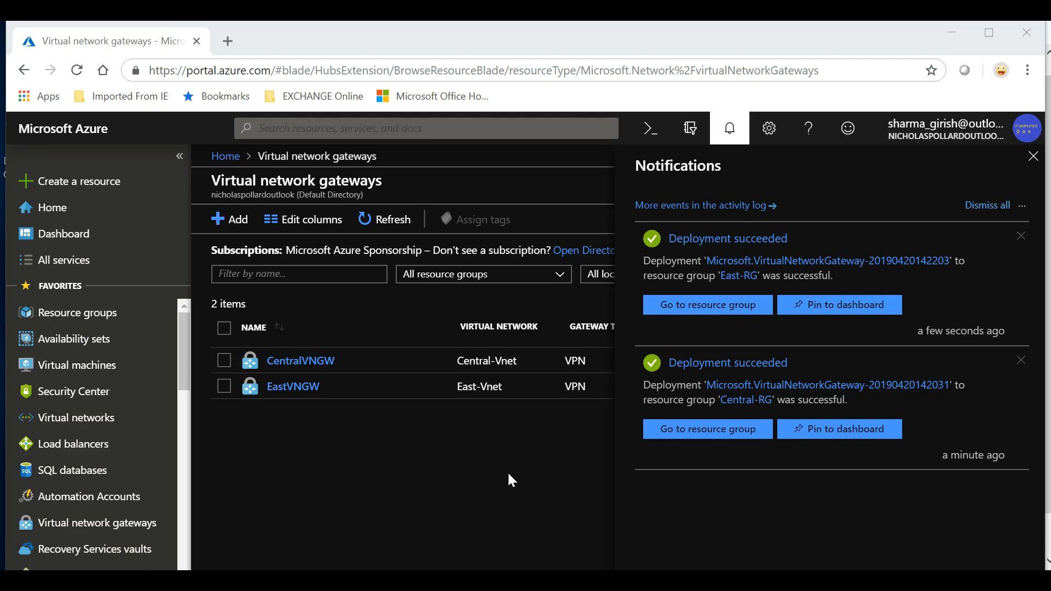
{"action": "mouse_move", "coordinate": [1033, 169]}
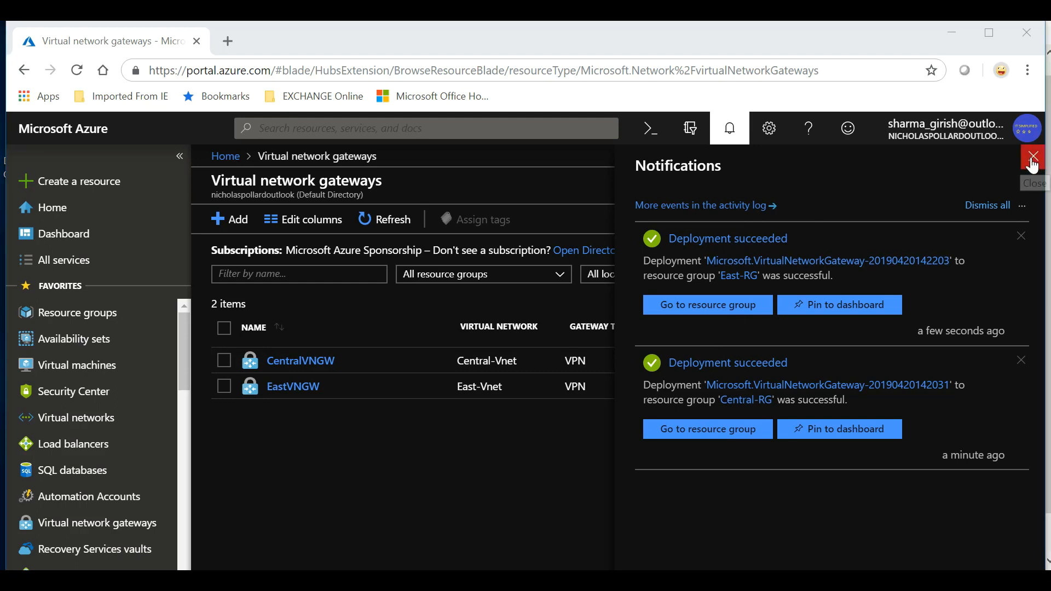
{"action": "left_click", "coordinate": [1033, 155]}
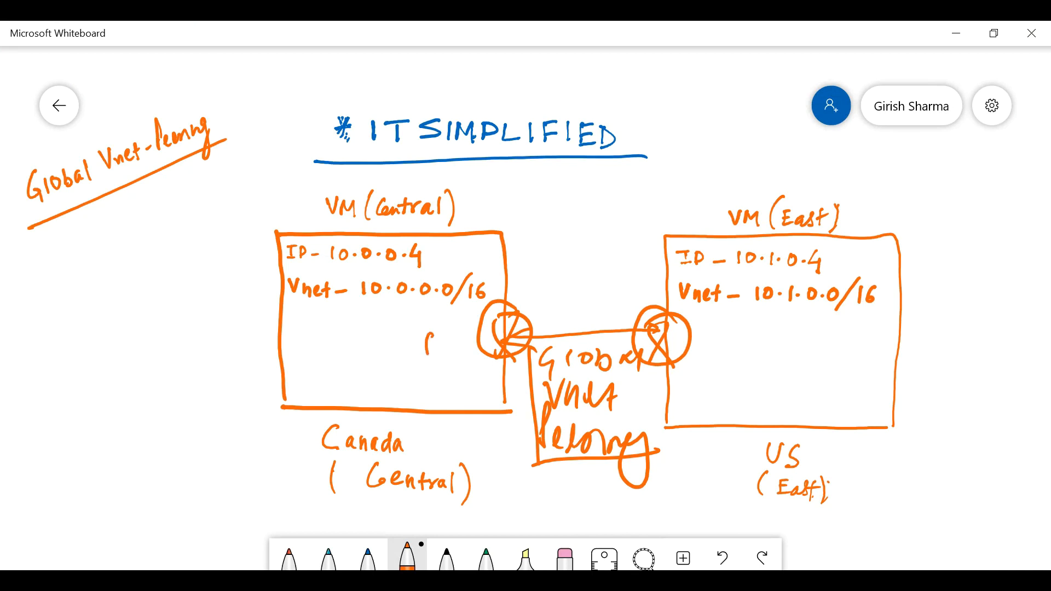
Handwrite 'Central' beside the left gateway circle and 'East' beside the right one in orange pen
{"action": "left_click_drag", "start_coordinate": [426, 328], "coordinate": [476, 349]}
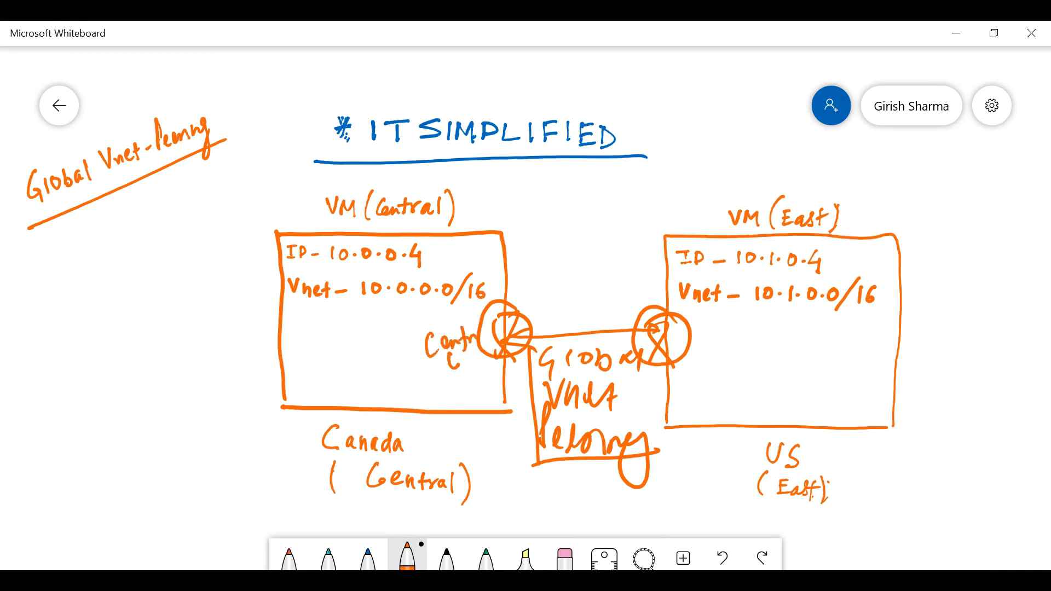
{"action": "left_click_drag", "start_coordinate": [696, 335], "coordinate": [737, 349]}
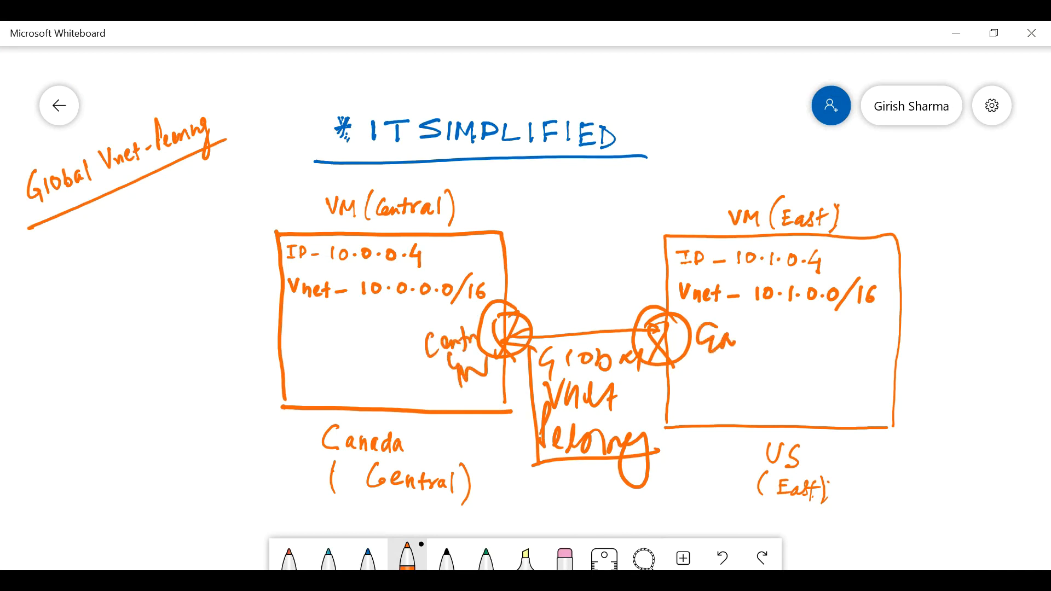
{"action": "left_click_drag", "start_coordinate": [697, 335], "coordinate": [737, 389]}
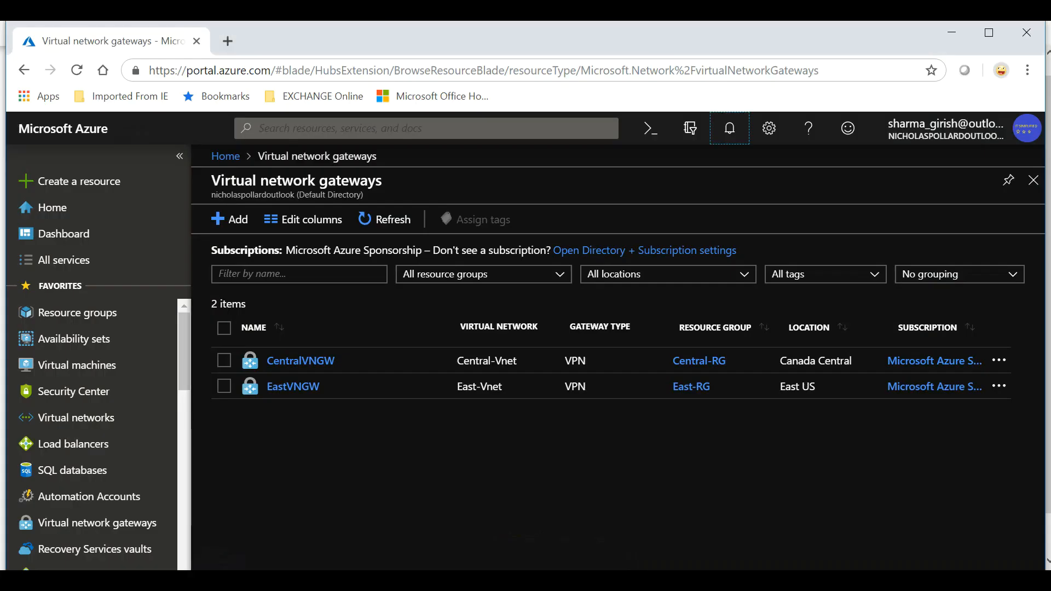
{"action": "mouse_move", "coordinate": [324, 493]}
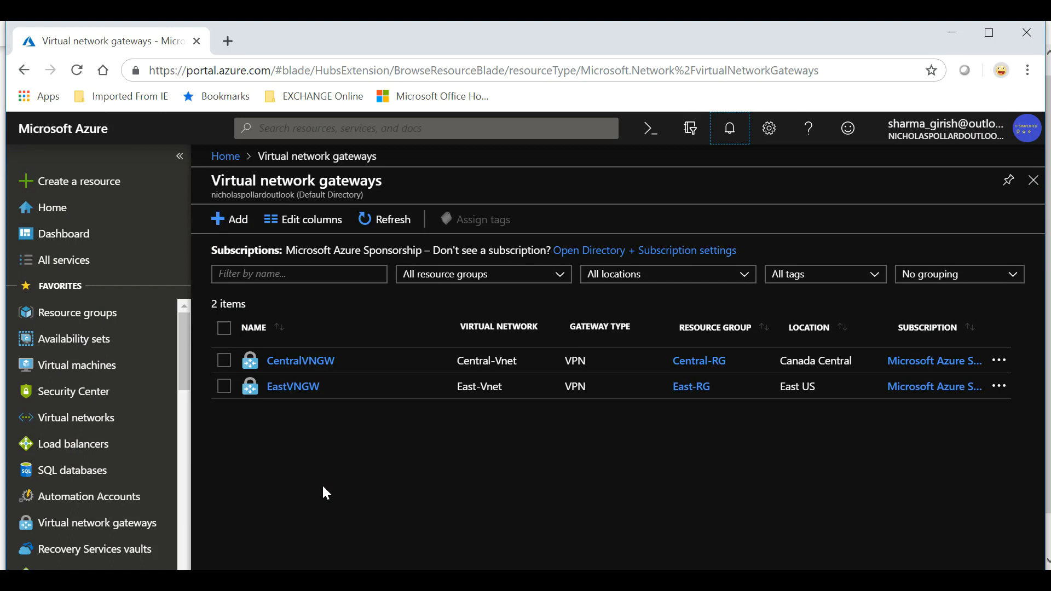
{"action": "mouse_move", "coordinate": [292, 357]}
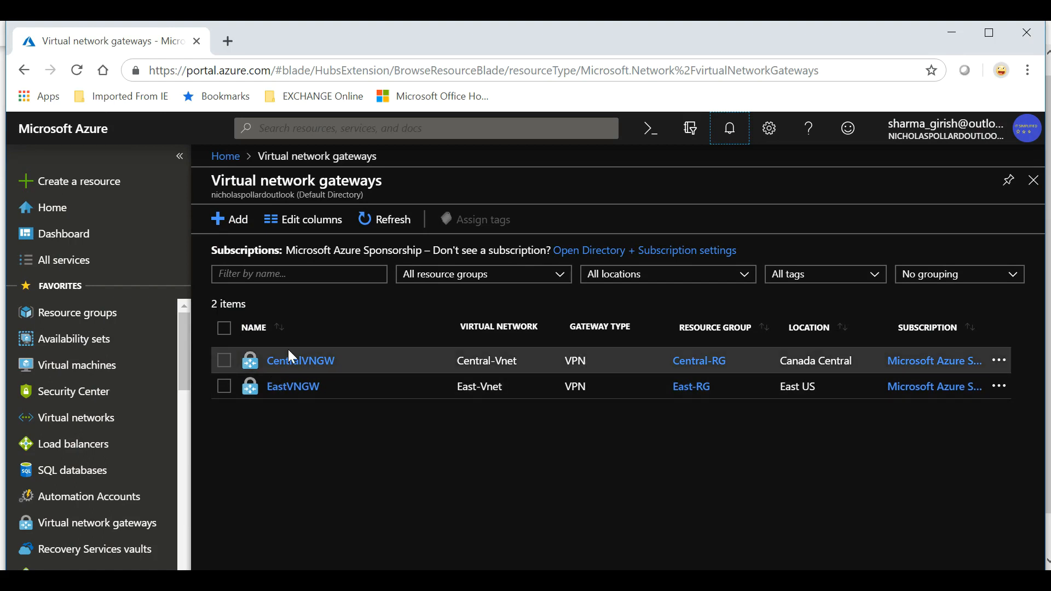
Go into the CentralVNGW gateway and show its Connections list (currently empty)
{"action": "left_click", "coordinate": [299, 360]}
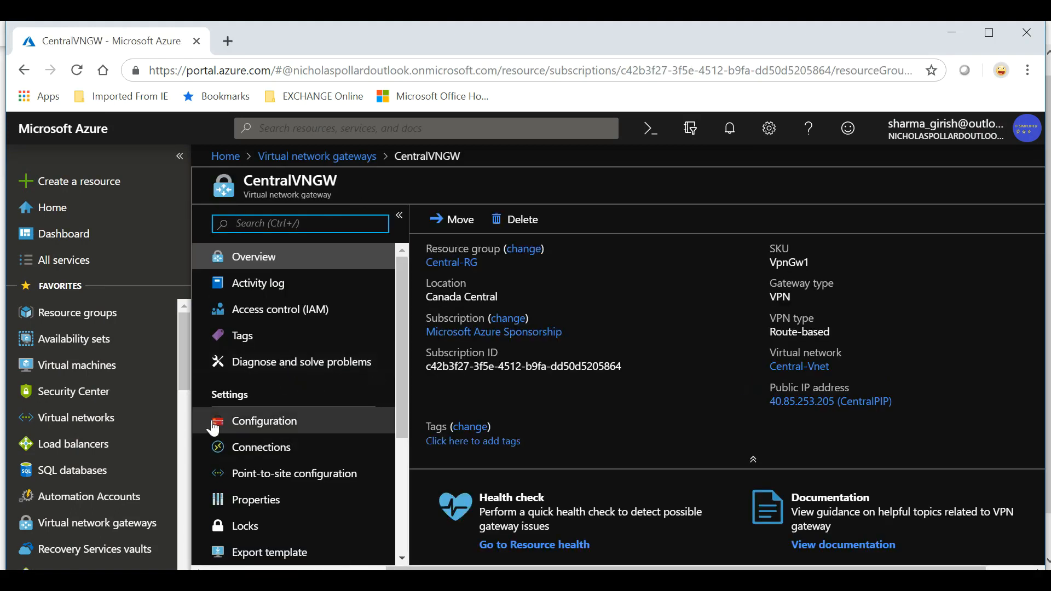
{"action": "mouse_move", "coordinate": [267, 452]}
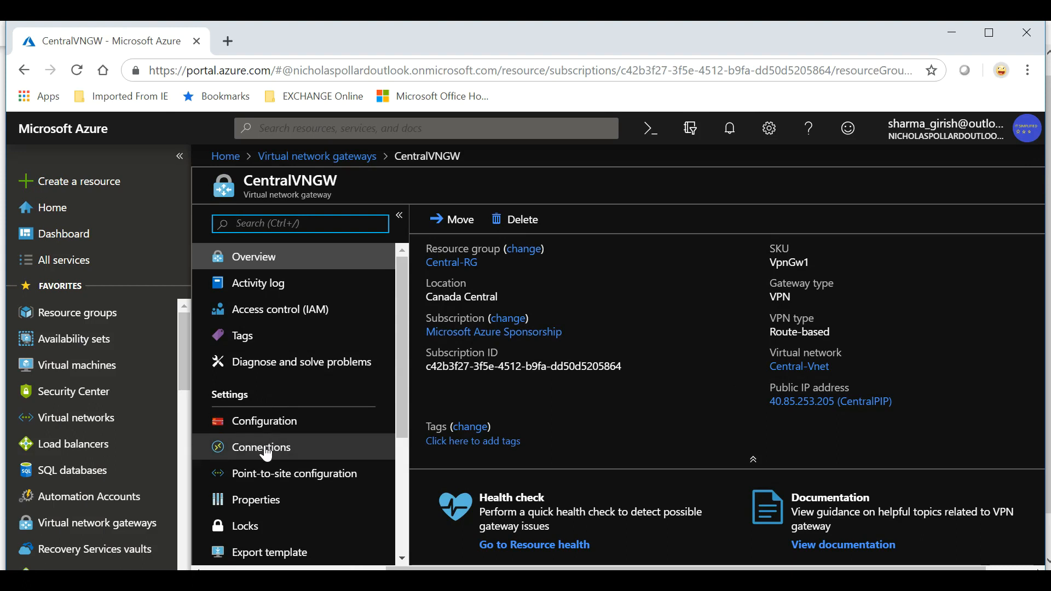
{"action": "left_click", "coordinate": [261, 447]}
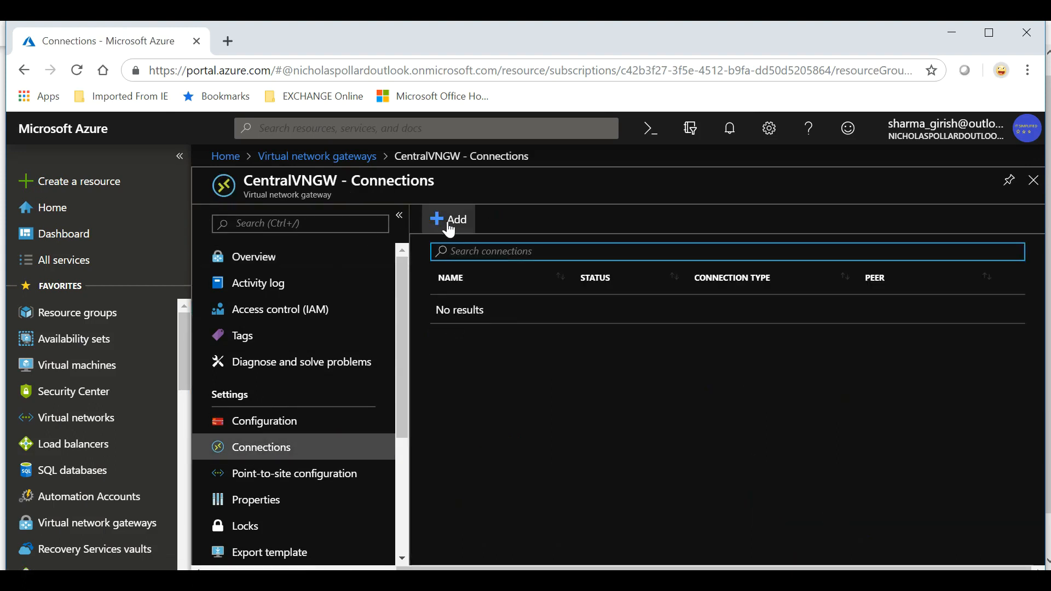
{"action": "left_click", "coordinate": [447, 219]}
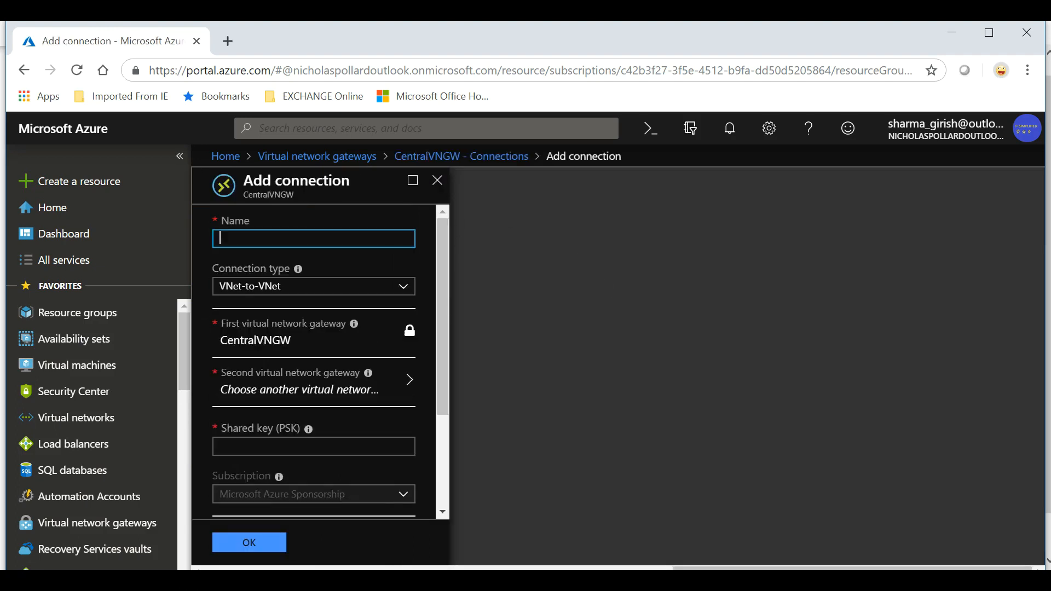
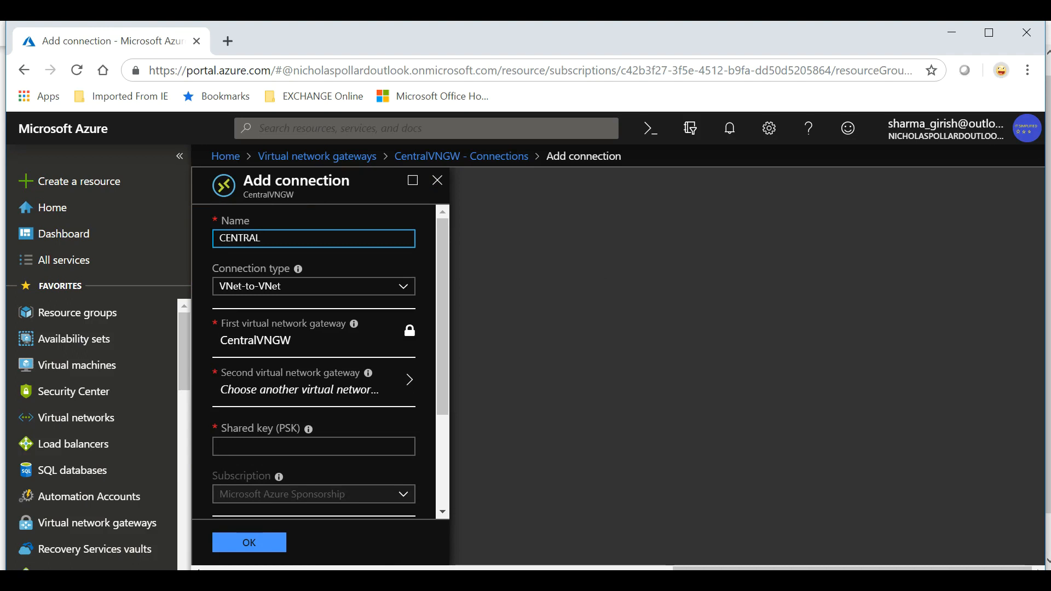
{"action": "mouse_move", "coordinate": [306, 281]}
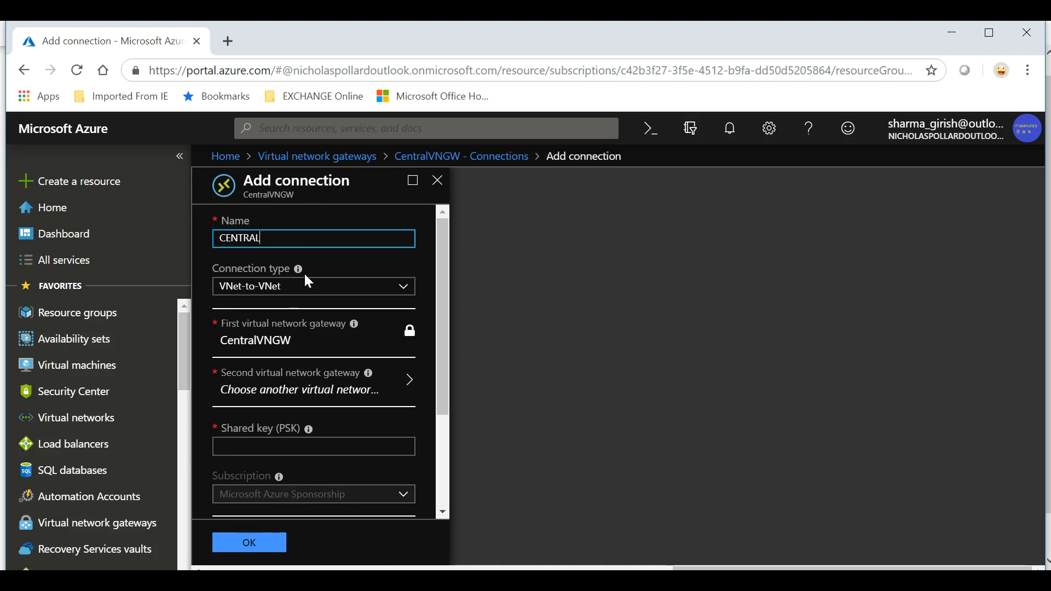
{"action": "mouse_move", "coordinate": [354, 262]}
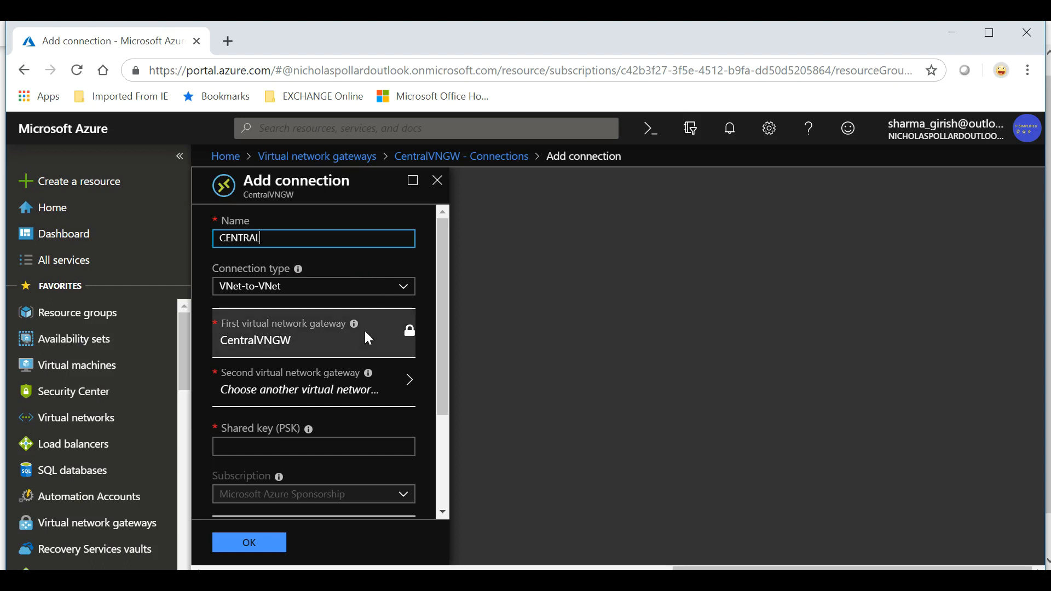
{"action": "mouse_move", "coordinate": [315, 347]}
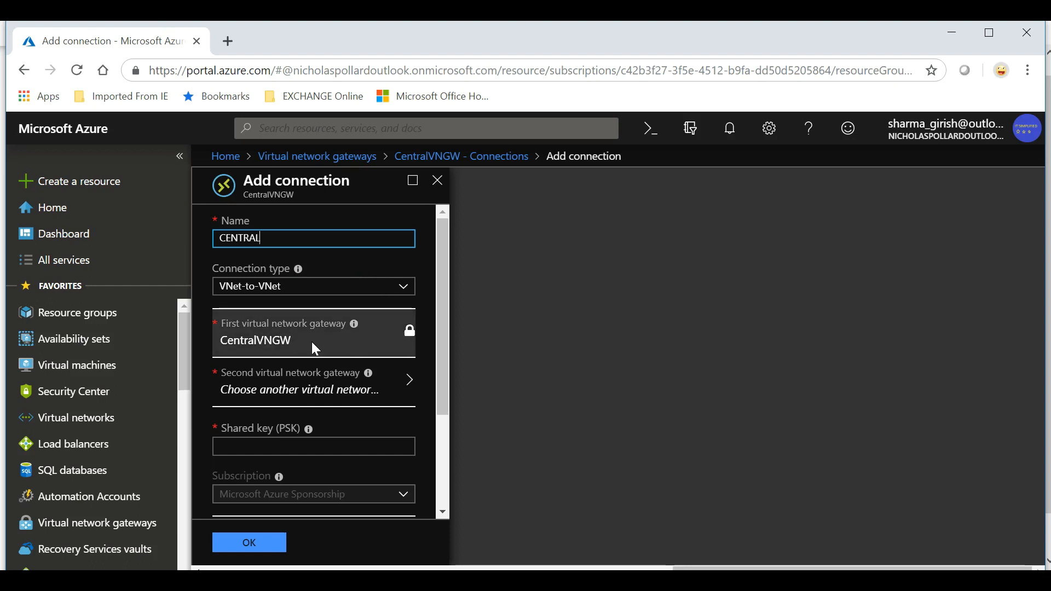
{"action": "mouse_move", "coordinate": [297, 339]}
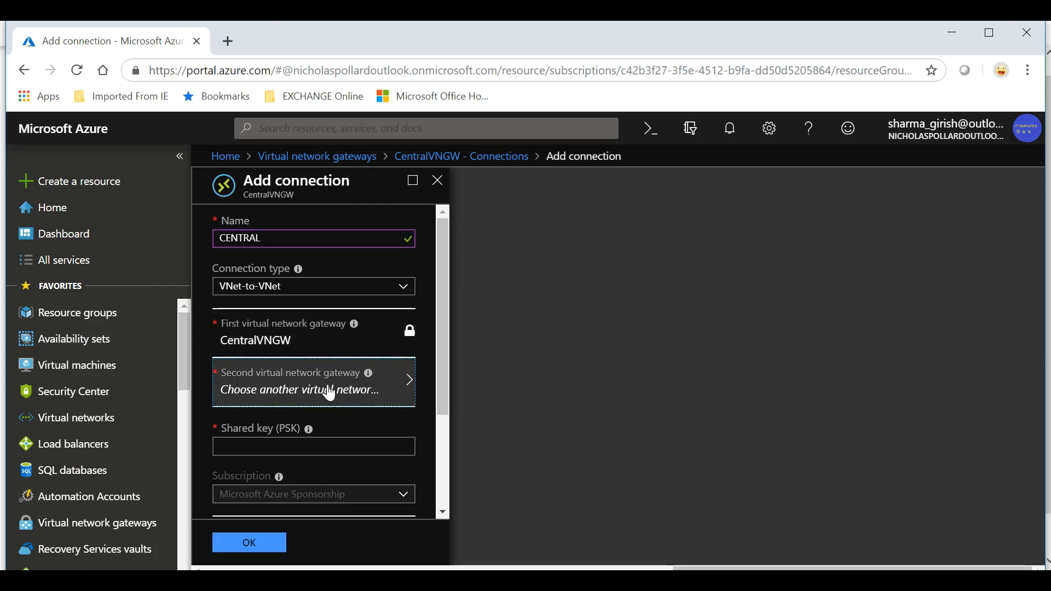
{"action": "mouse_move", "coordinate": [374, 392]}
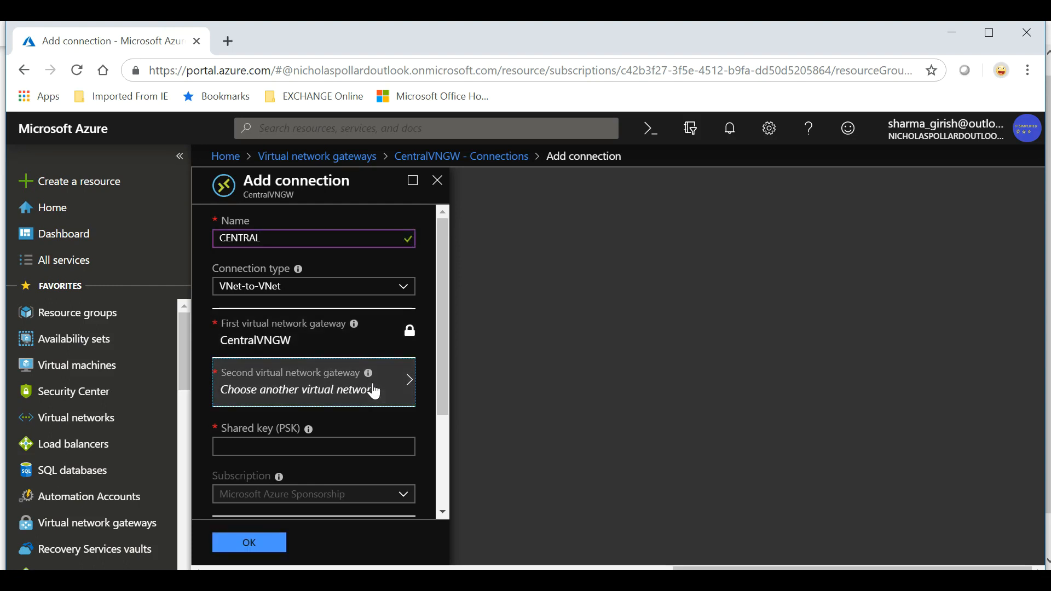
{"action": "left_click", "coordinate": [313, 381]}
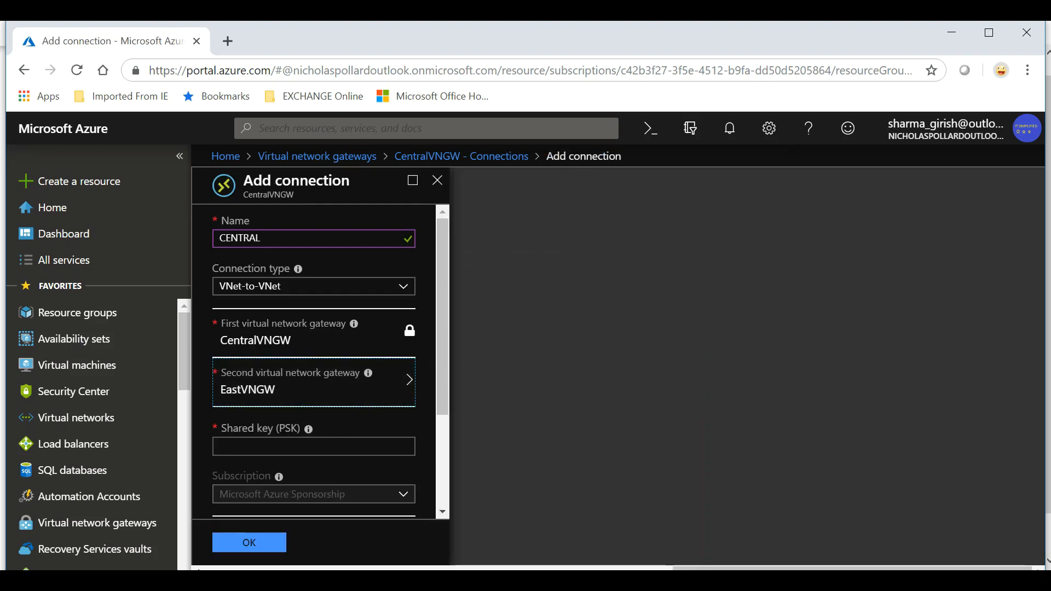
{"action": "left_click", "coordinate": [313, 447]}
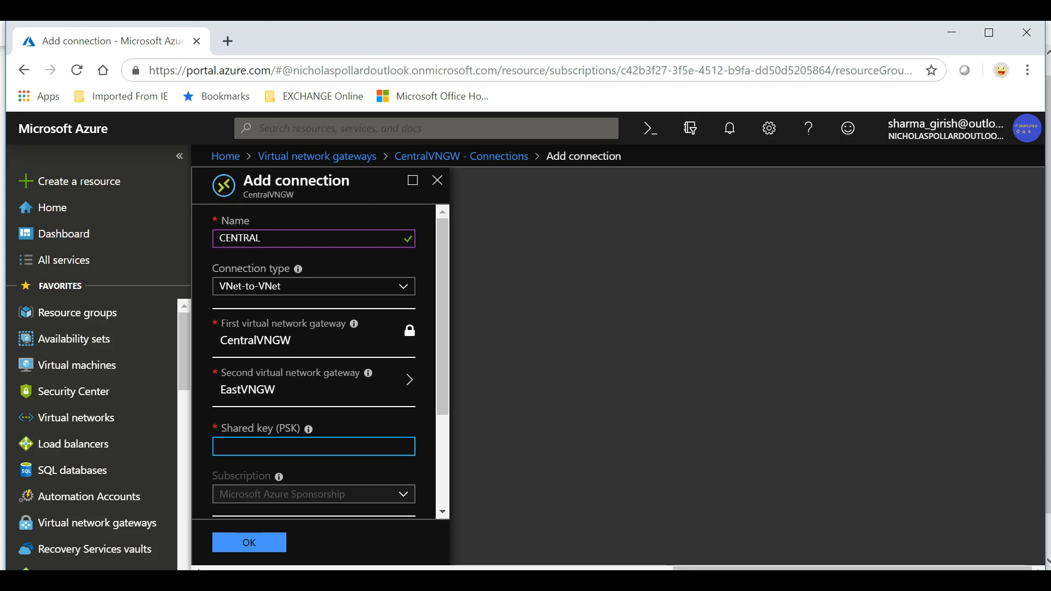
{"action": "left_click", "coordinate": [313, 446]}
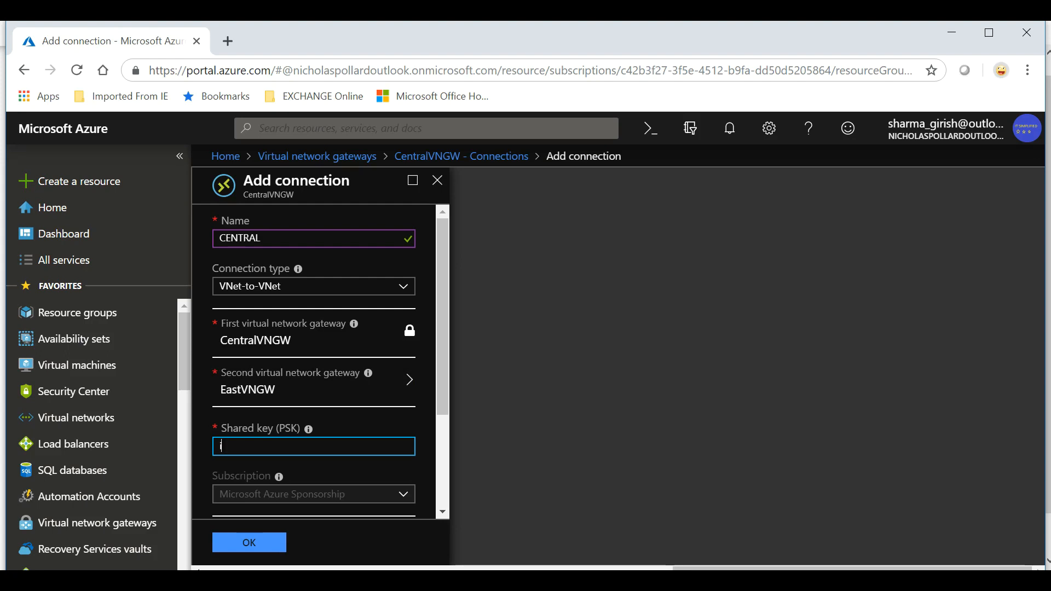
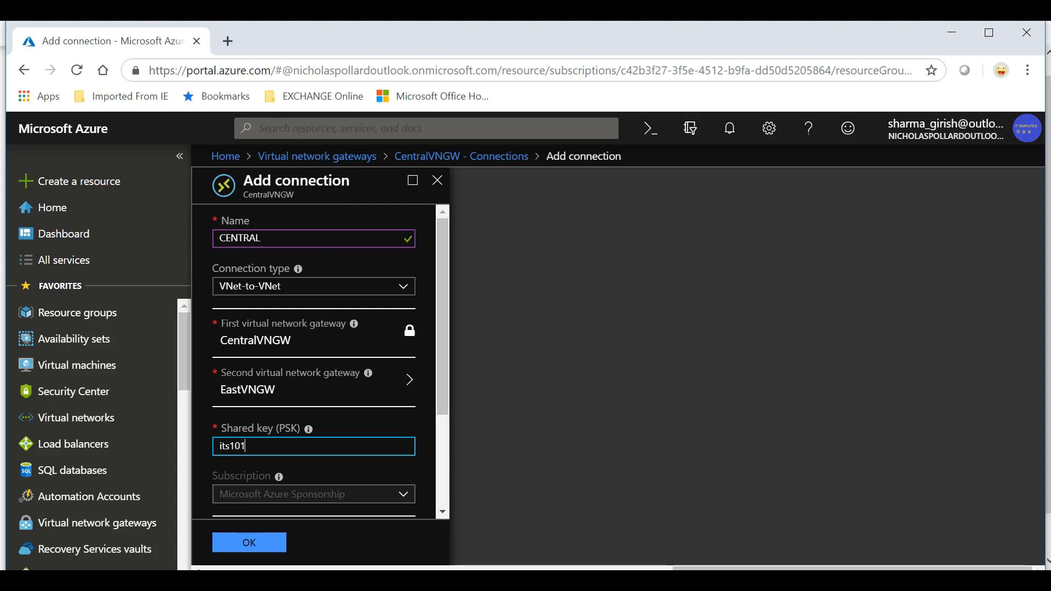
{"action": "scroll", "scroll_direction": "down", "scroll_amount": 3}
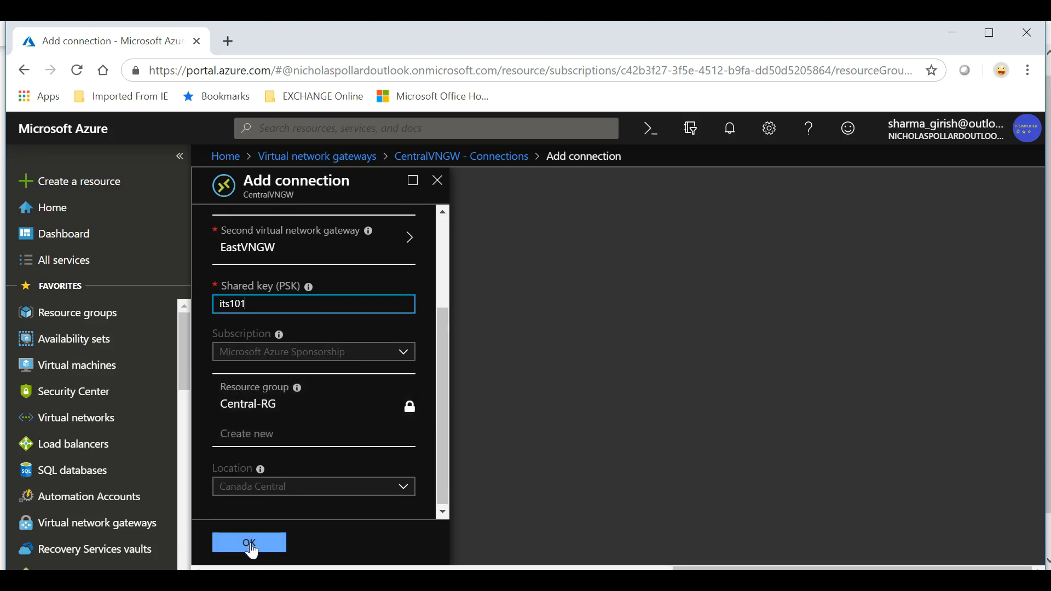
{"action": "left_click", "coordinate": [248, 543]}
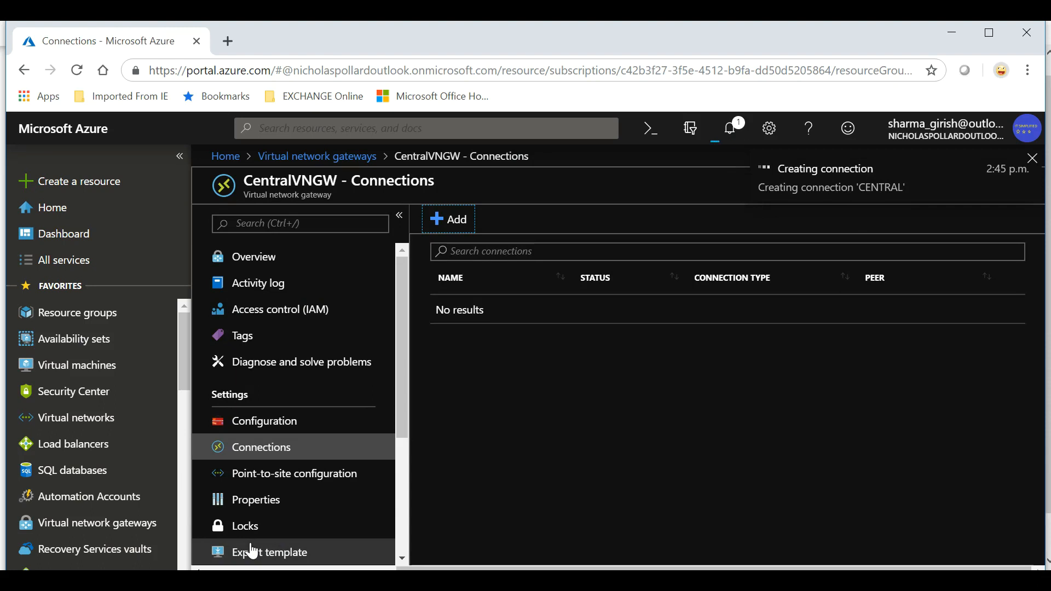
{"action": "mouse_move", "coordinate": [436, 492]}
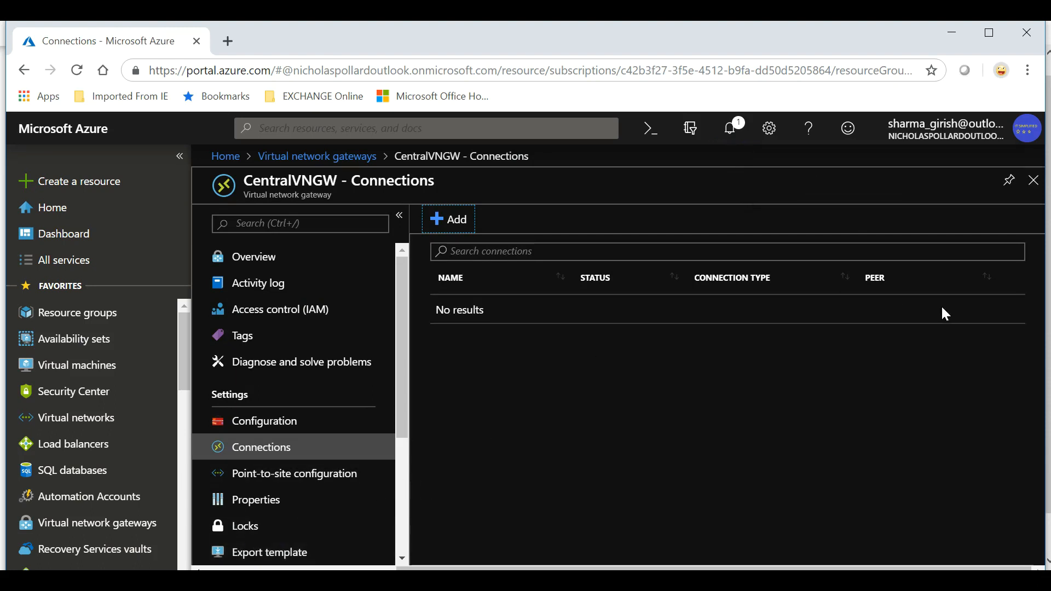
{"action": "mouse_move", "coordinate": [1032, 179]}
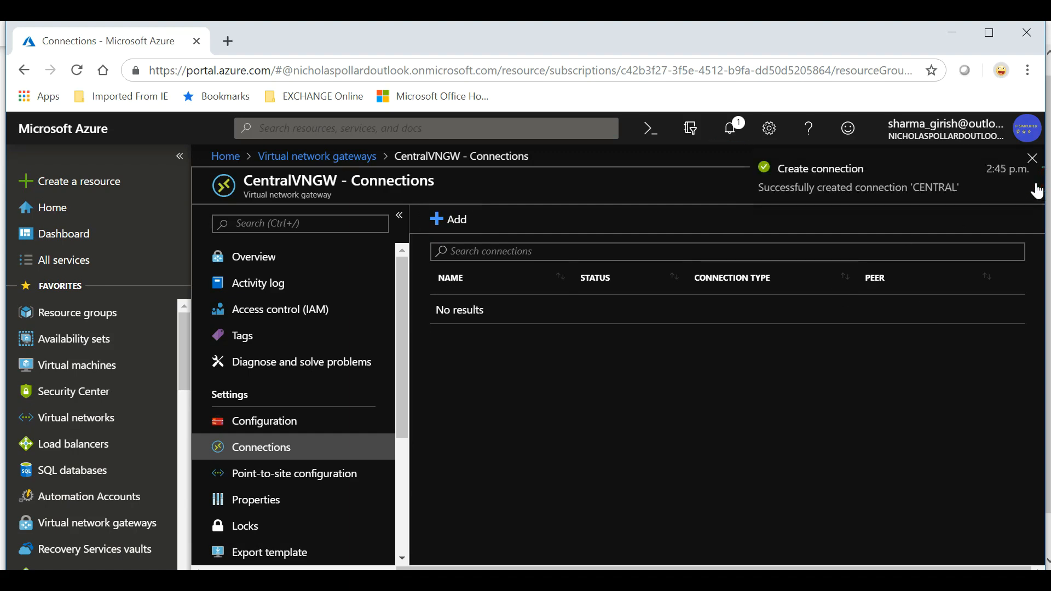
Dismiss the creation notification and return to the Virtual network gateways list
{"action": "left_click", "coordinate": [1031, 158]}
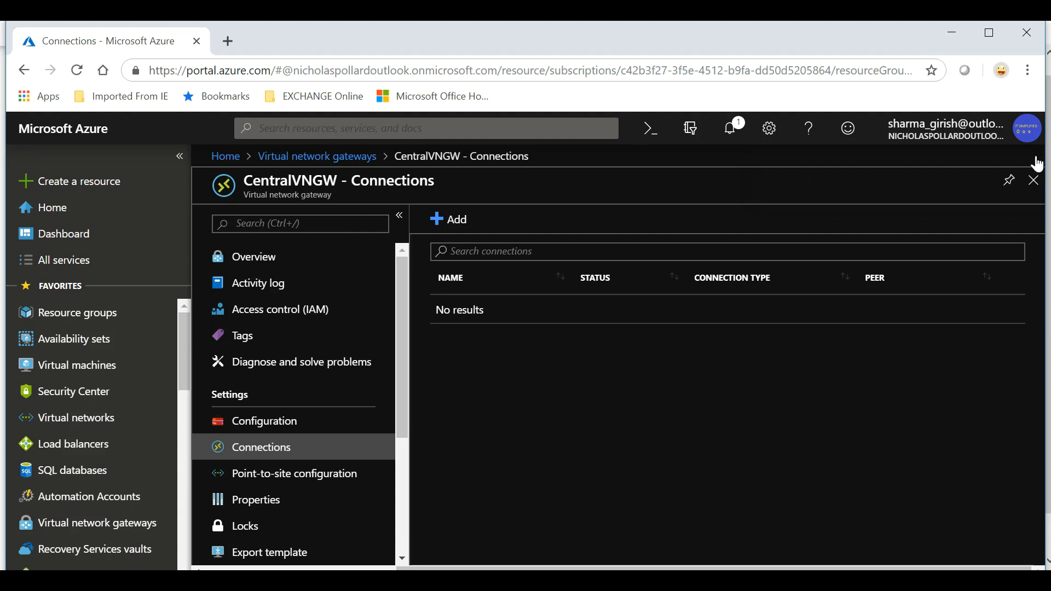
{"action": "left_click", "coordinate": [317, 156]}
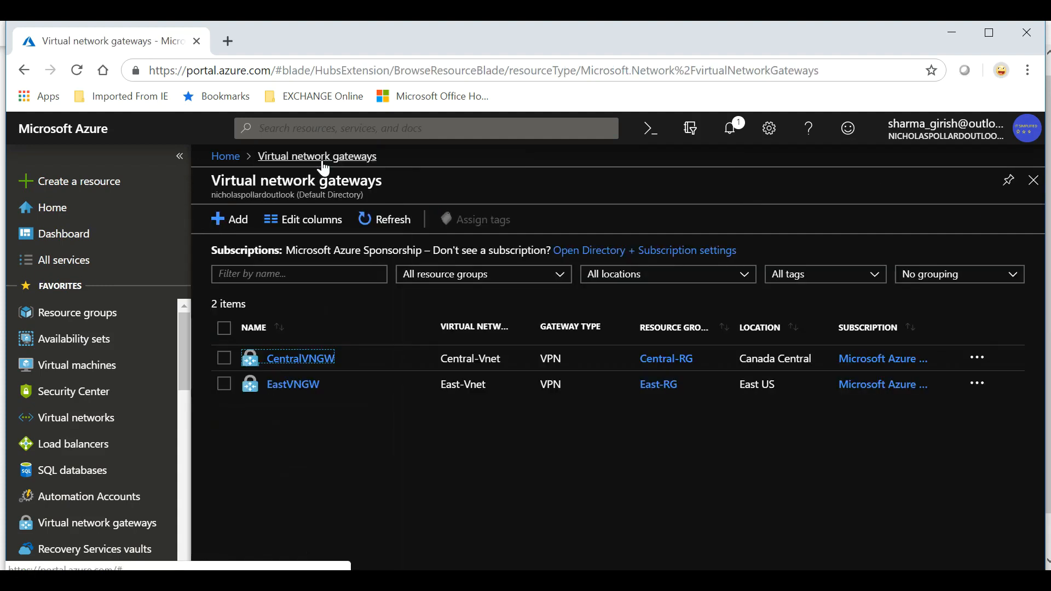
{"action": "left_click", "coordinate": [293, 384]}
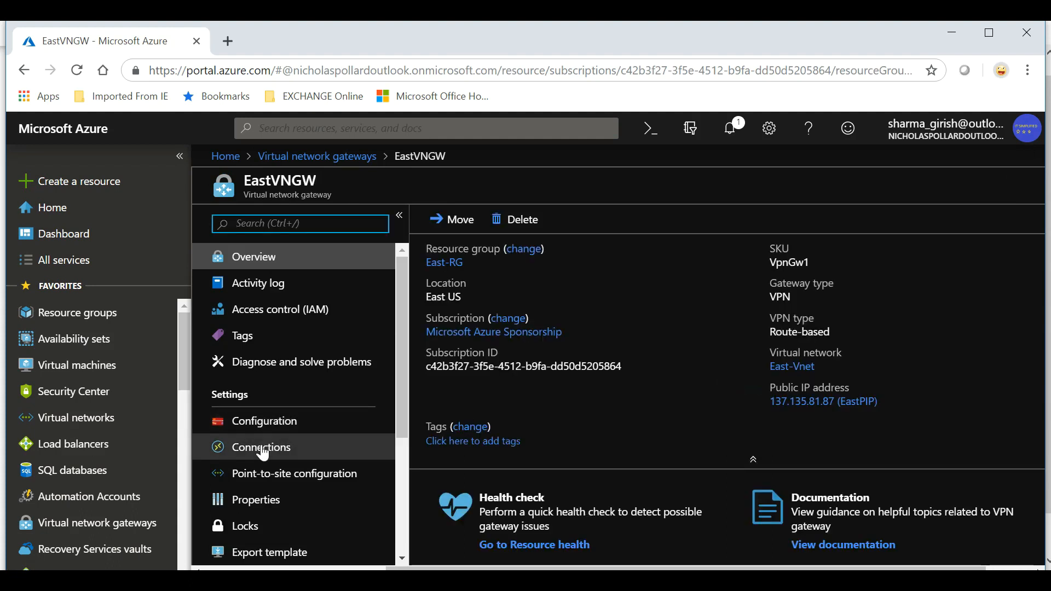
{"action": "left_click", "coordinate": [261, 447]}
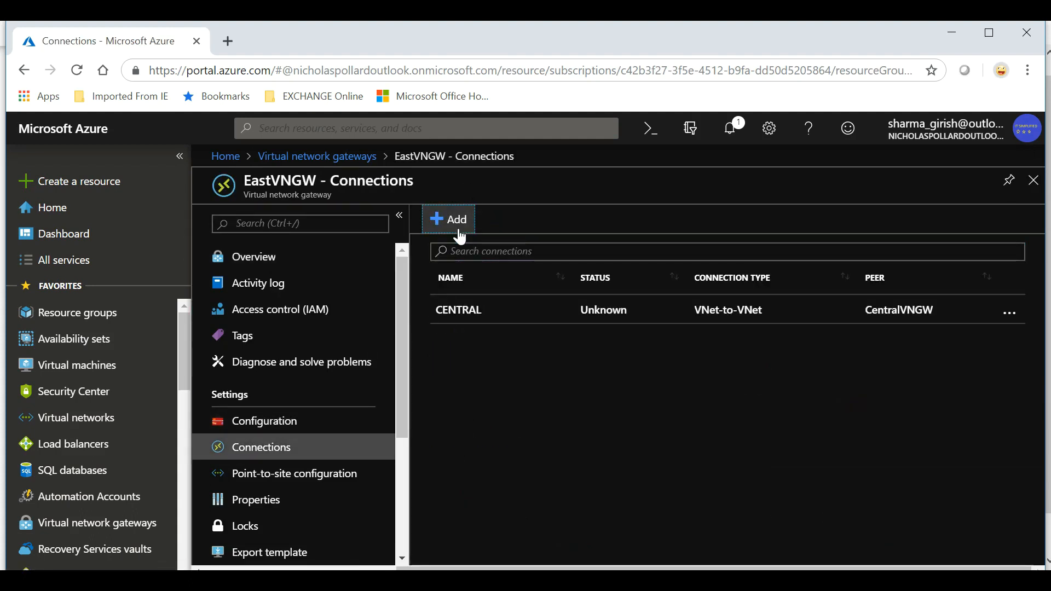
{"action": "left_click", "coordinate": [447, 219]}
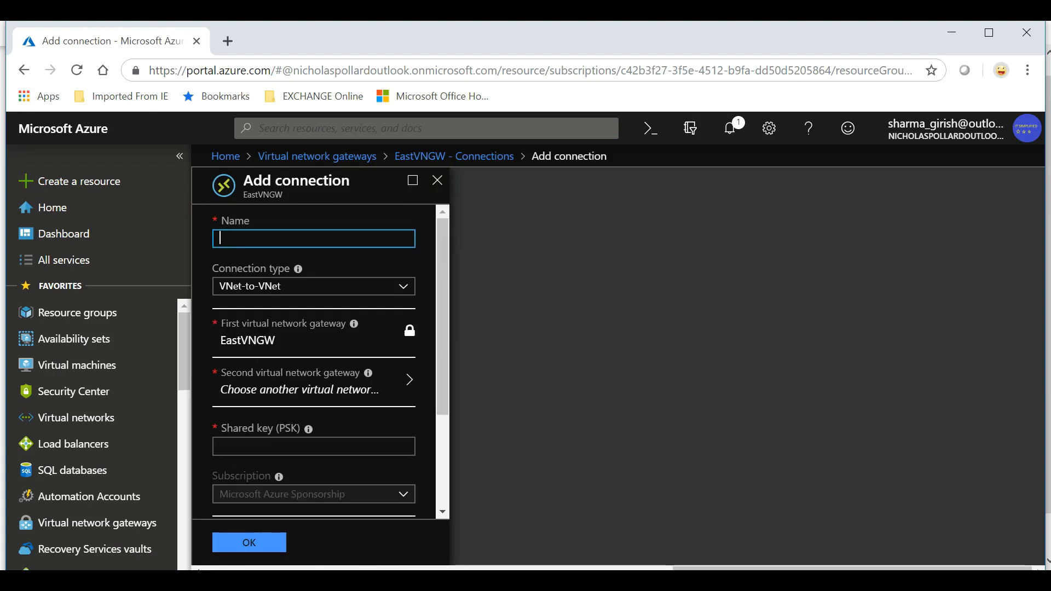
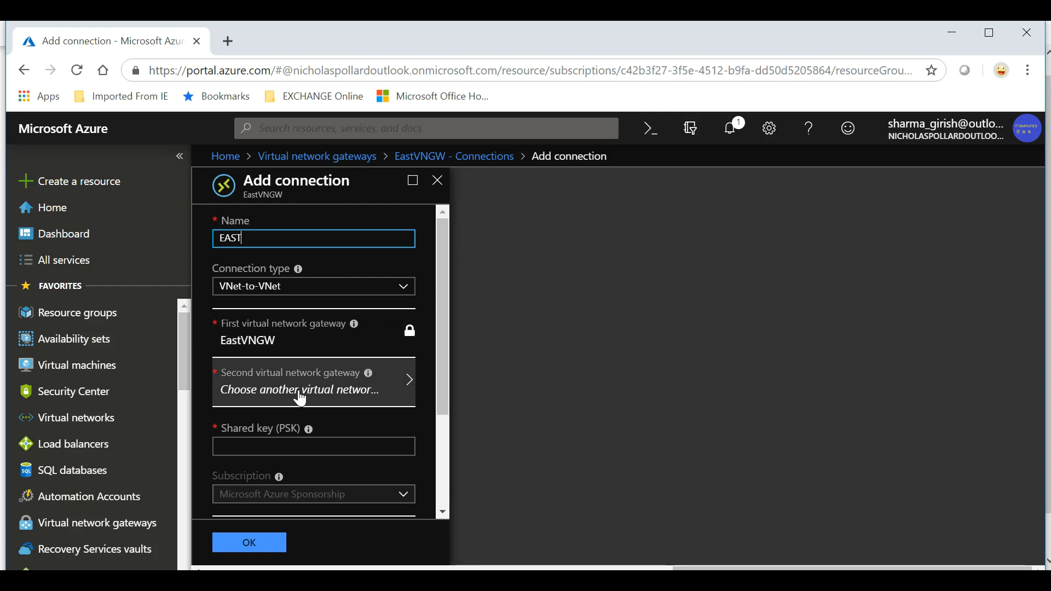
{"action": "left_click", "coordinate": [314, 381]}
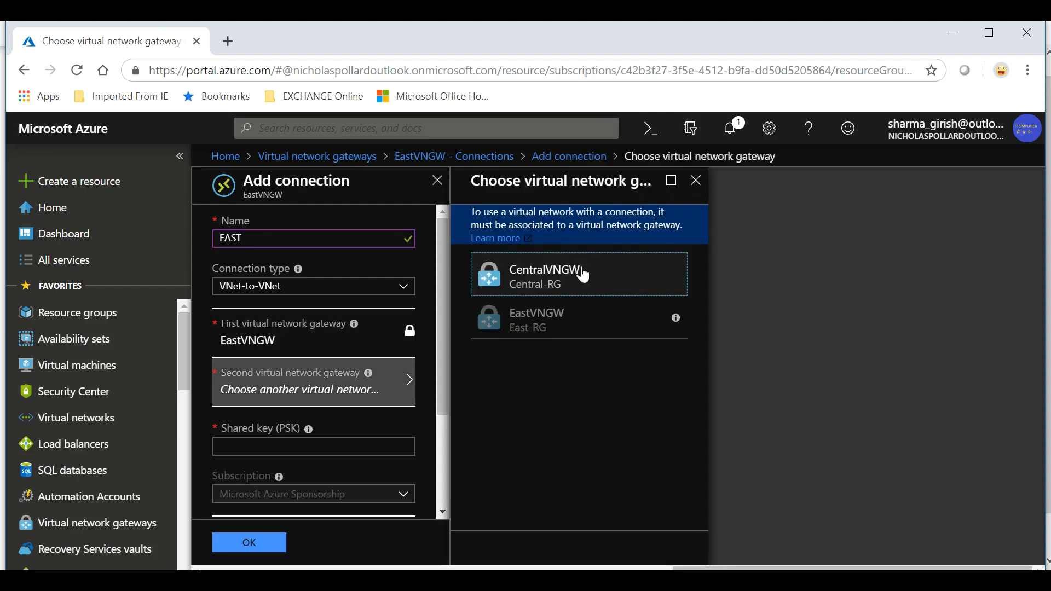
{"action": "left_click", "coordinate": [560, 274]}
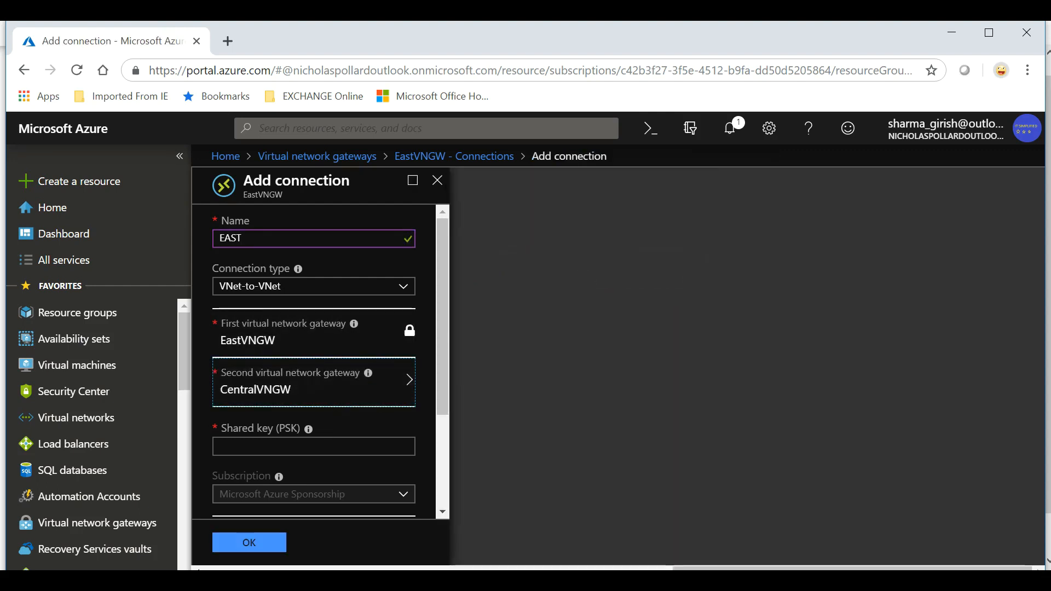
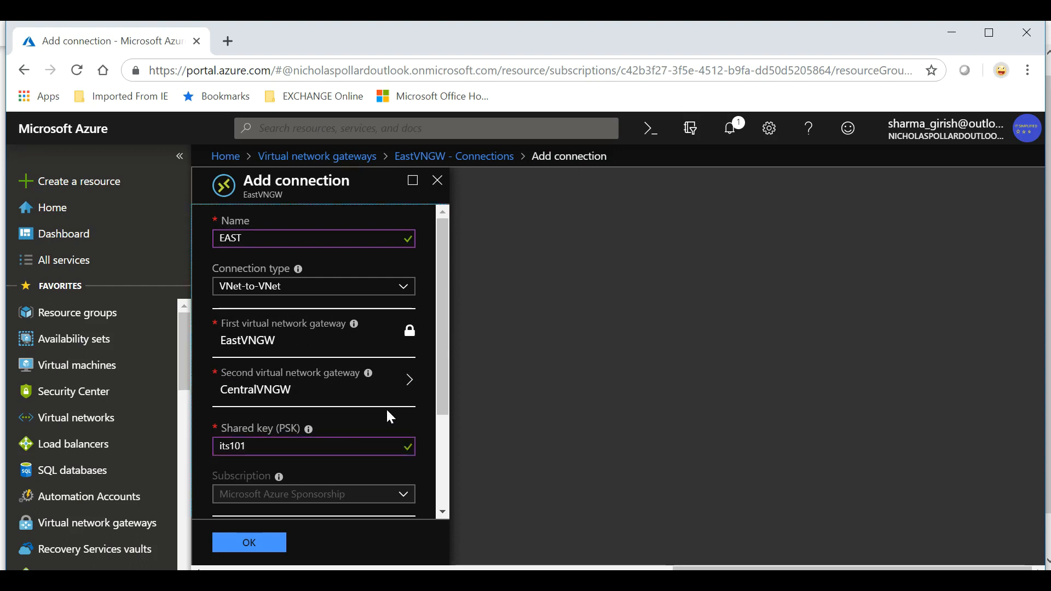
{"action": "scroll", "scroll_direction": "down", "scroll_amount": 3}
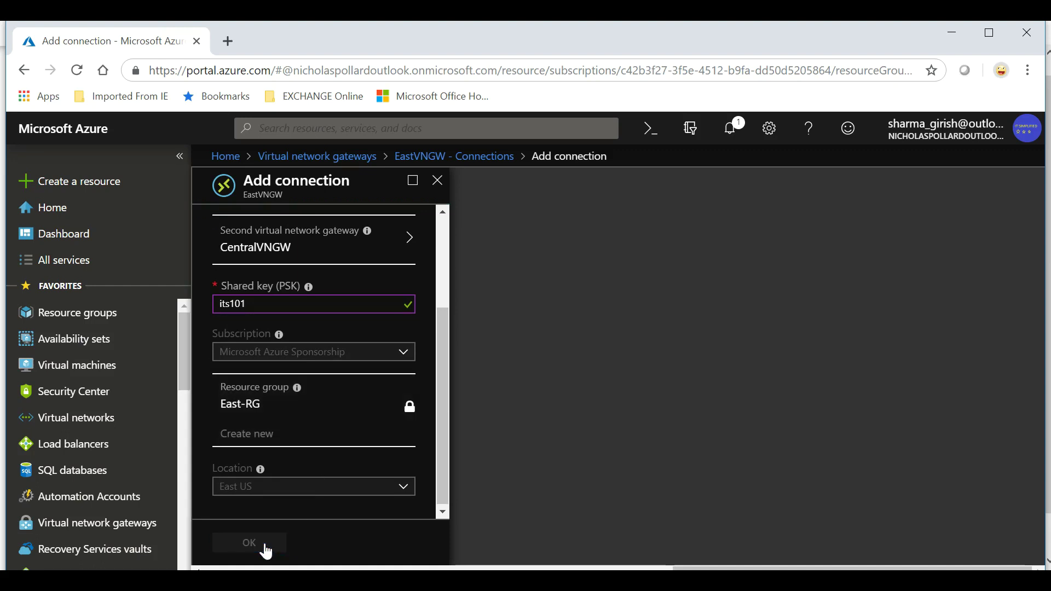
{"action": "left_click", "coordinate": [249, 542]}
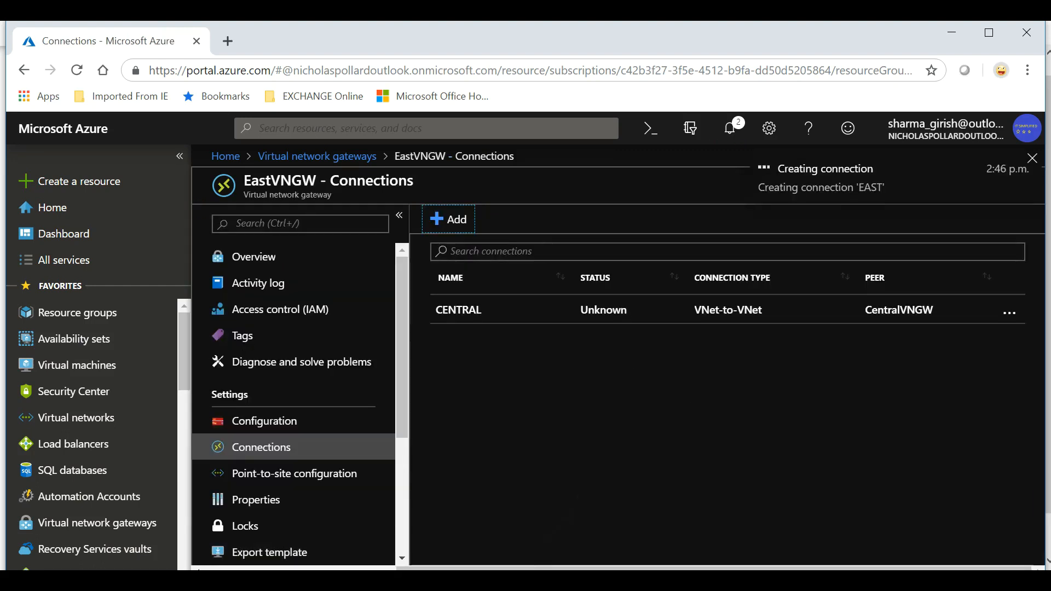